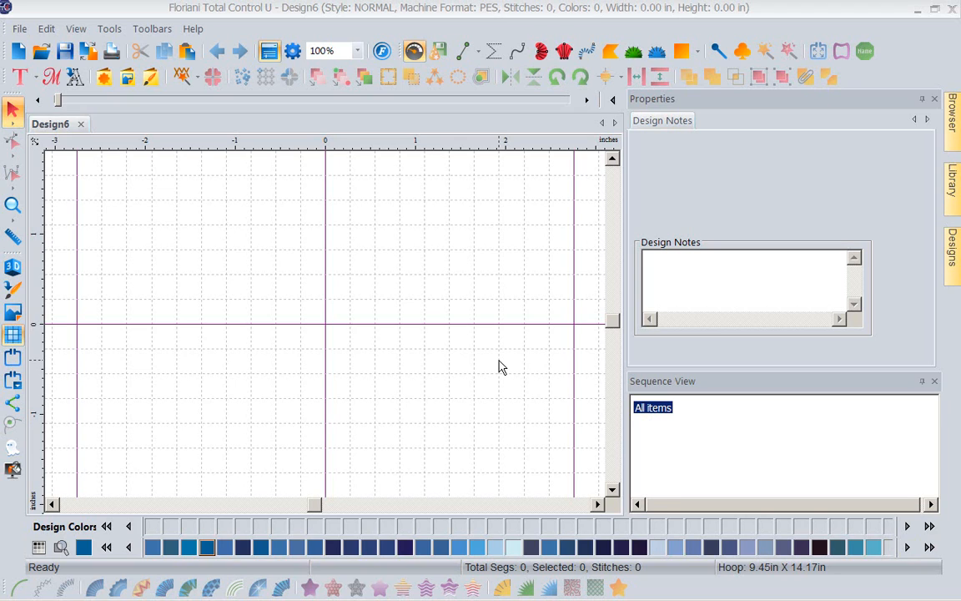
mouse_move(383, 197)
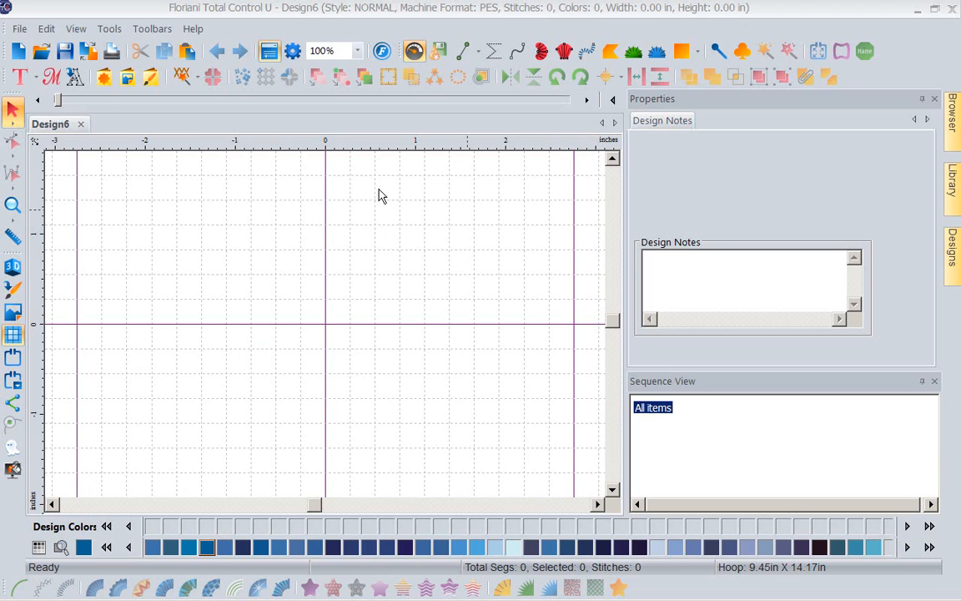
mouse_move(187, 184)
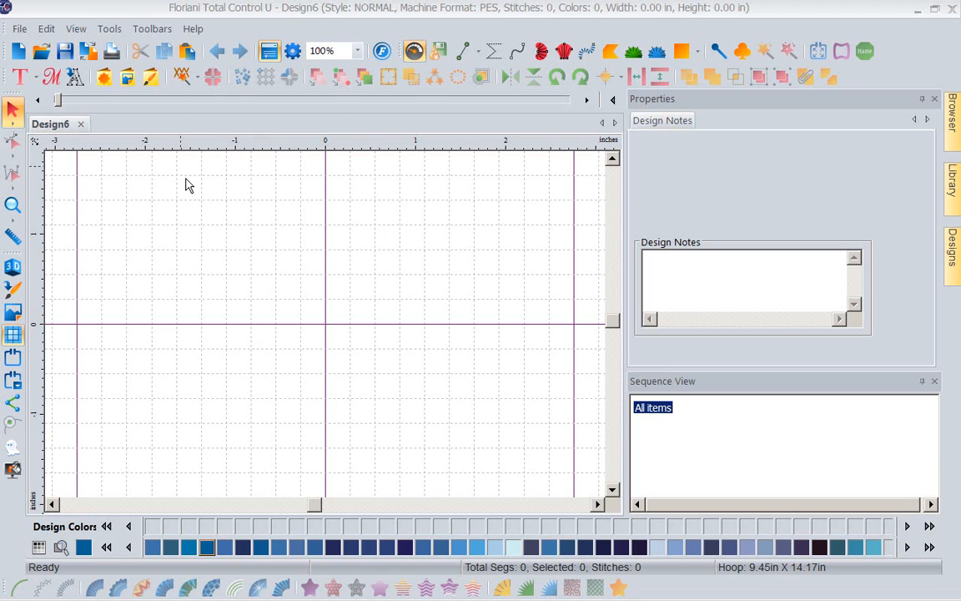
mouse_move(264, 227)
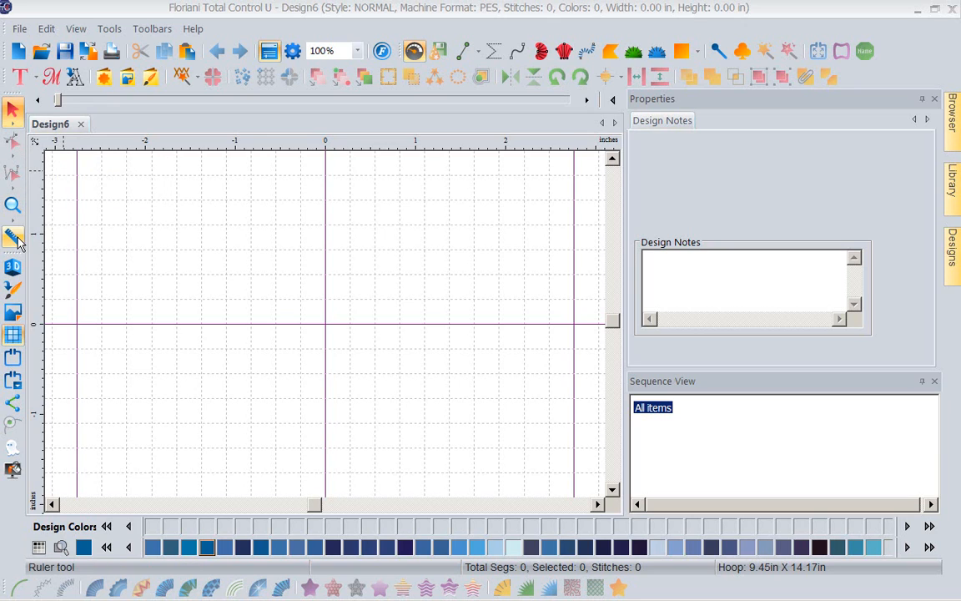
mouse_move(14, 312)
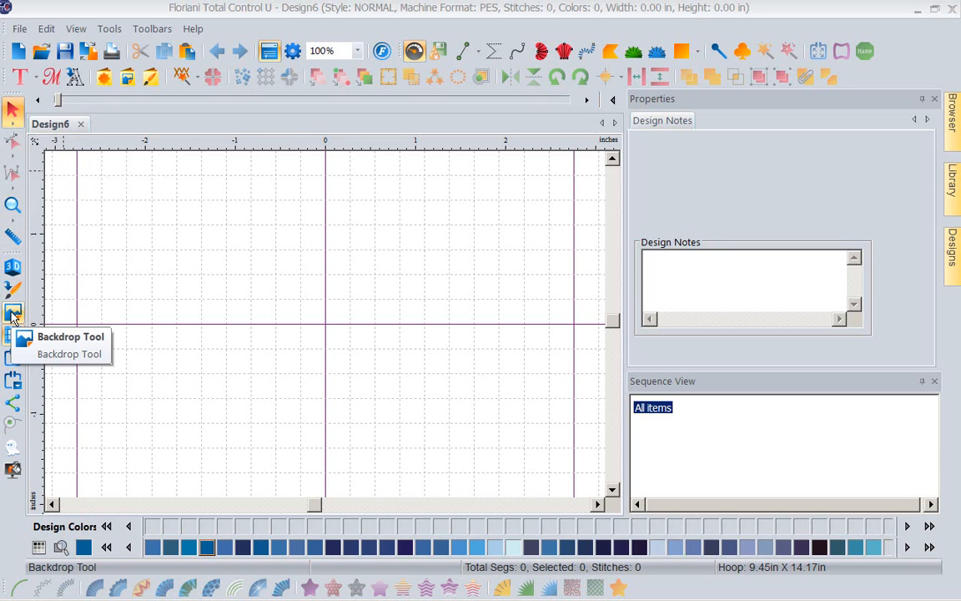
Load the broken heart image FBD092 as the design backdrop.
click(14, 313)
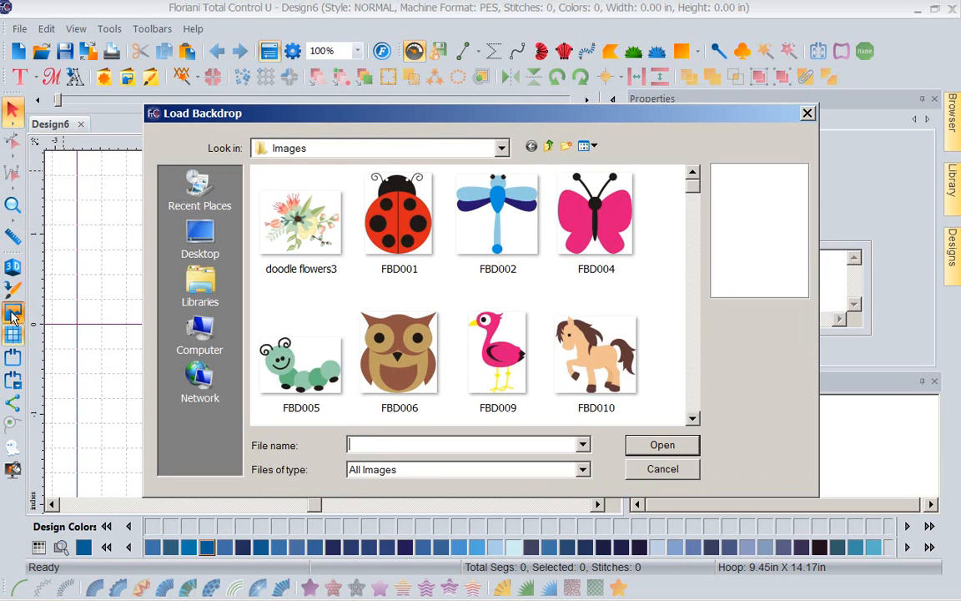
mouse_move(317, 287)
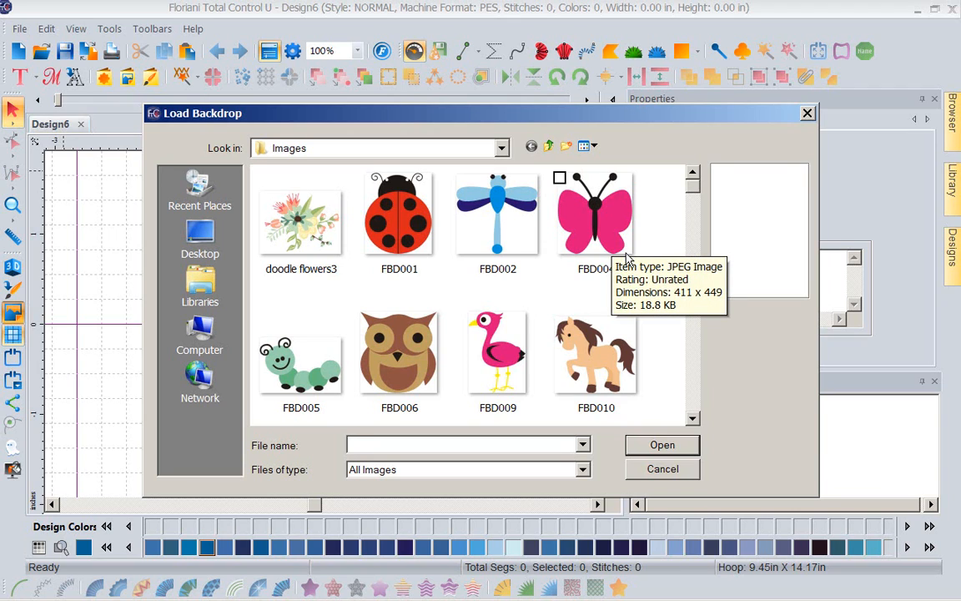
mouse_move(719, 207)
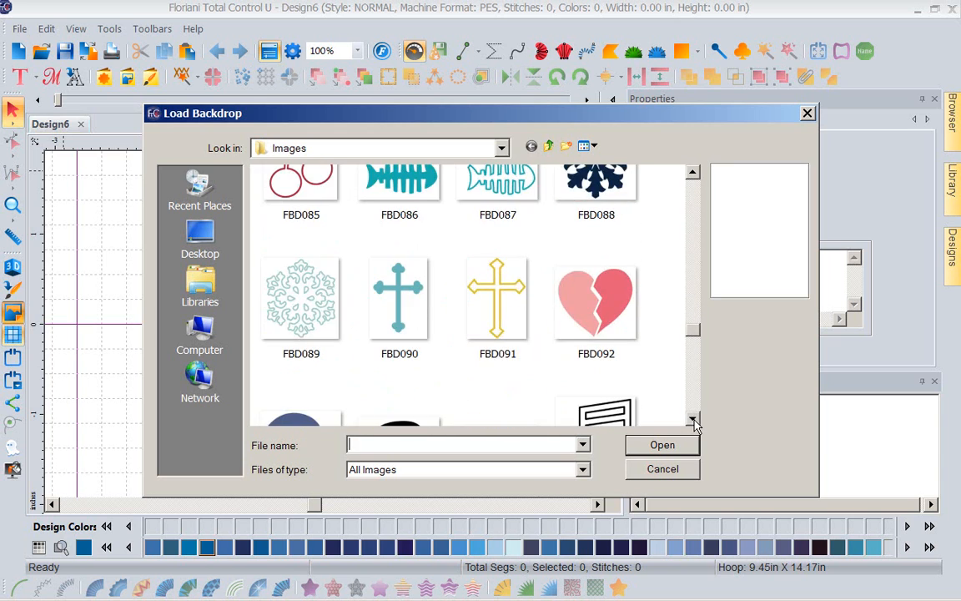
click(596, 301)
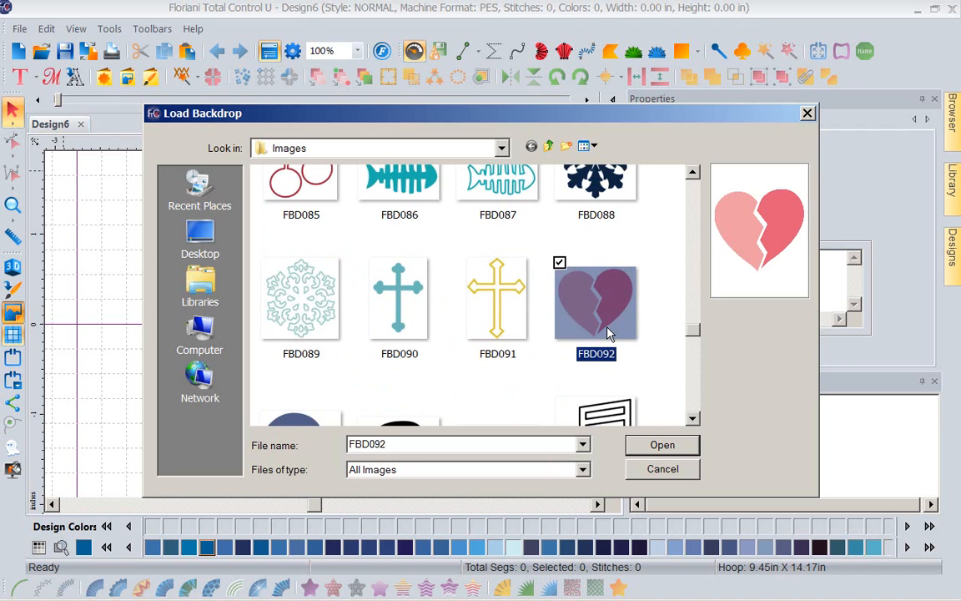
mouse_move(662, 444)
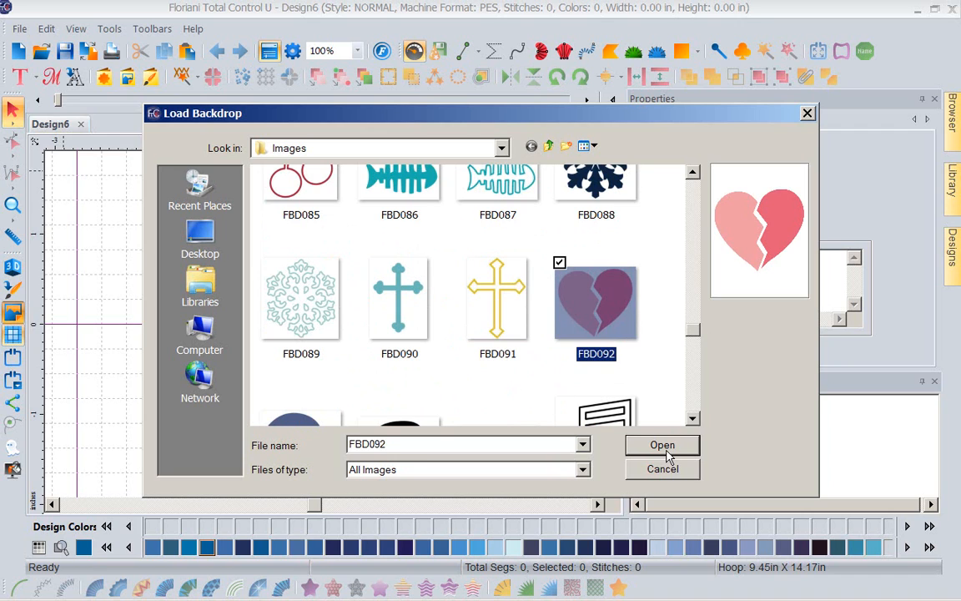
click(661, 444)
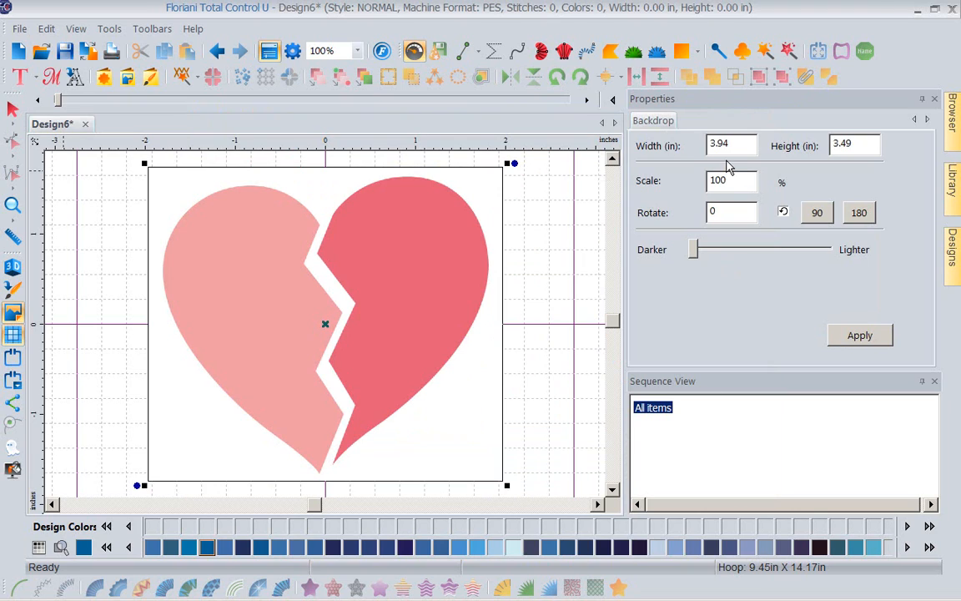
click(731, 146)
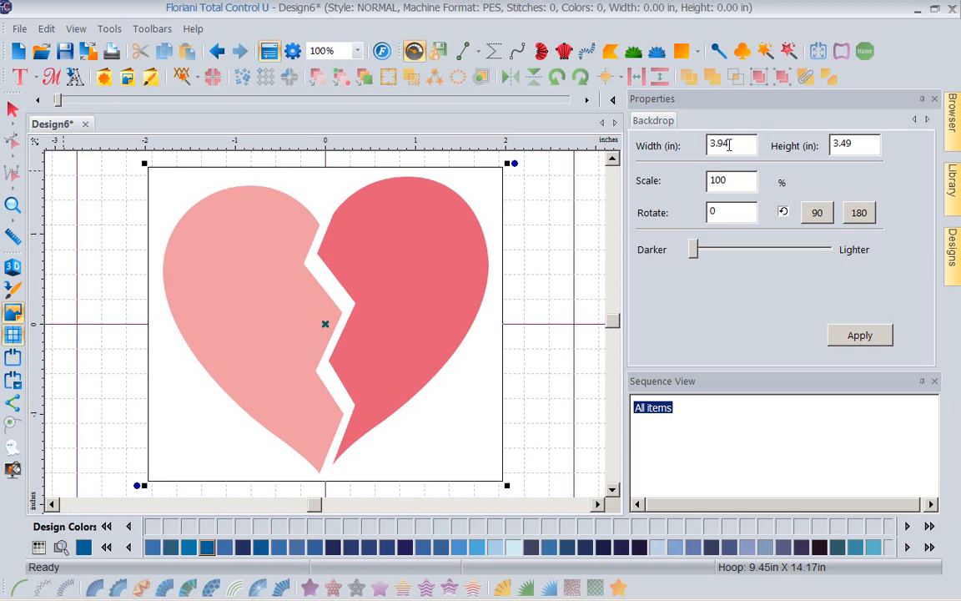
mouse_move(564, 277)
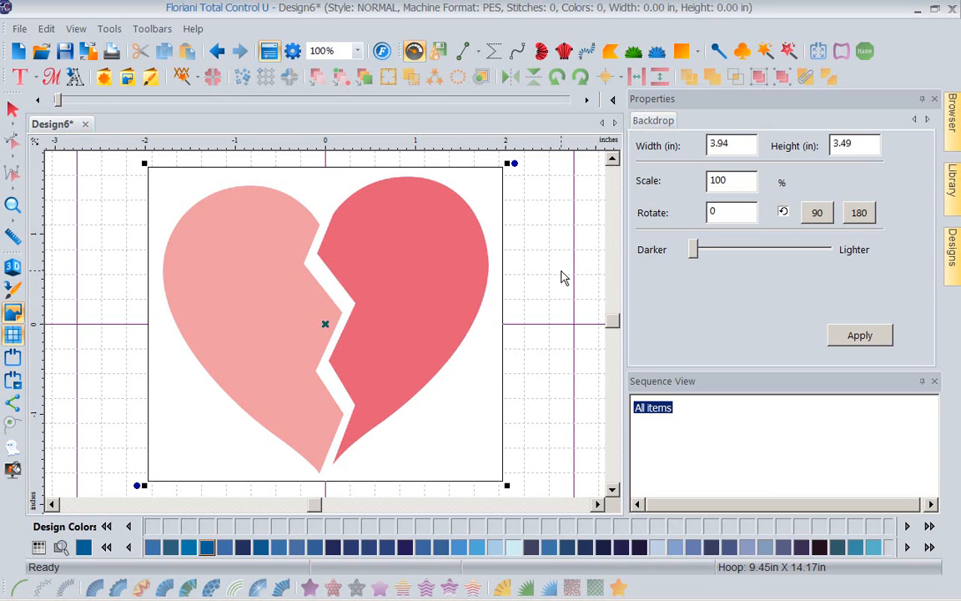
mouse_move(154, 314)
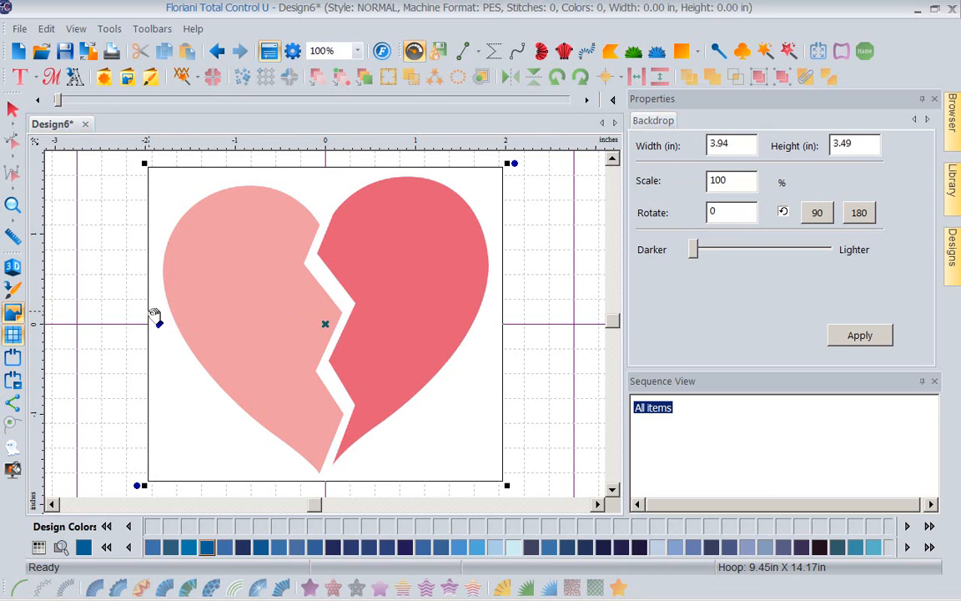
mouse_move(504, 302)
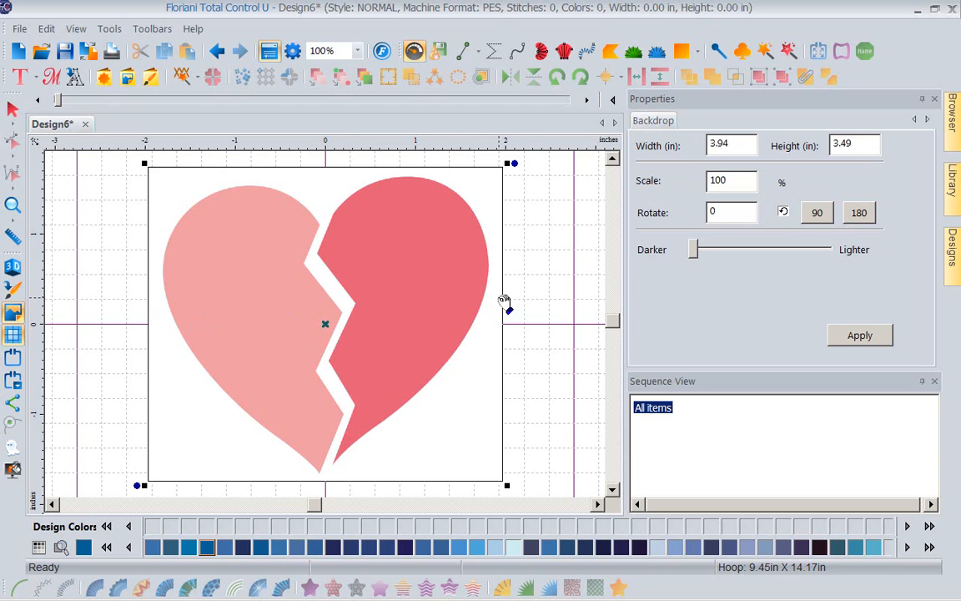
mouse_move(497, 307)
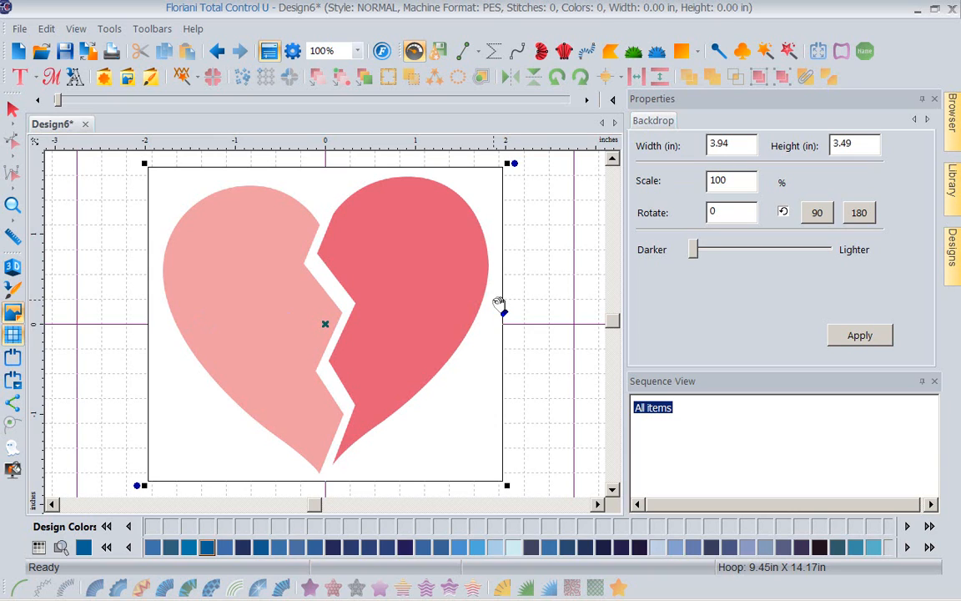
mouse_move(165, 299)
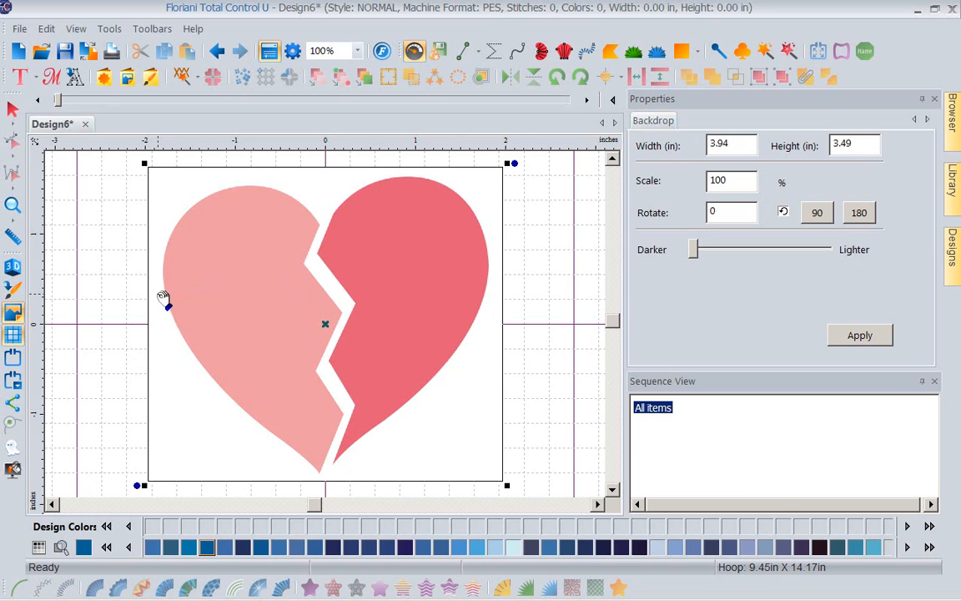
mouse_move(479, 291)
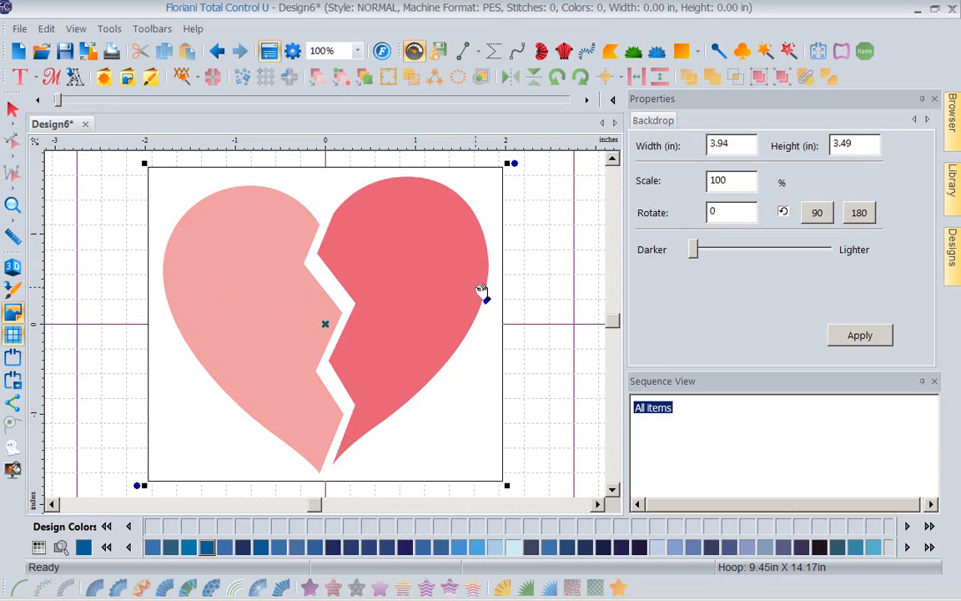
mouse_move(488, 294)
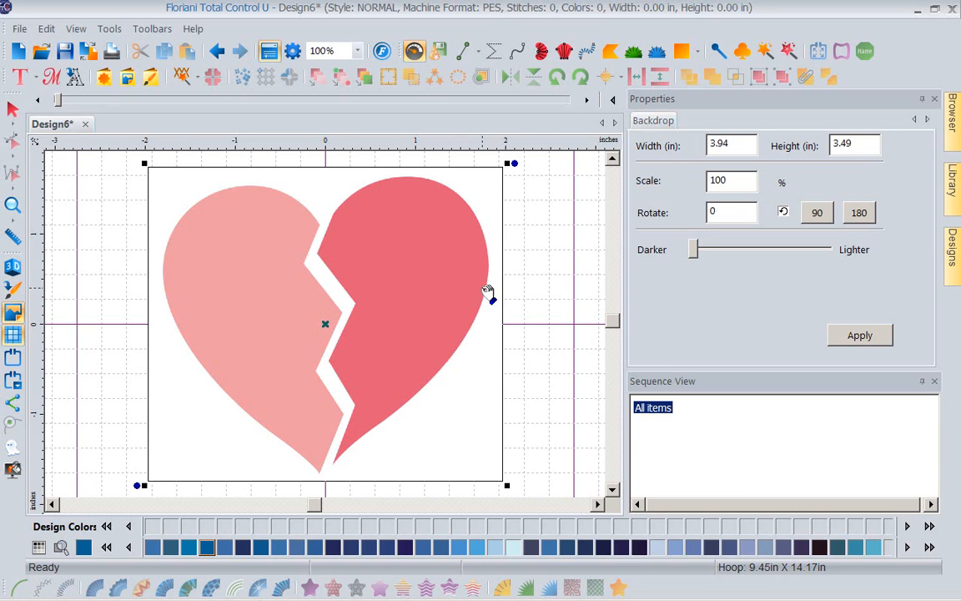
mouse_move(378, 304)
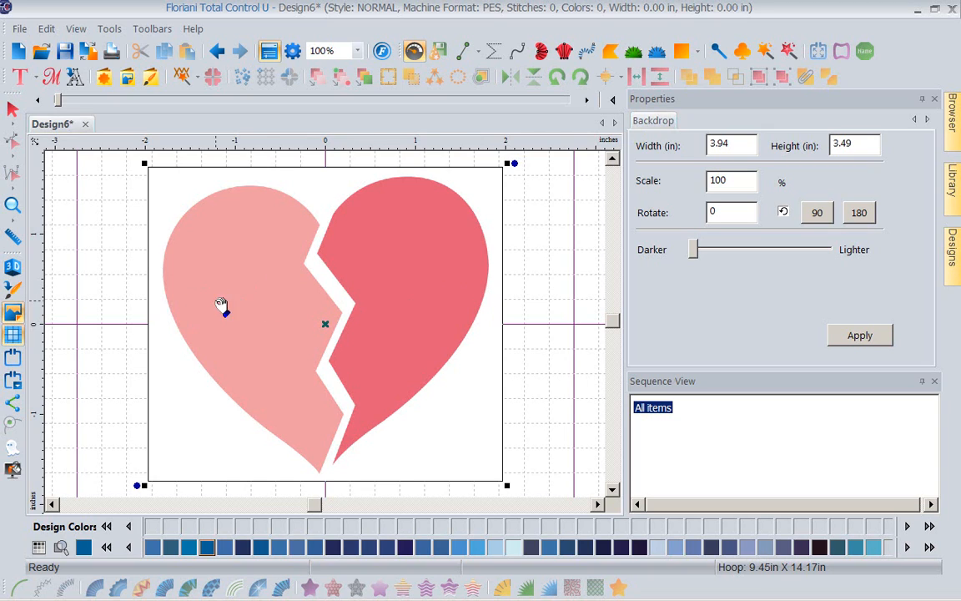
mouse_move(257, 299)
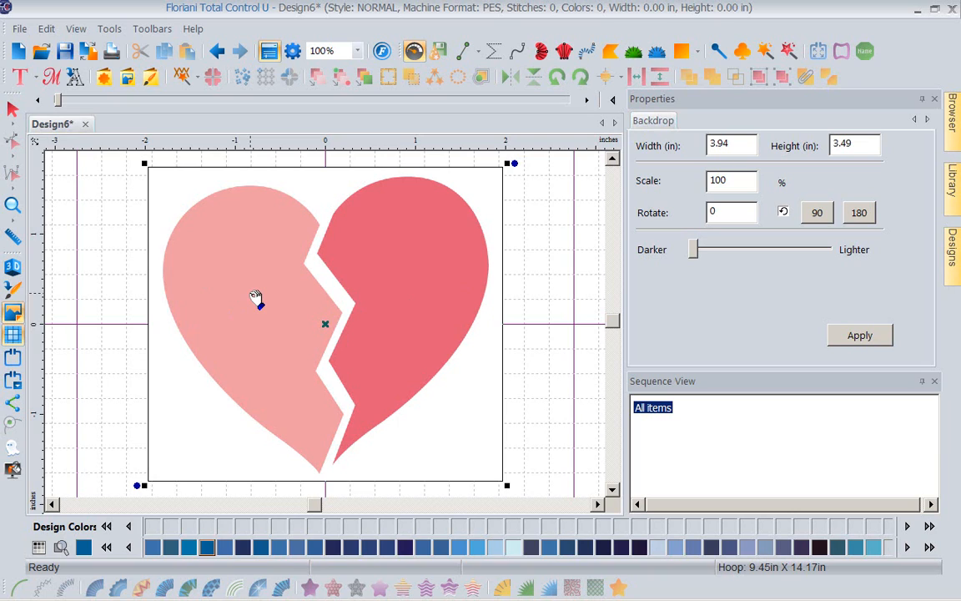
mouse_move(272, 277)
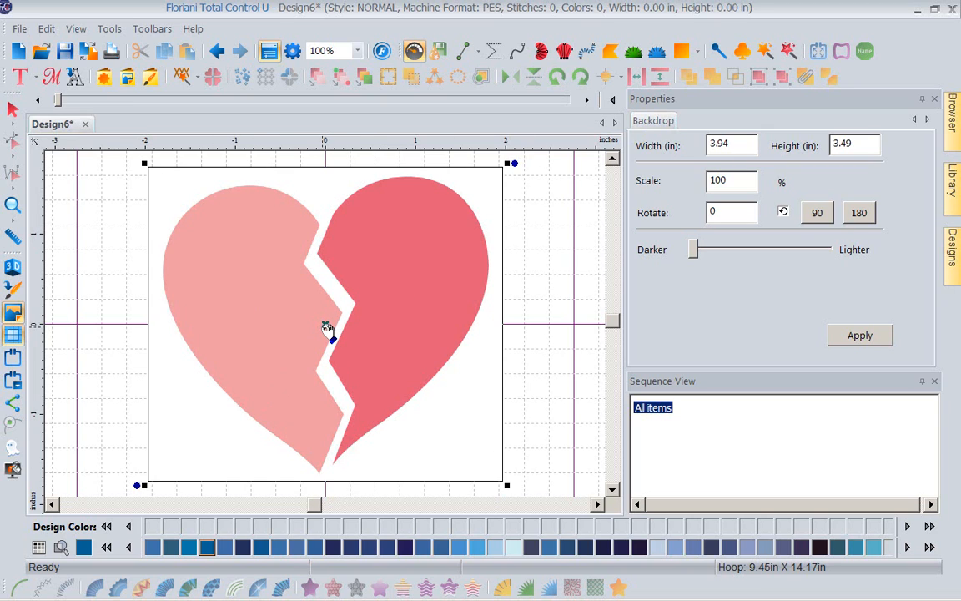
Define the backdrop scale by measuring across the heart and requesting a 3.5 inch length.
right_click(323, 328)
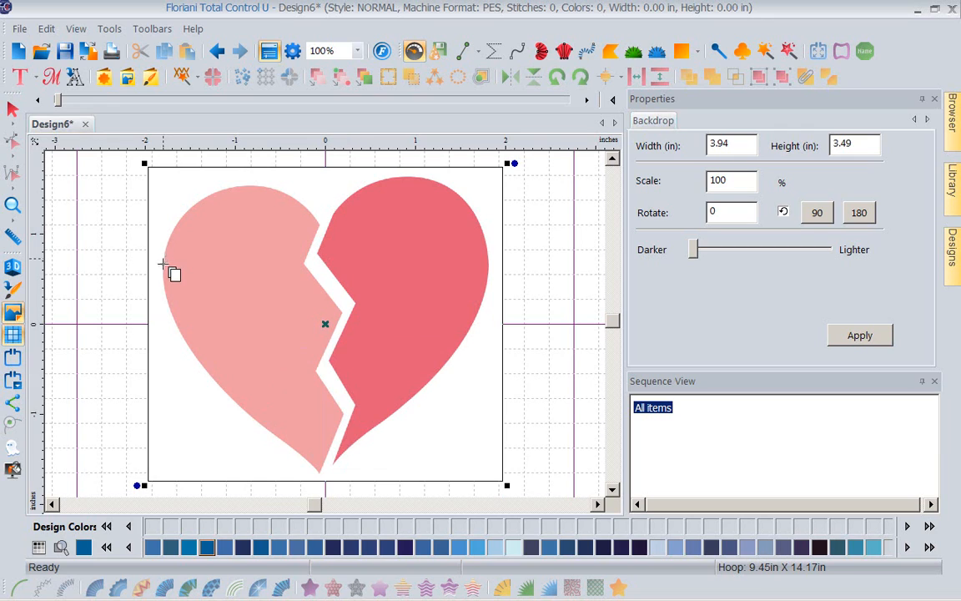
drag(167, 272, 409, 294)
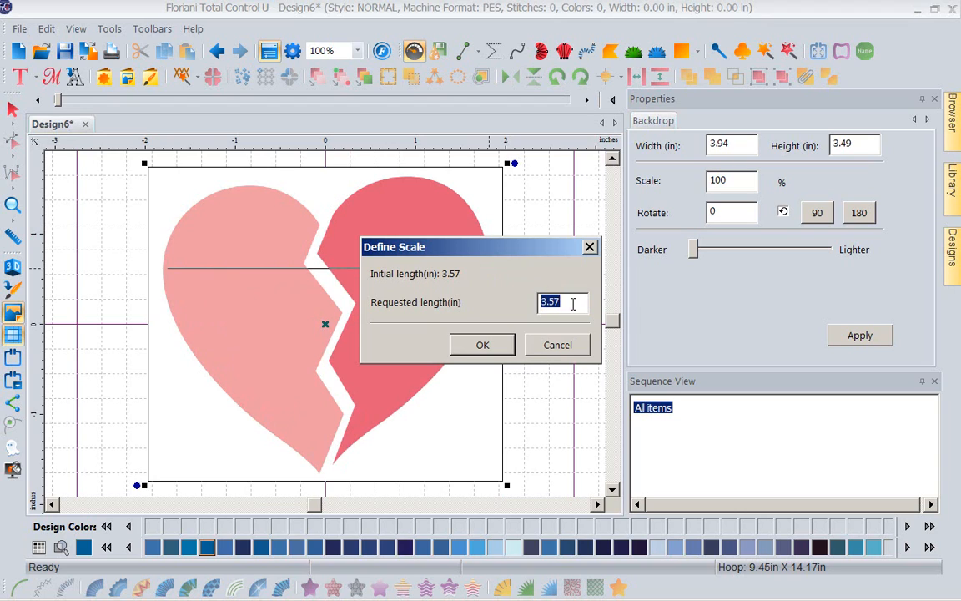
text(3)
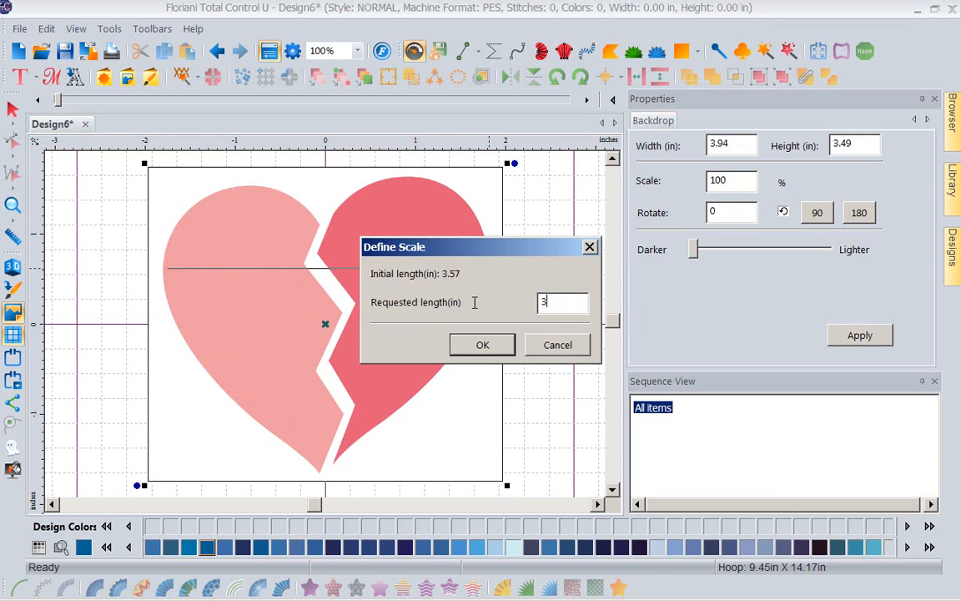
text(.5)
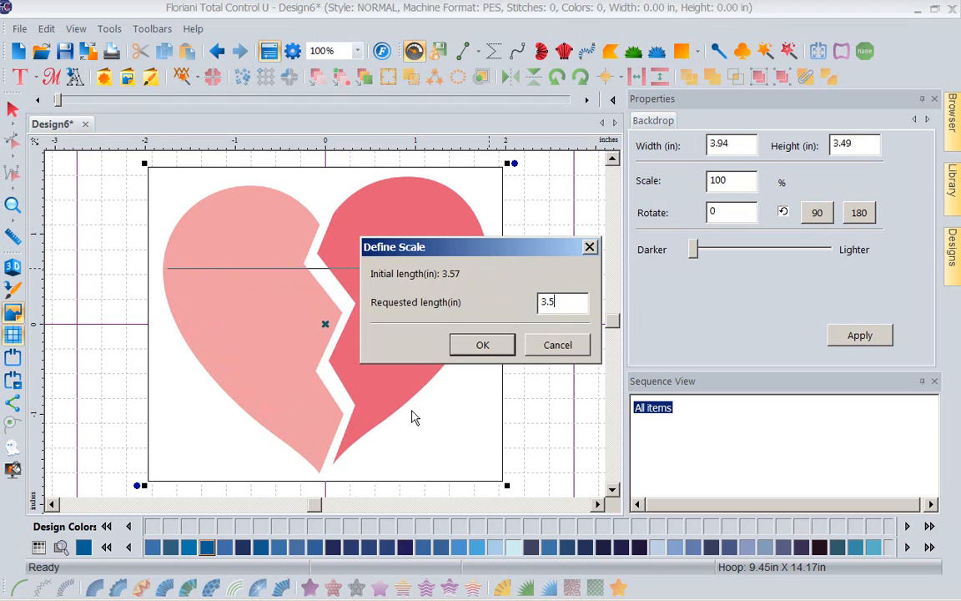
click(483, 344)
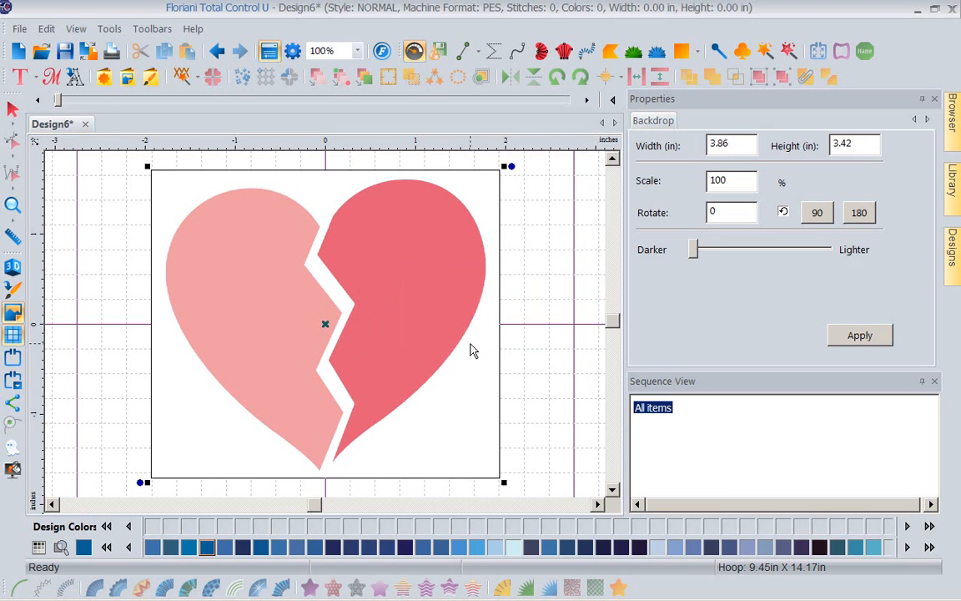
mouse_move(174, 298)
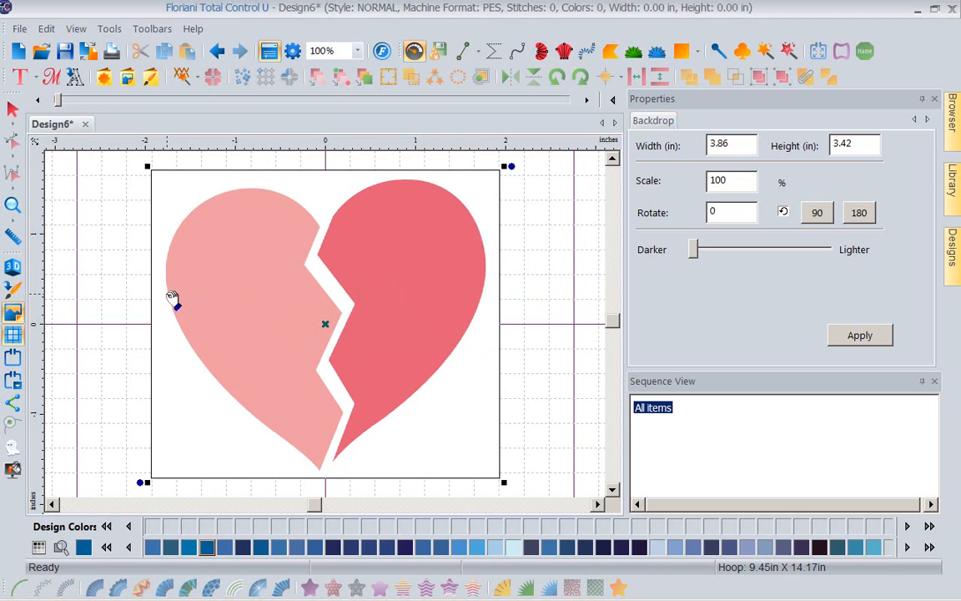
mouse_move(491, 287)
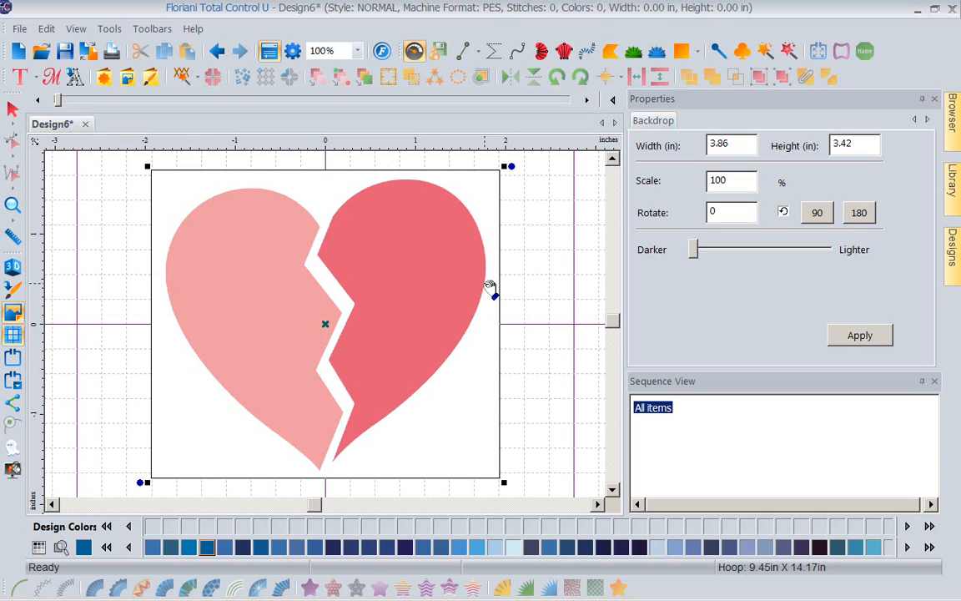
mouse_move(527, 281)
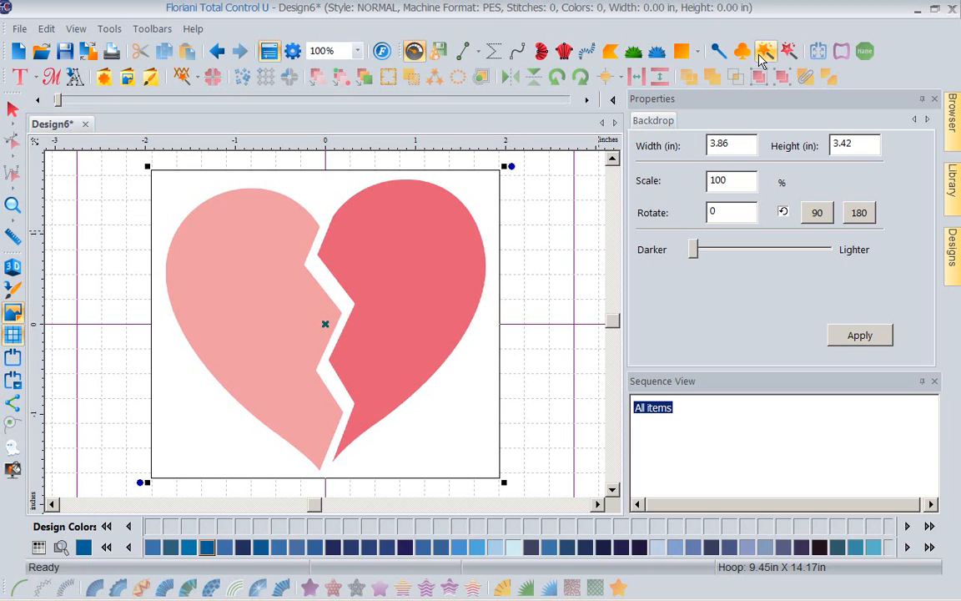
mouse_move(768, 47)
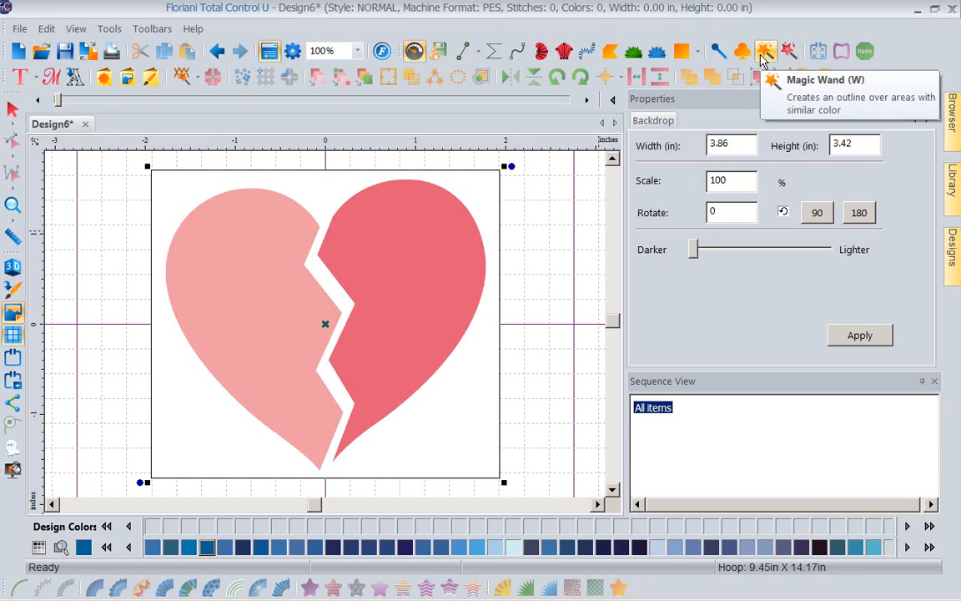
mouse_move(770, 53)
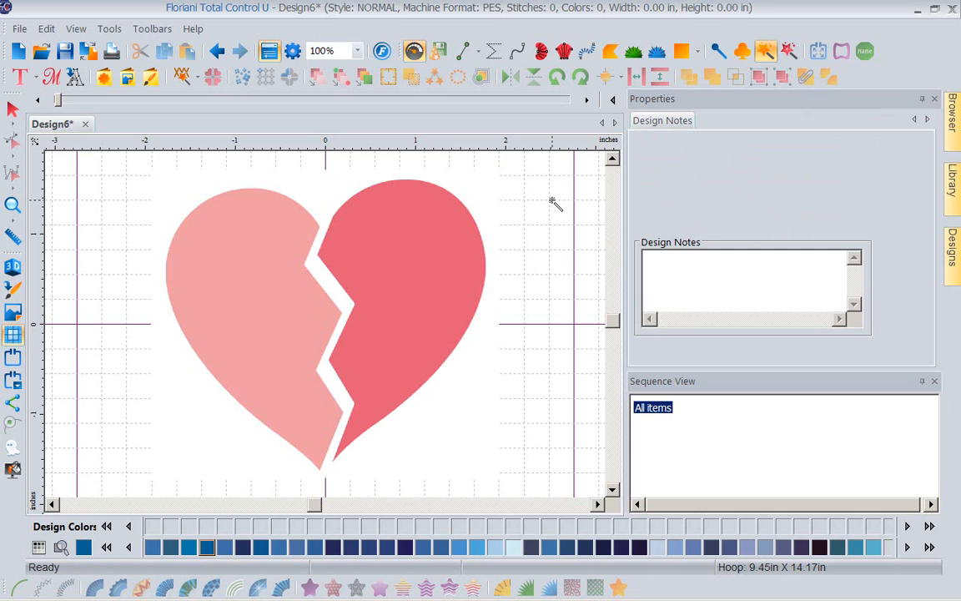
mouse_move(547, 244)
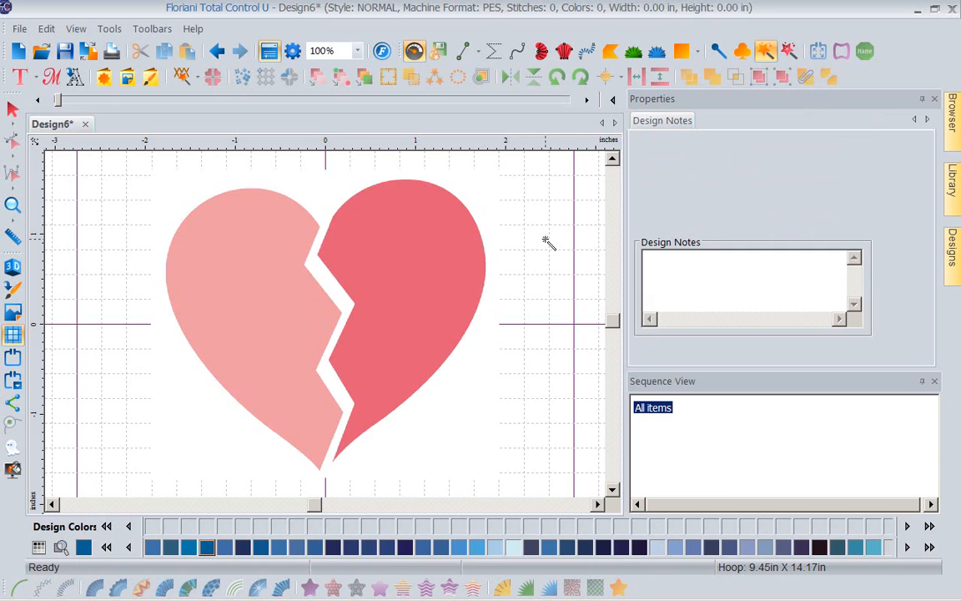
mouse_move(567, 264)
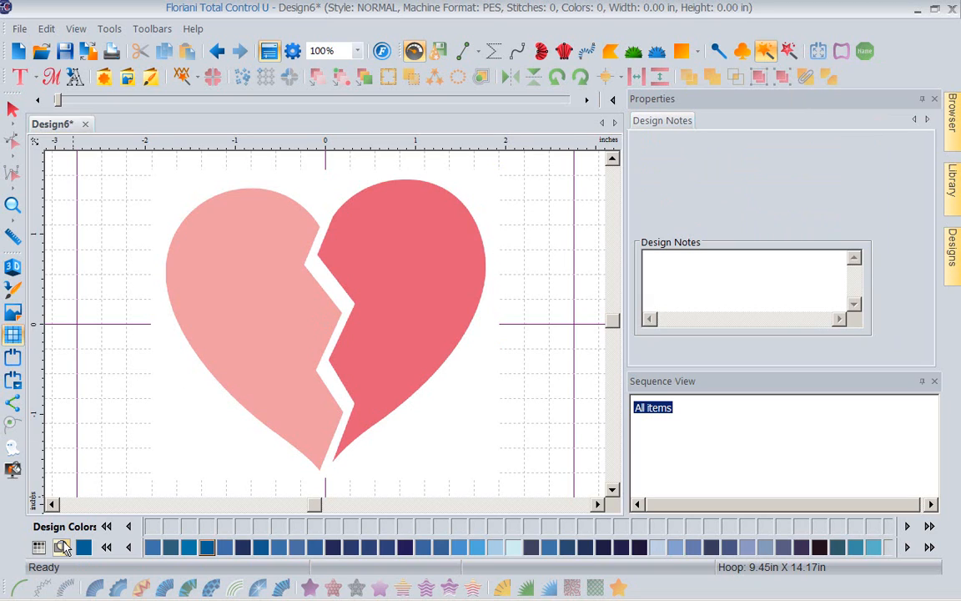
mouse_move(60, 548)
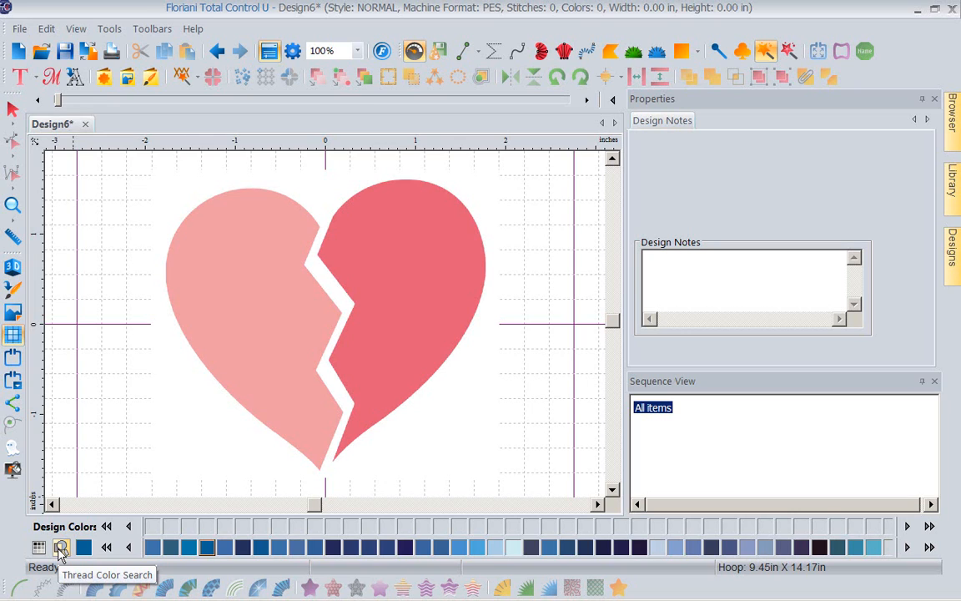
Search the thread colours for 'red' to fill the palette with red shades.
click(60, 547)
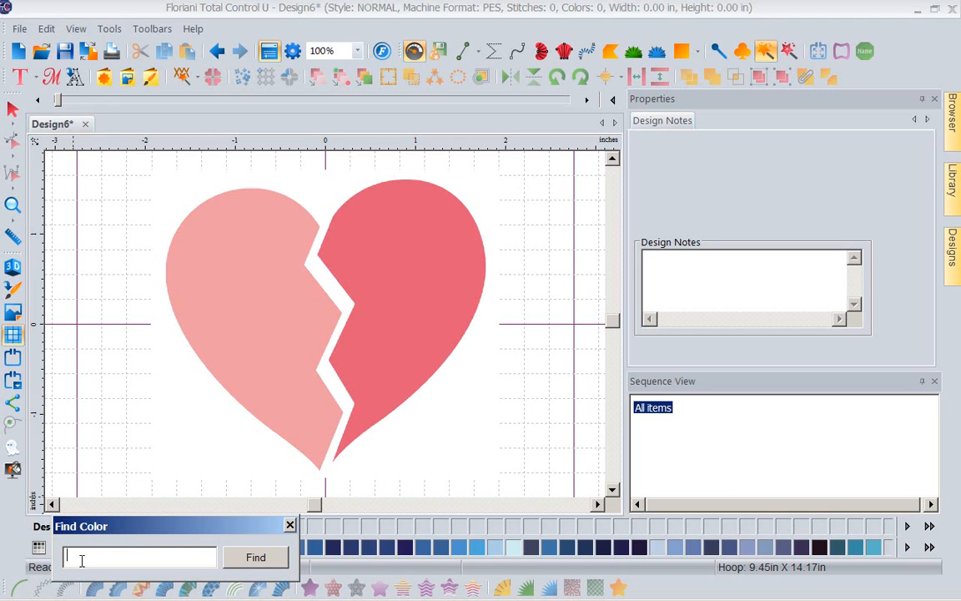
text(red)
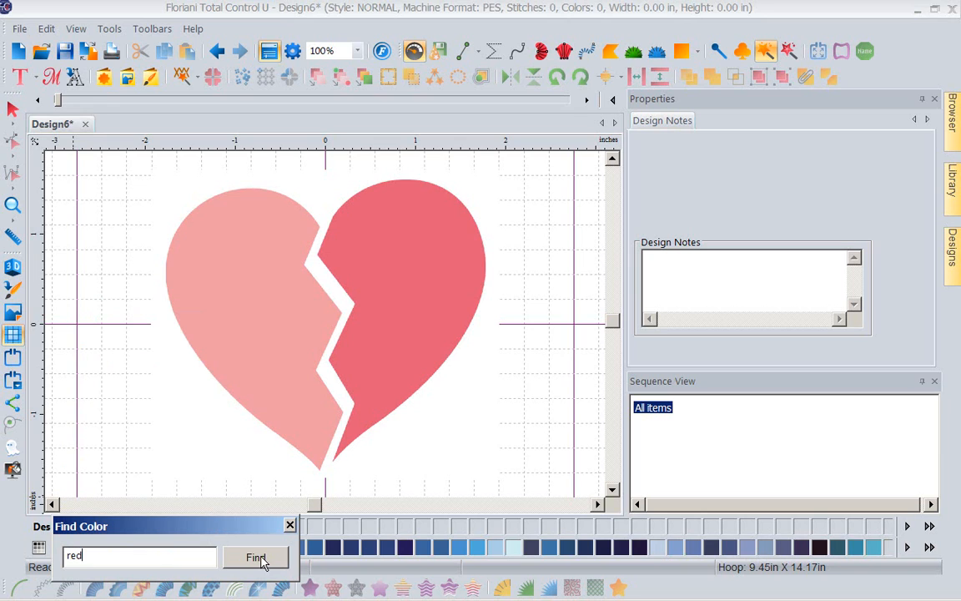
click(255, 558)
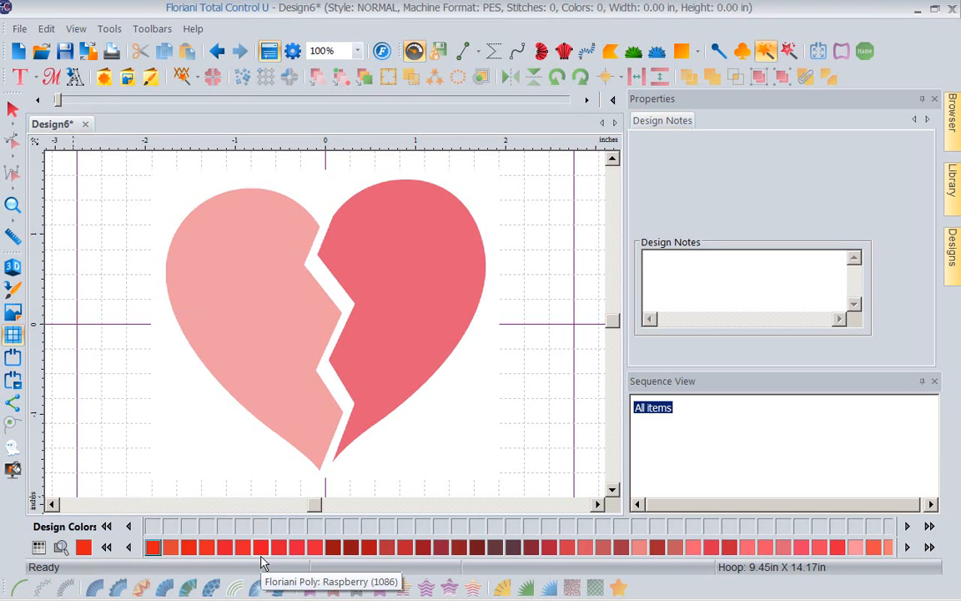
mouse_move(621, 588)
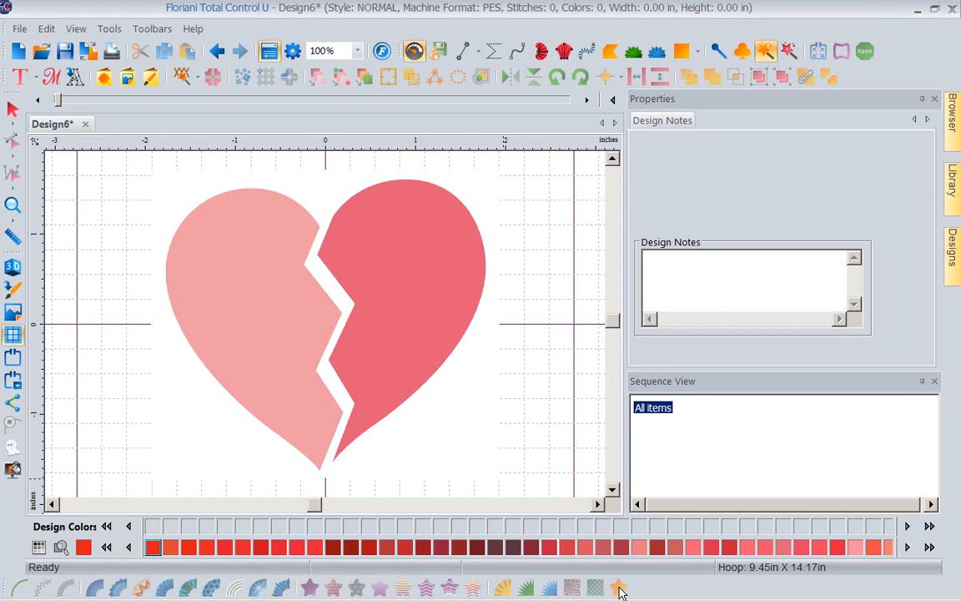
mouse_move(484, 339)
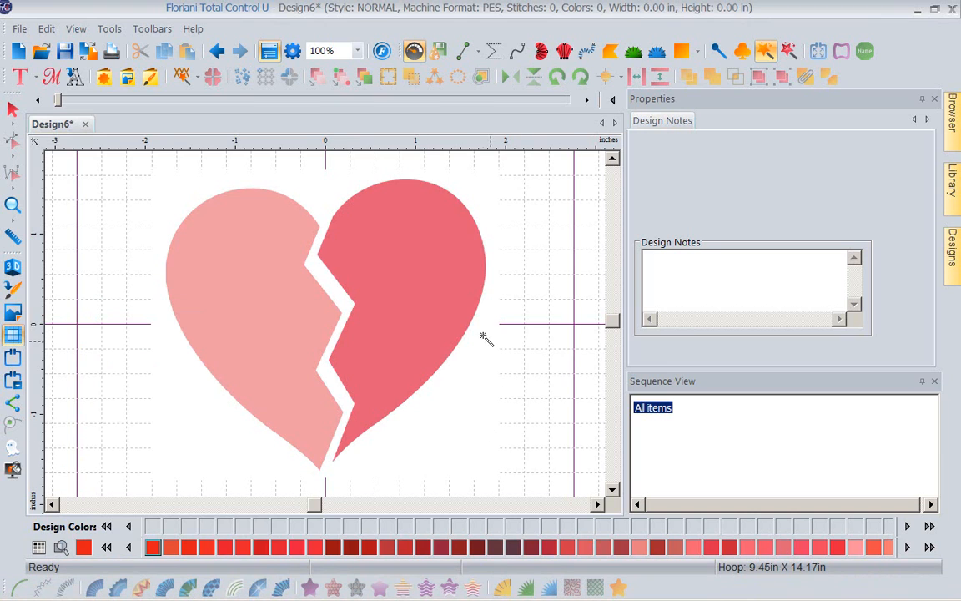
mouse_move(781, 541)
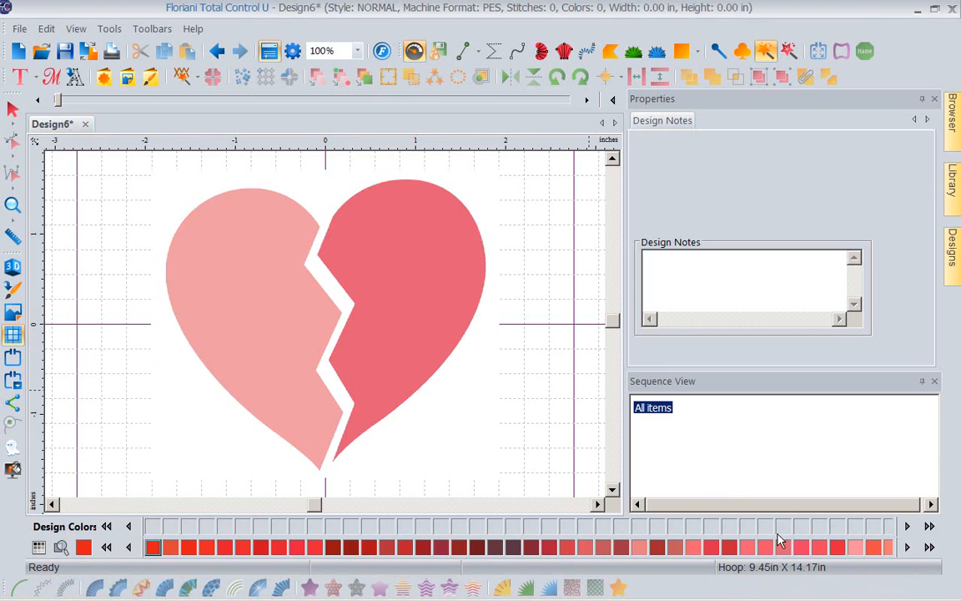
mouse_move(779, 541)
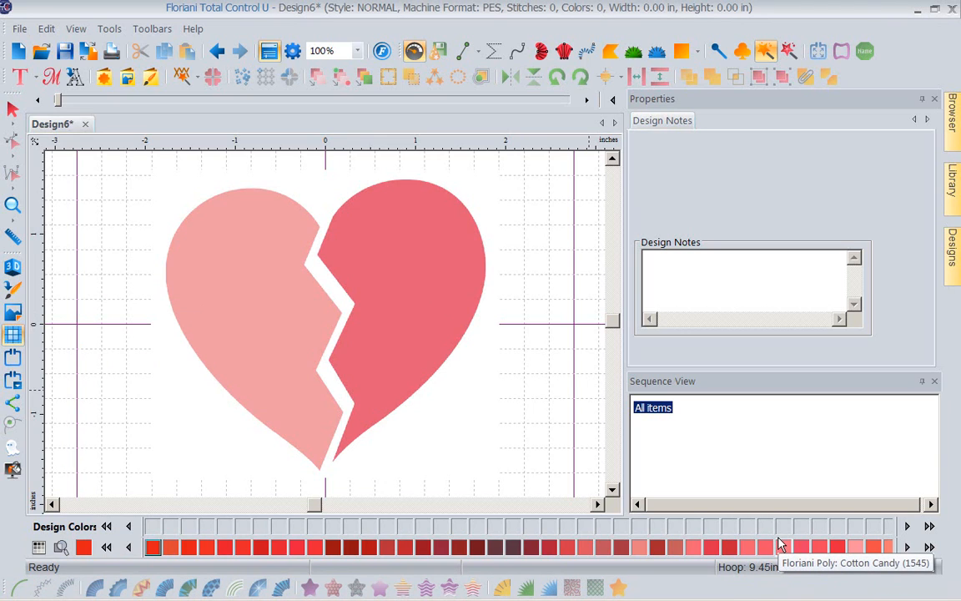
mouse_move(784, 561)
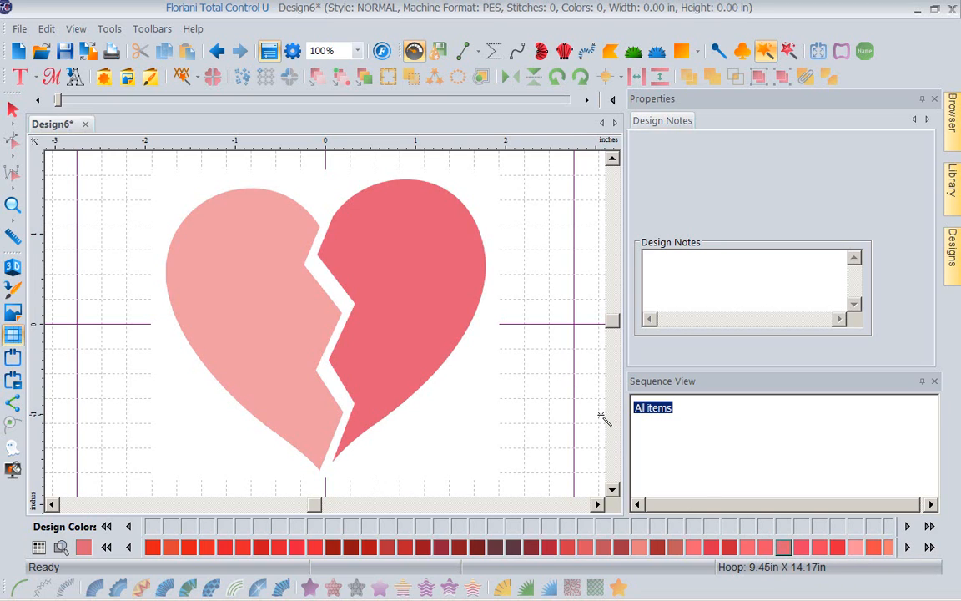
mouse_move(521, 318)
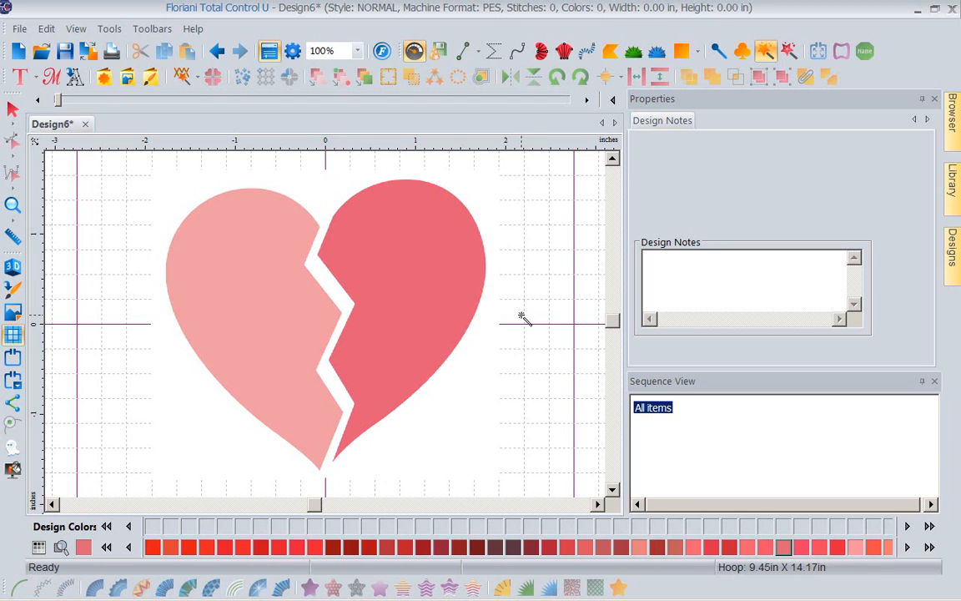
mouse_move(418, 264)
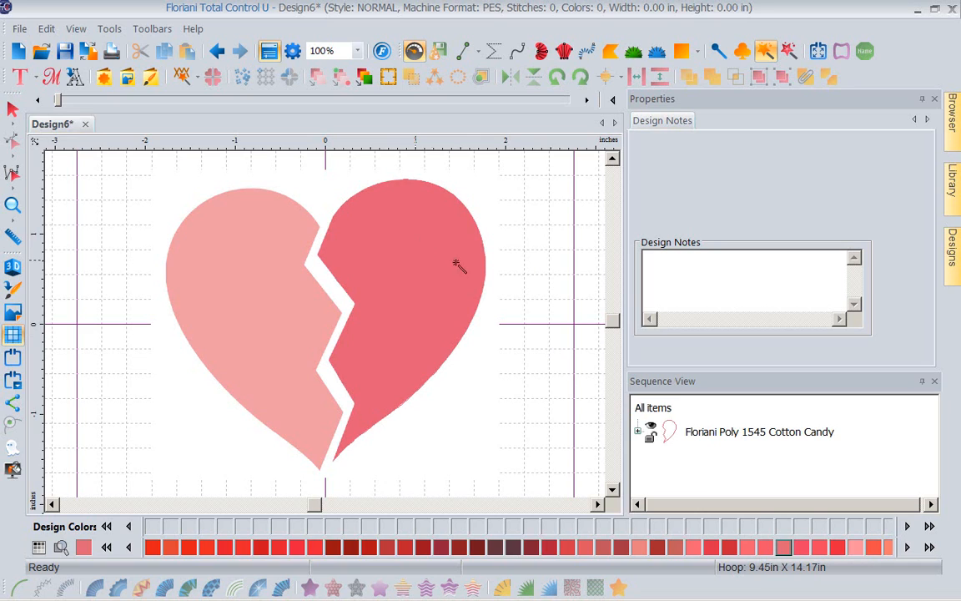
mouse_move(681, 441)
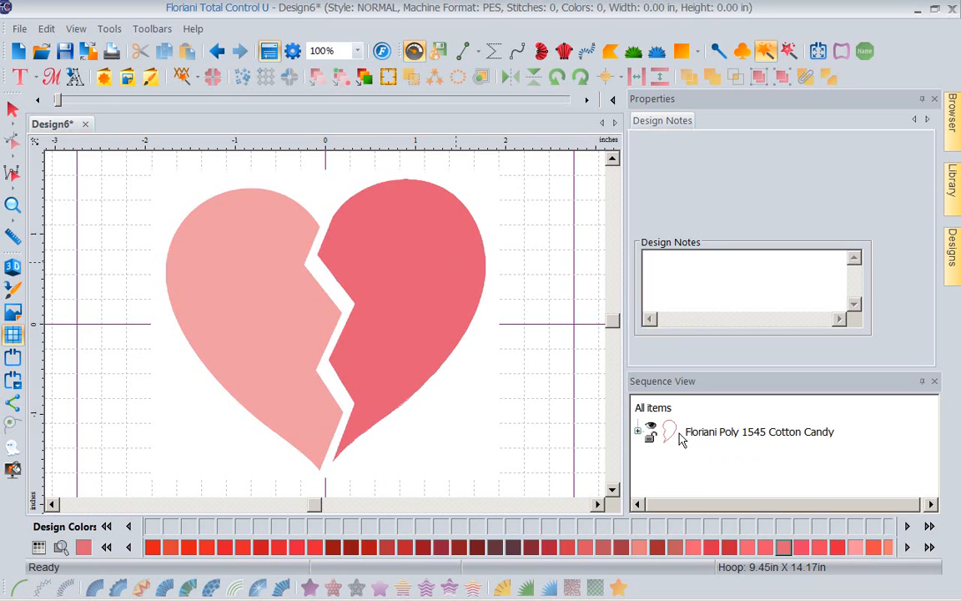
Expand the Cotton Candy 1545 thread in Sequence View to show its artwork object.
click(638, 427)
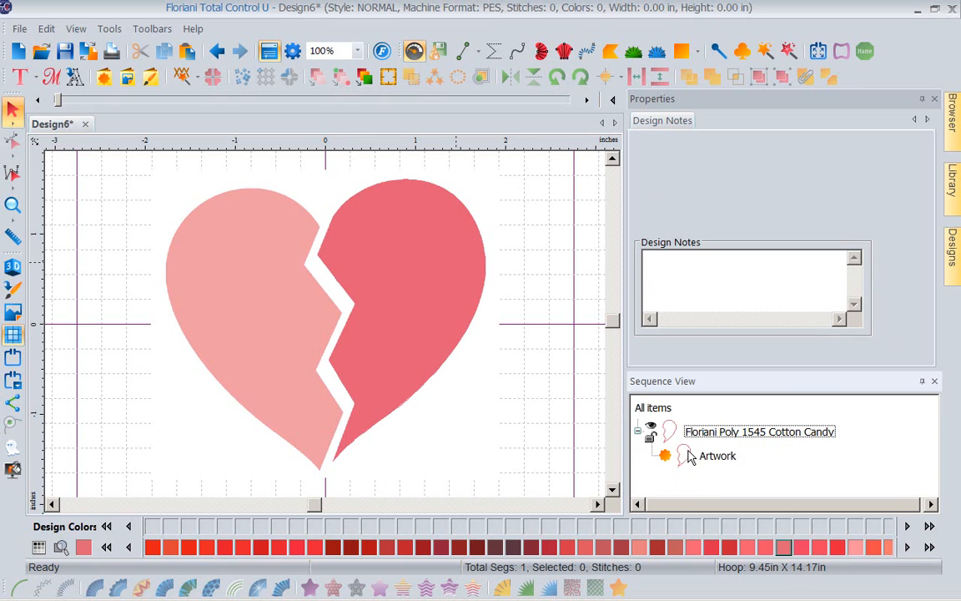
mouse_move(409, 320)
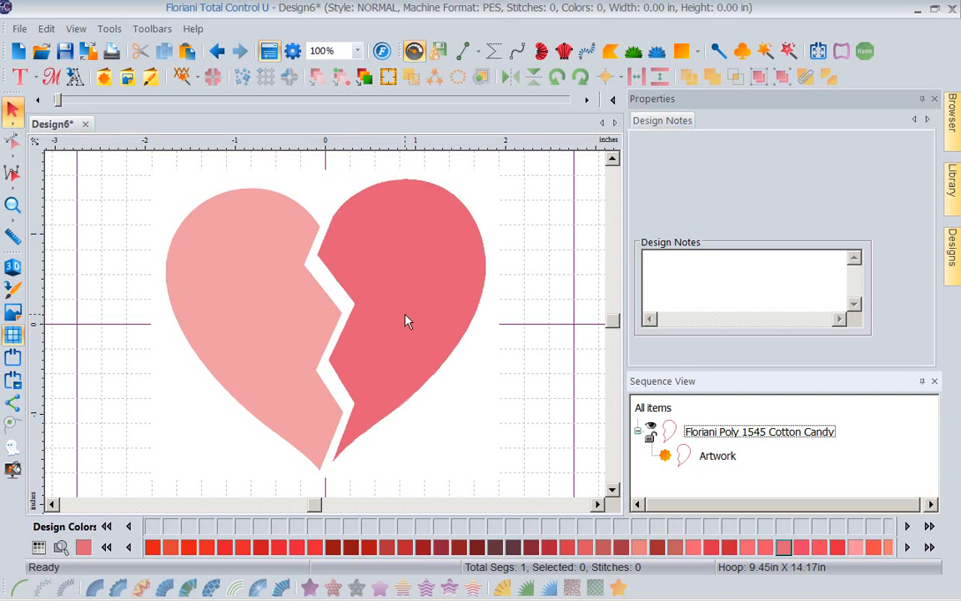
mouse_move(424, 392)
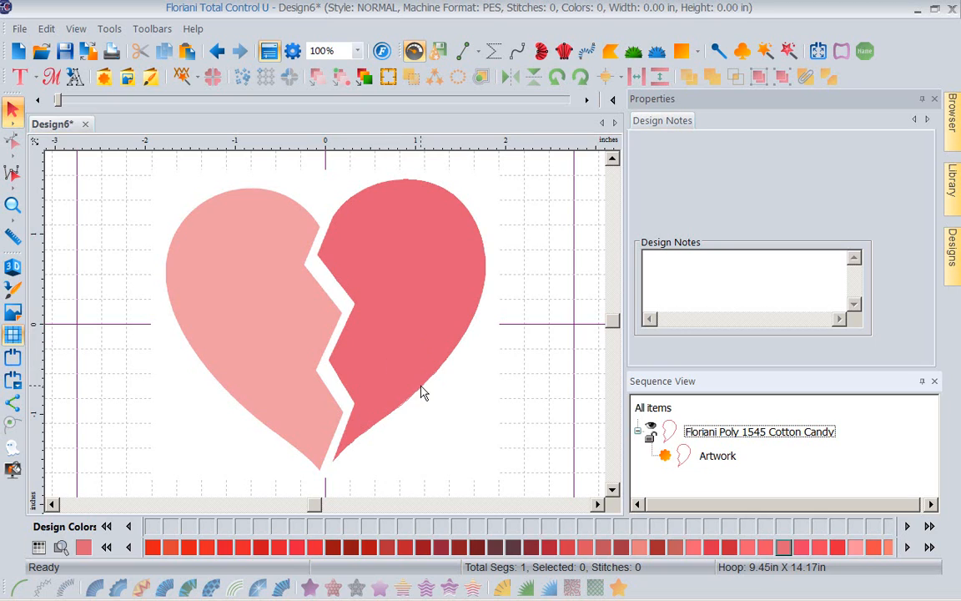
mouse_move(858, 554)
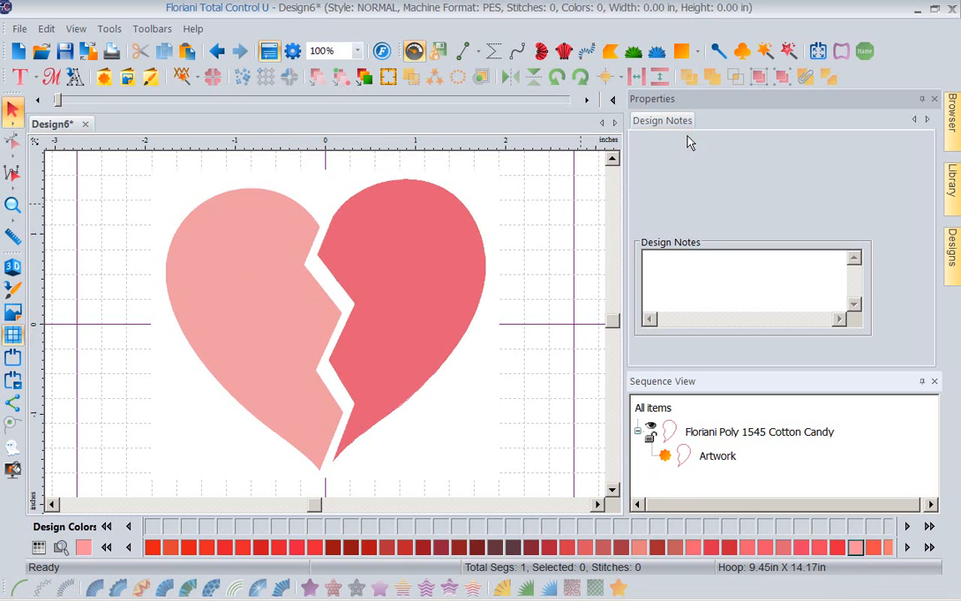
mouse_move(764, 50)
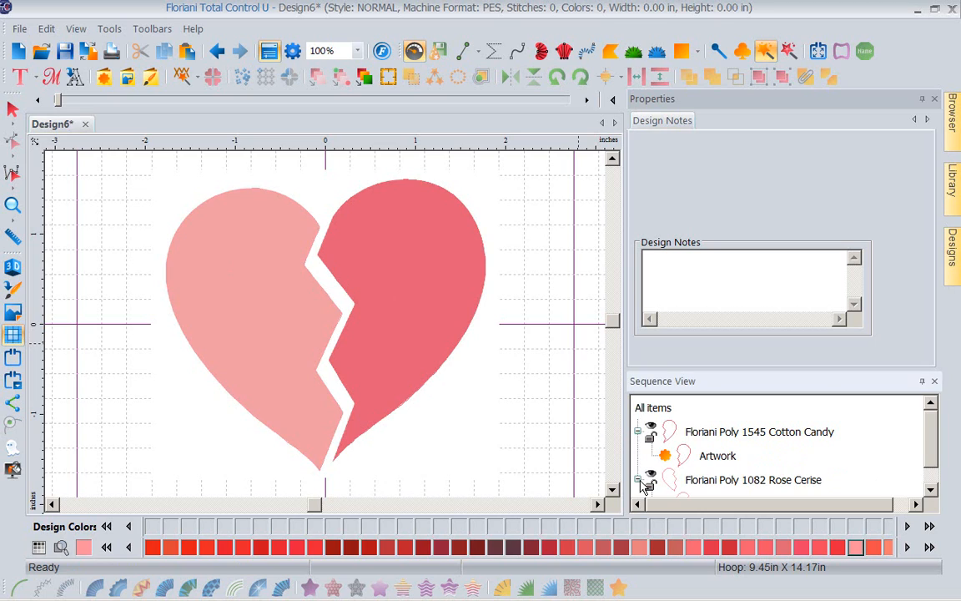
Scroll the thread palette toward Rose Cerise 1082 for the right heart half.
scroll(down, 3)
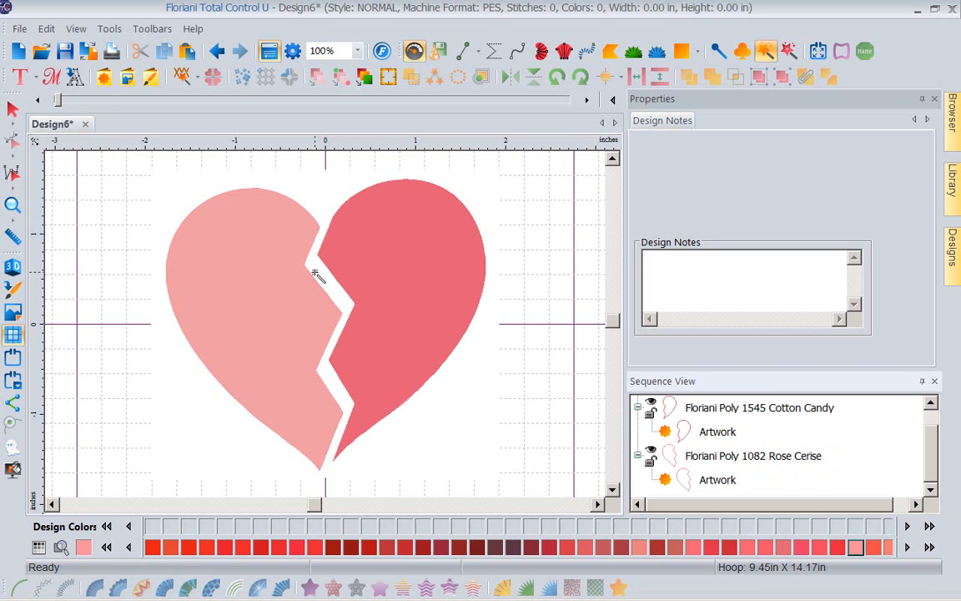
mouse_move(240, 267)
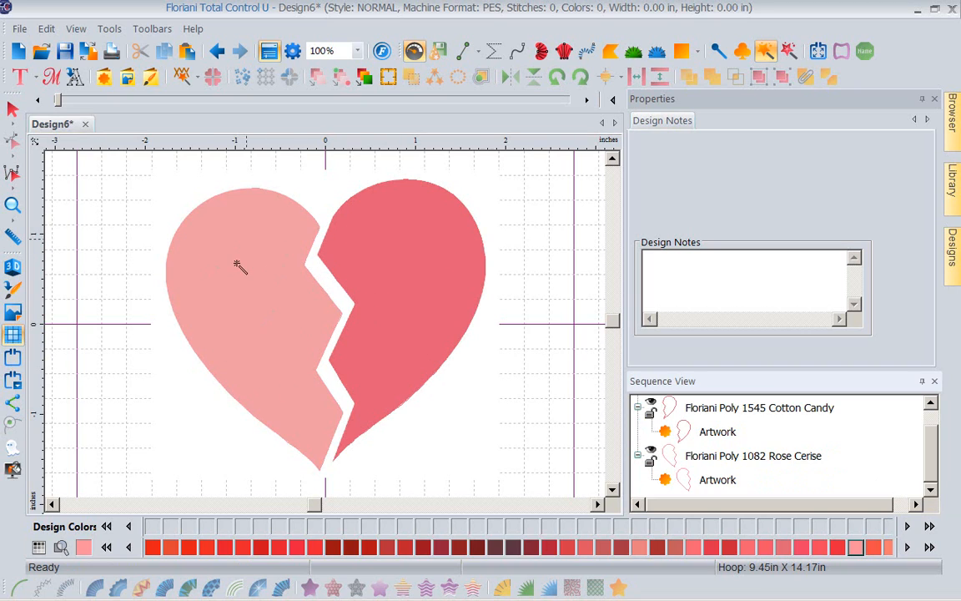
mouse_move(204, 270)
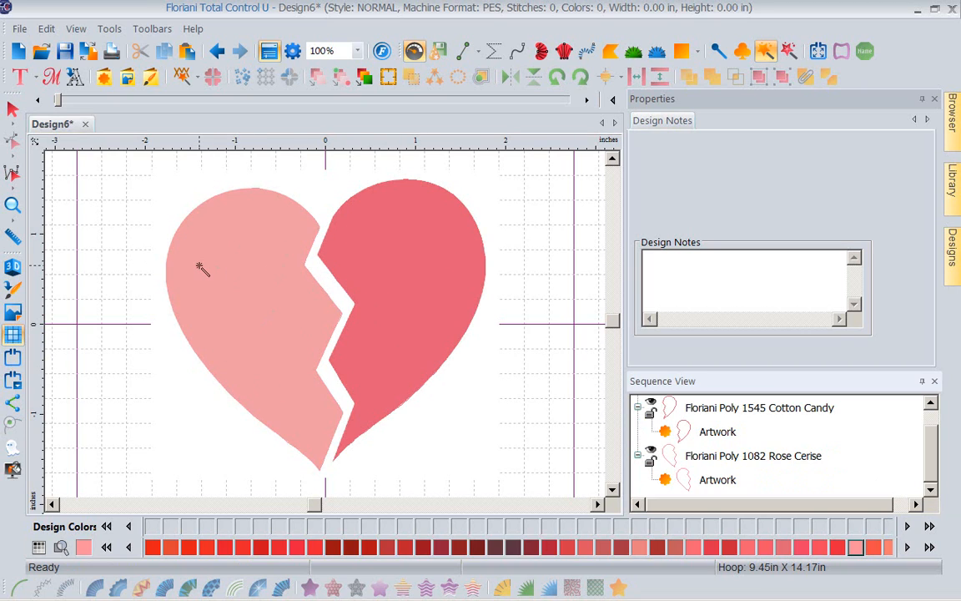
mouse_move(13, 314)
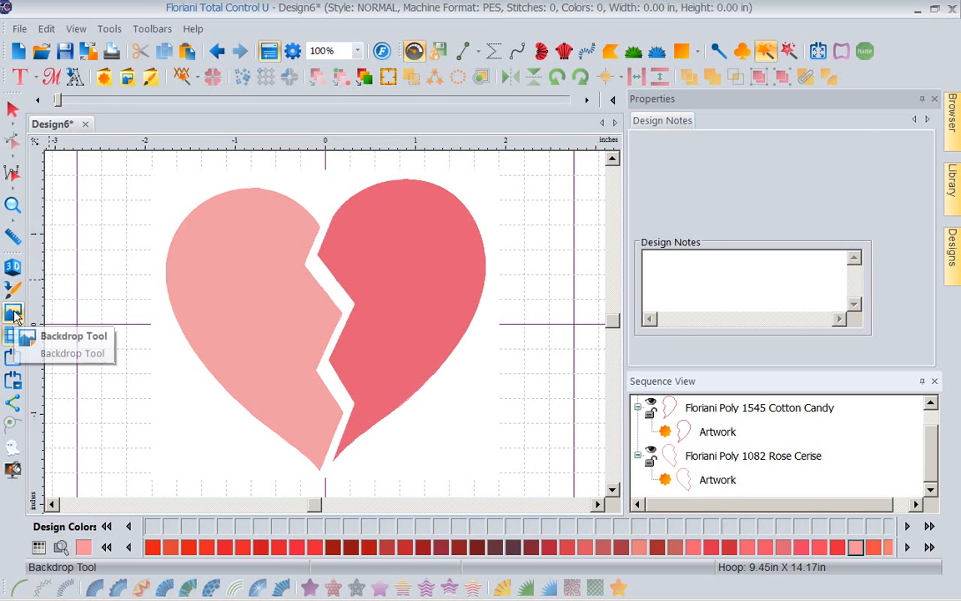
Hide the heart backdrop so only the two artwork outline halves remain.
click(14, 313)
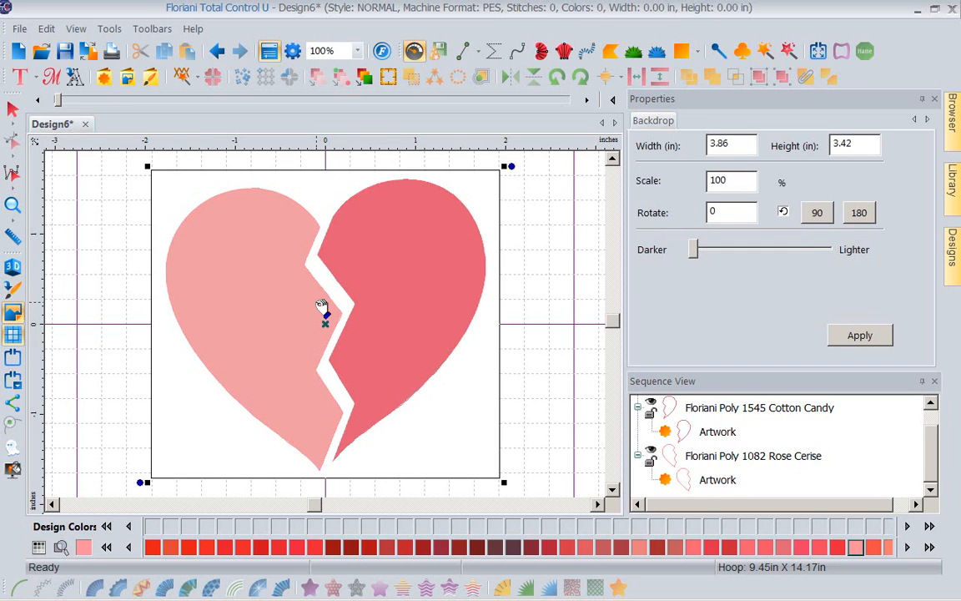
right_click(322, 307)
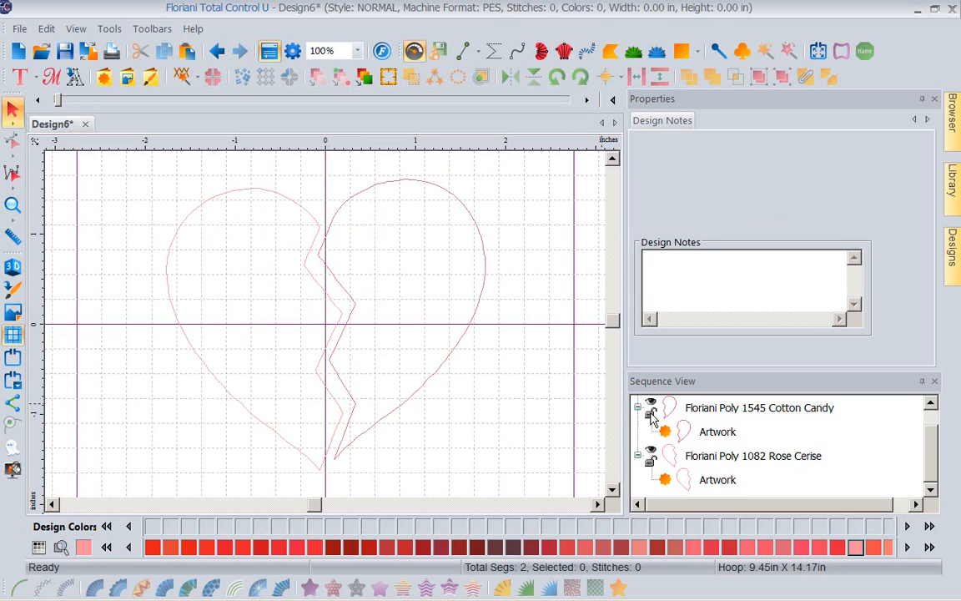
Give the right heart half a fancy fill (pattern 201), producing 4,364 stitches.
click(716, 430)
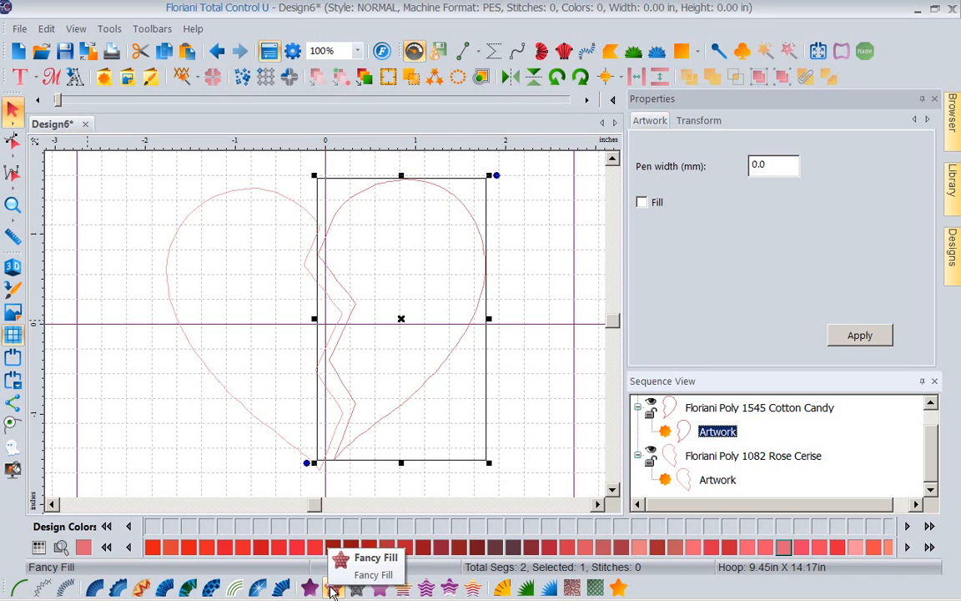
click(333, 590)
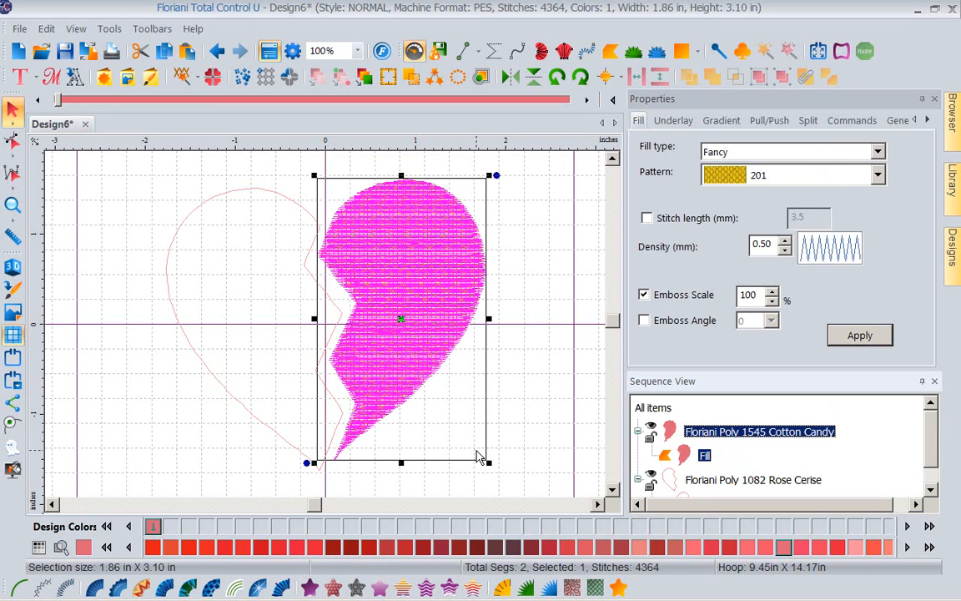
mouse_move(678, 184)
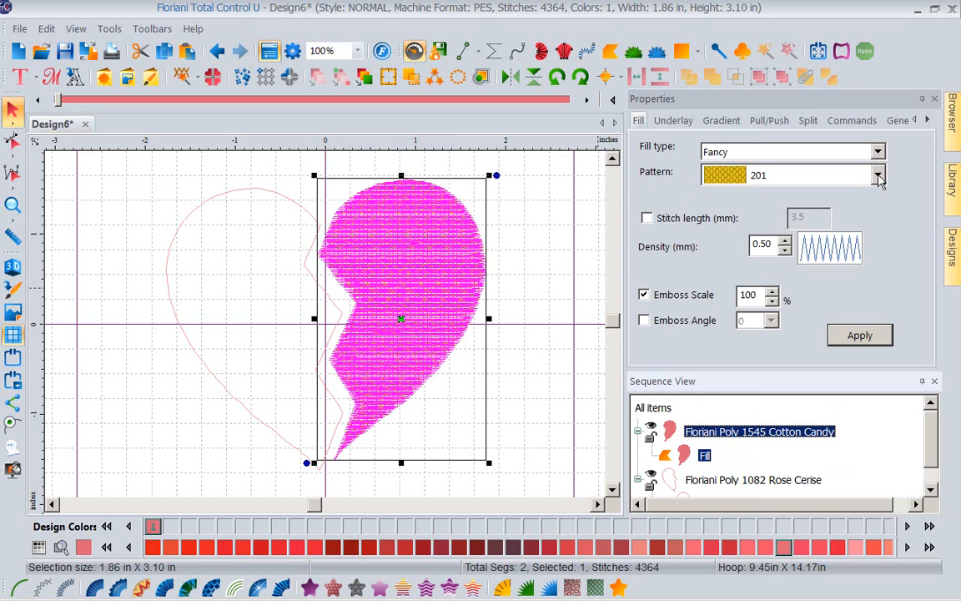
Change the right half's fancy fill to pattern 242 and apply it.
click(878, 175)
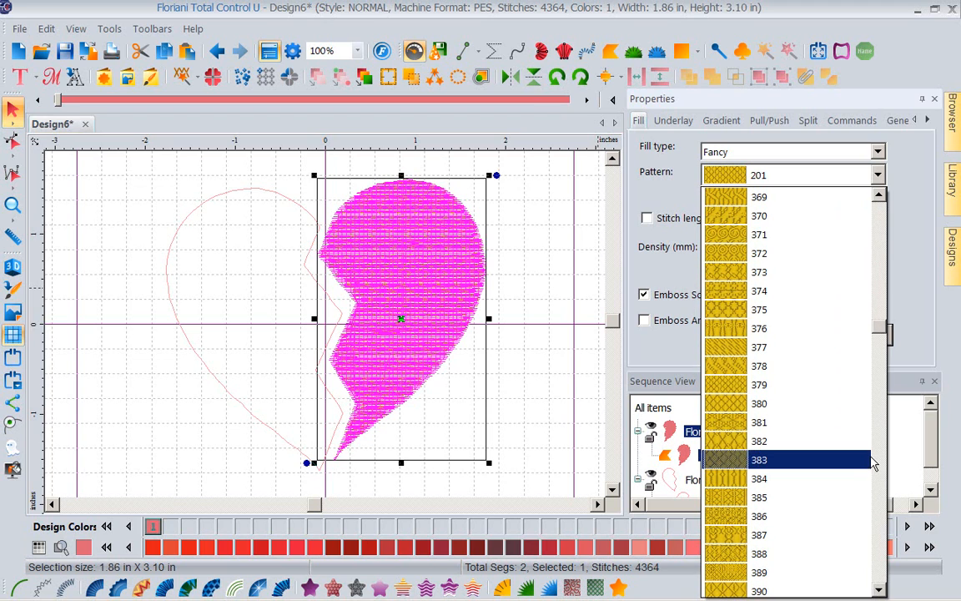
scroll(down, 3)
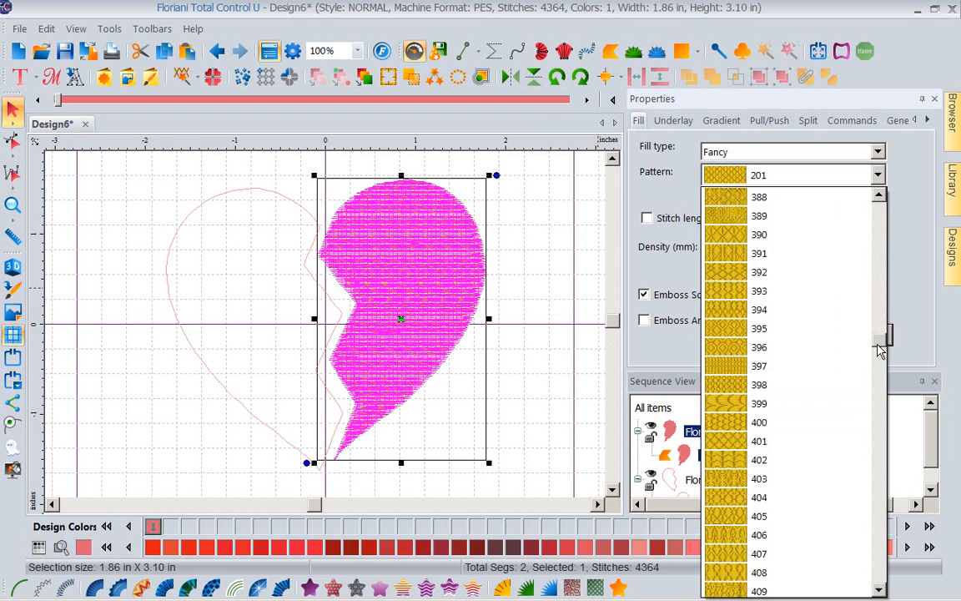
scroll(down, 3)
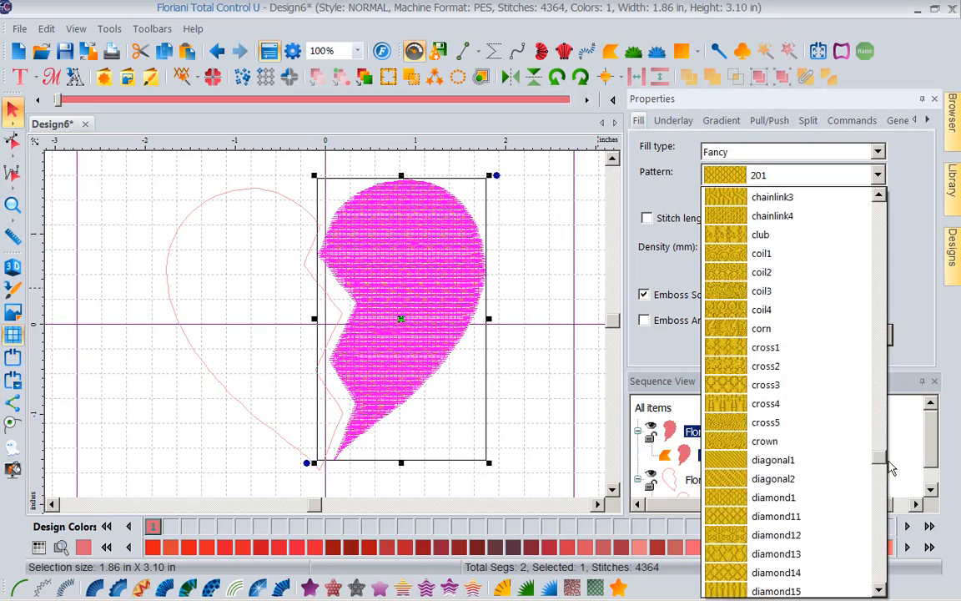
scroll(down, 3)
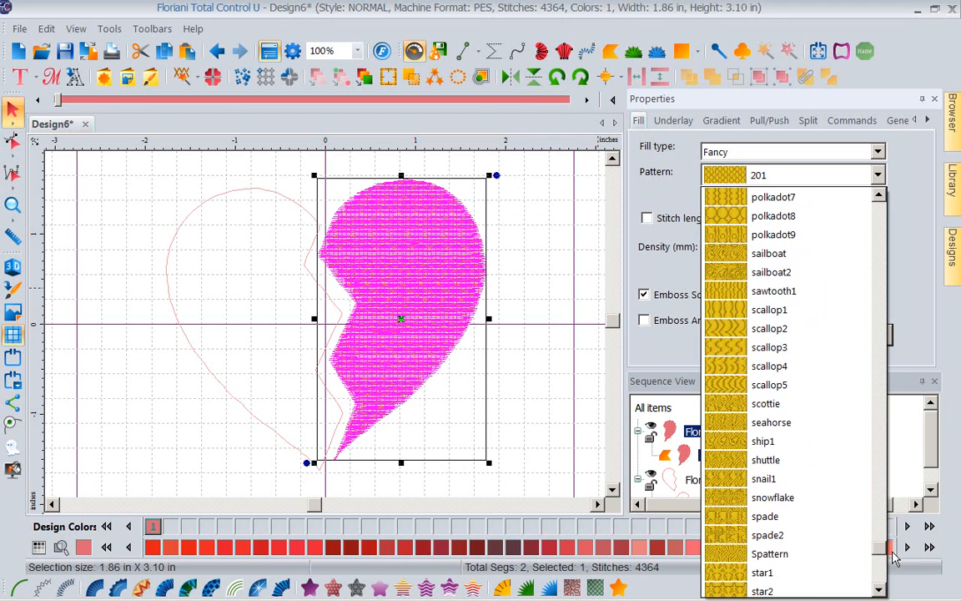
scroll(down, 3)
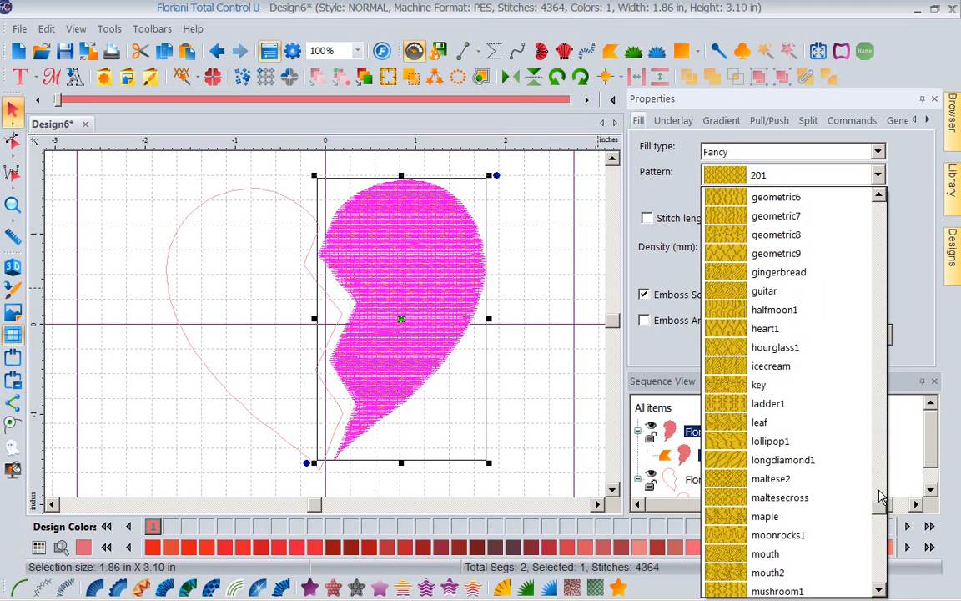
scroll(down, 3)
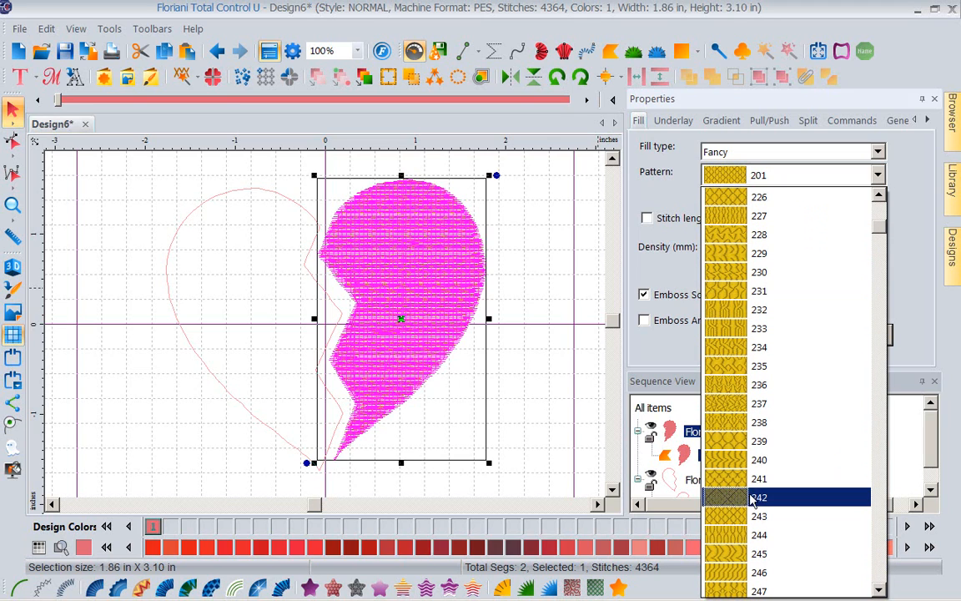
click(757, 496)
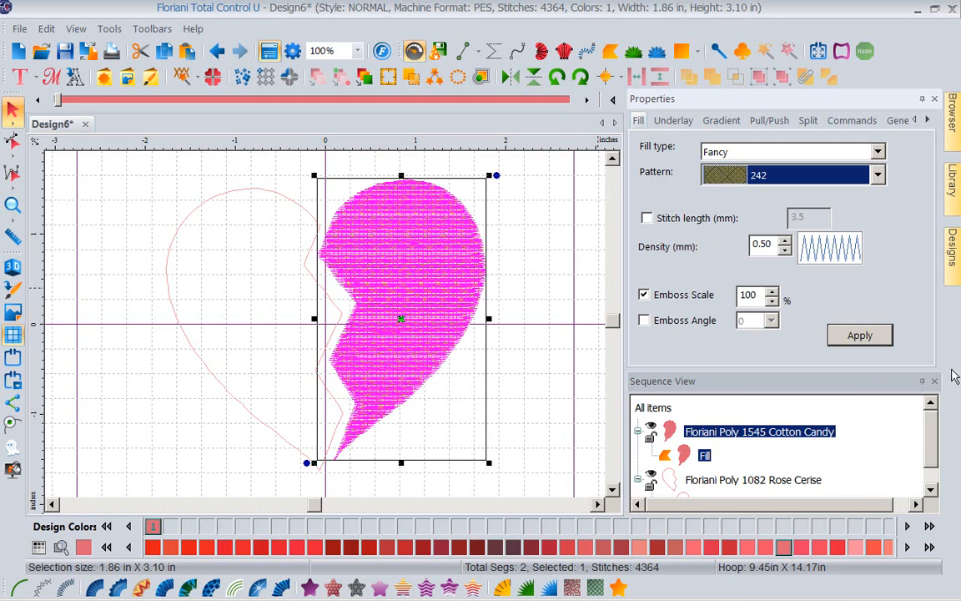
click(859, 334)
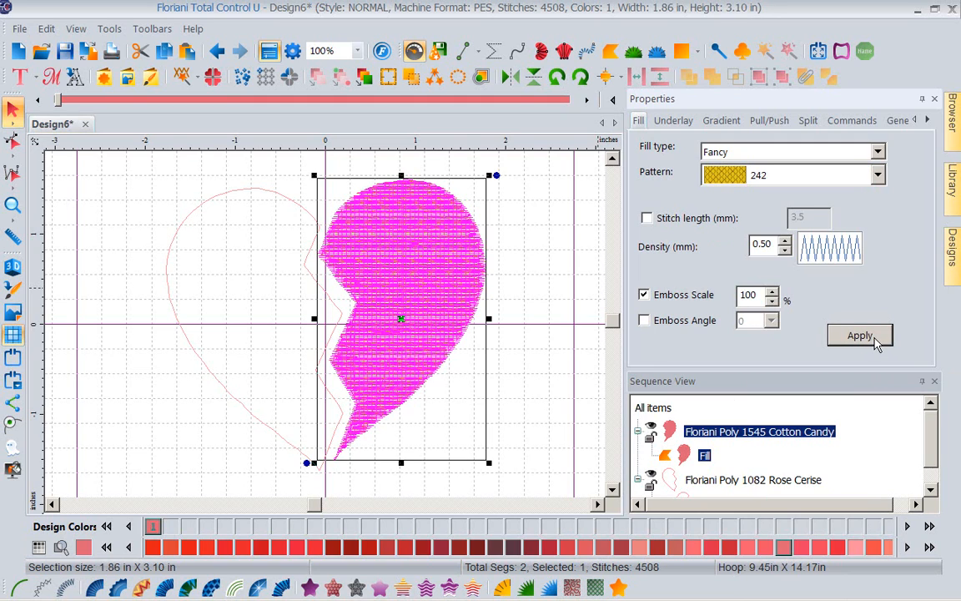
mouse_move(563, 309)
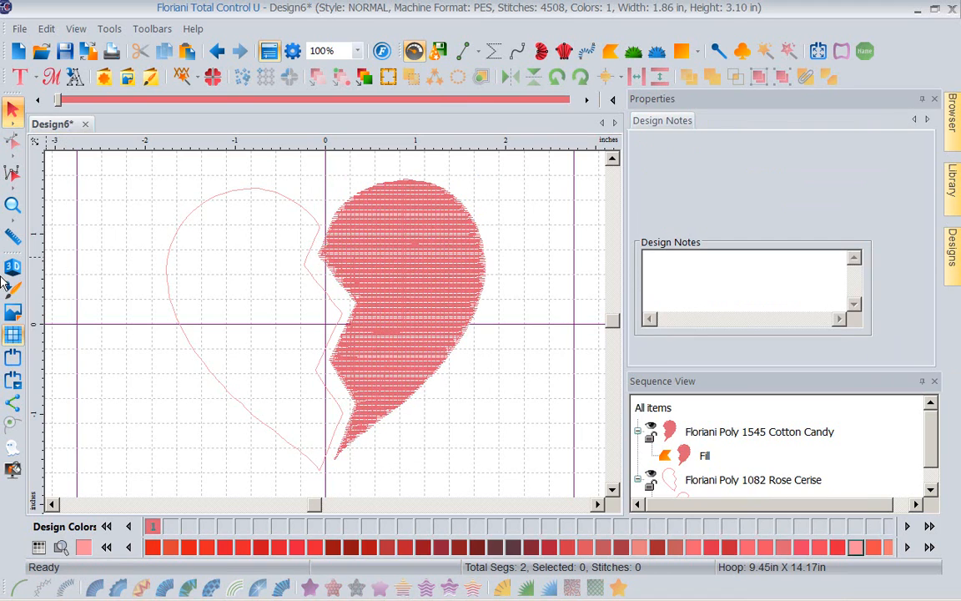
mouse_move(13, 267)
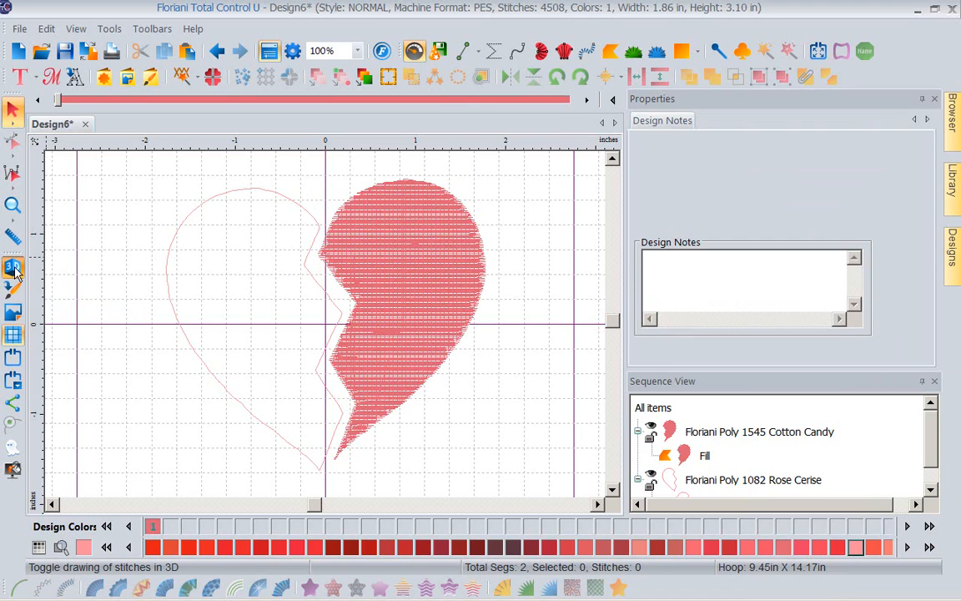
Turn on the 3D stitch view and reselect the filled right heart half.
click(13, 267)
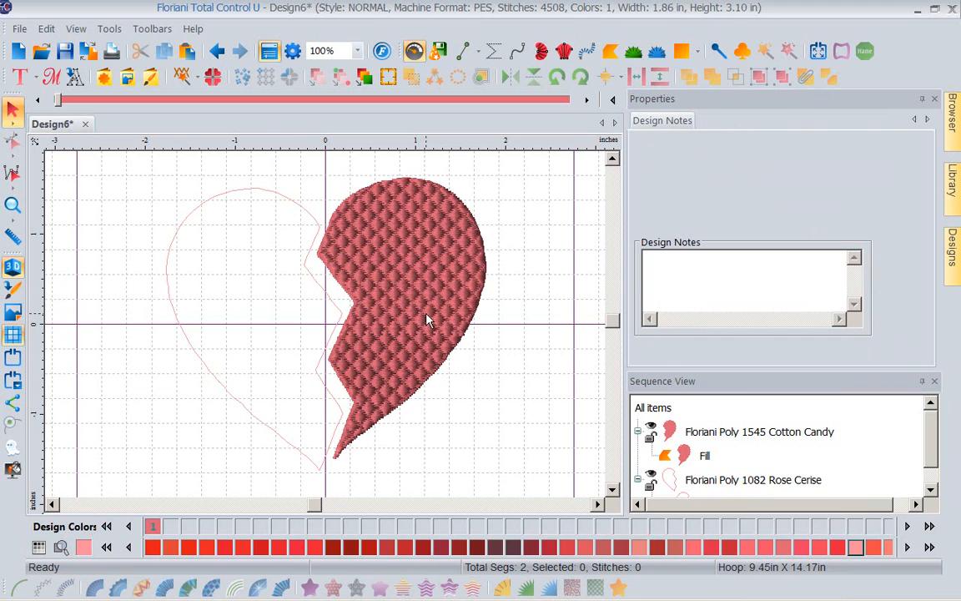
click(427, 321)
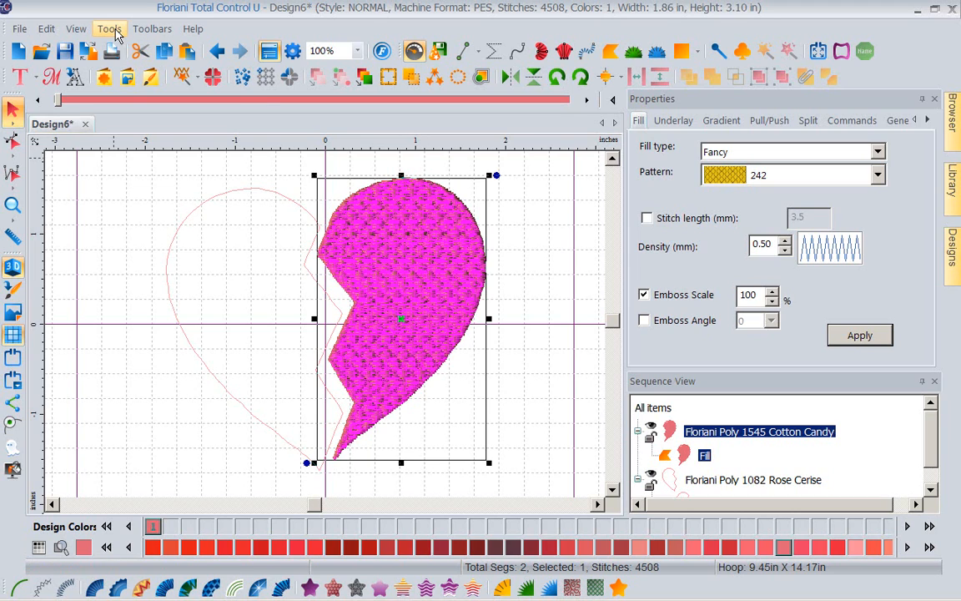
Turn off Highlight Selection in the View preferences so the selected half shows real colours.
click(104, 26)
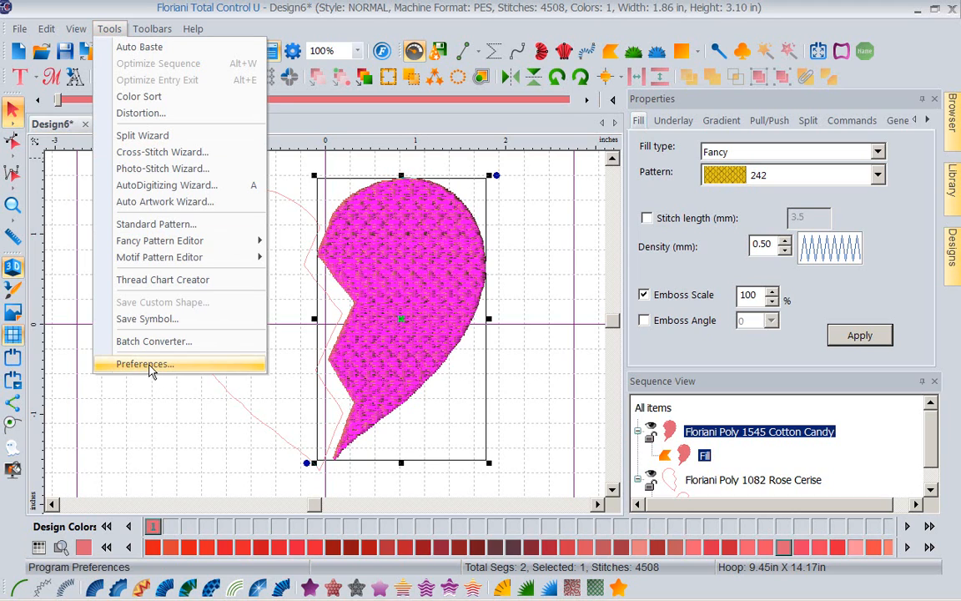
click(143, 364)
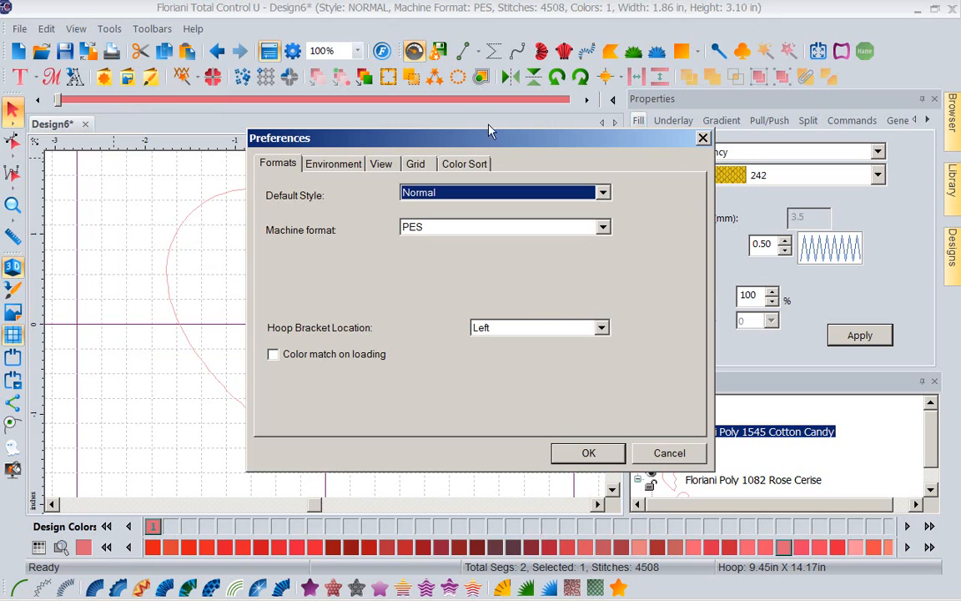
click(381, 163)
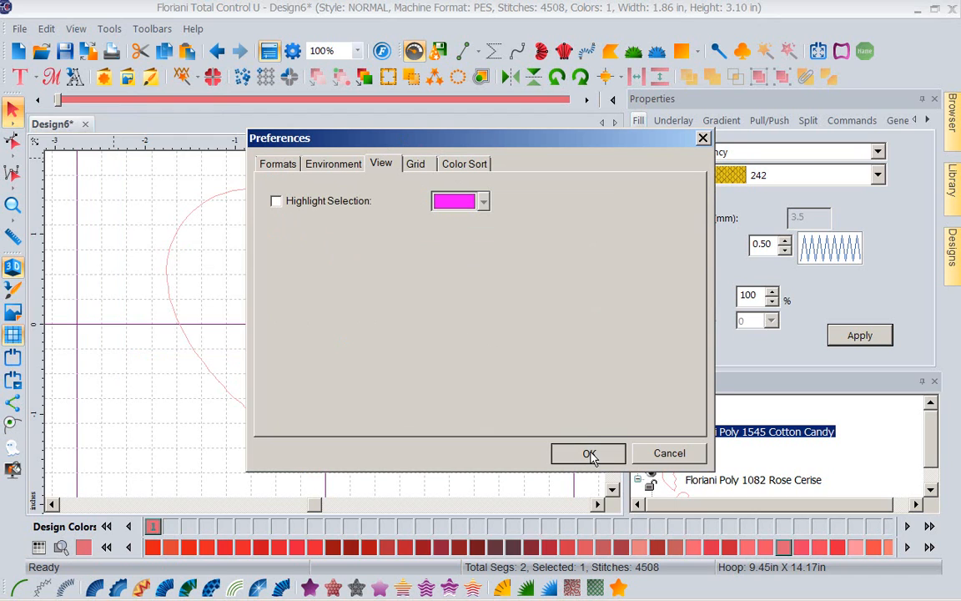
click(587, 454)
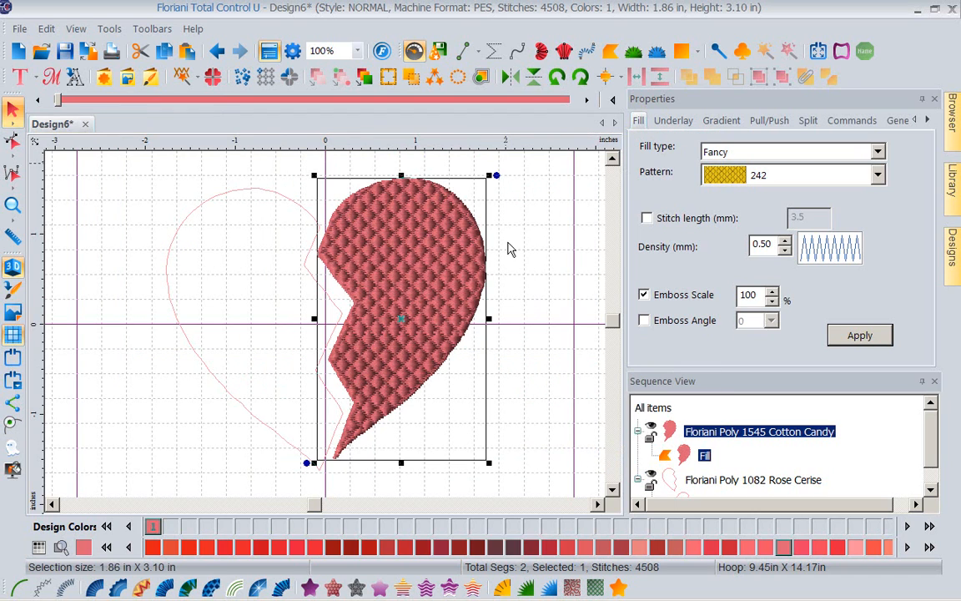
mouse_move(441, 282)
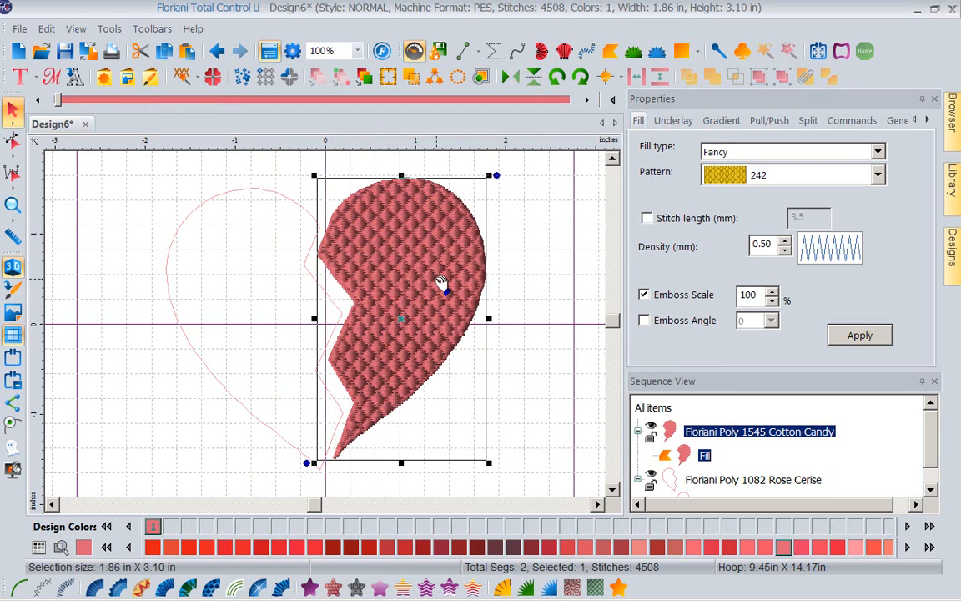
mouse_move(497, 344)
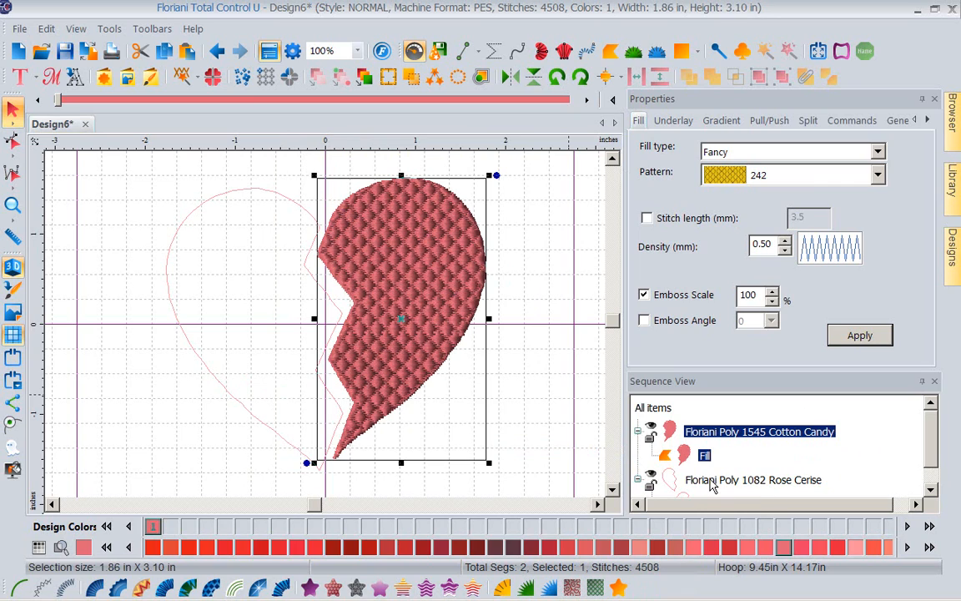
Give the left heart half a gradient fill with 155 Martha Washington as the second colour.
click(754, 481)
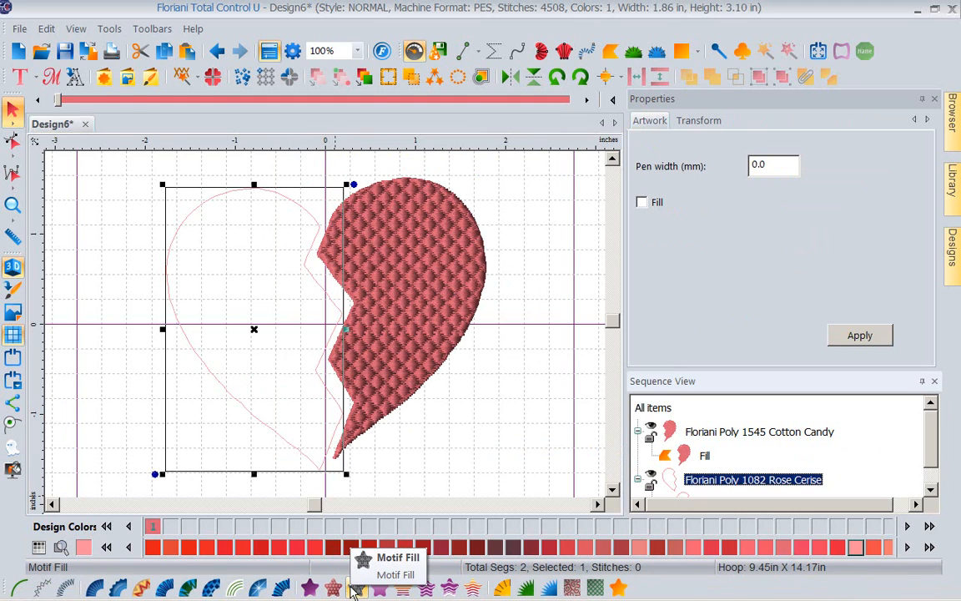
click(471, 588)
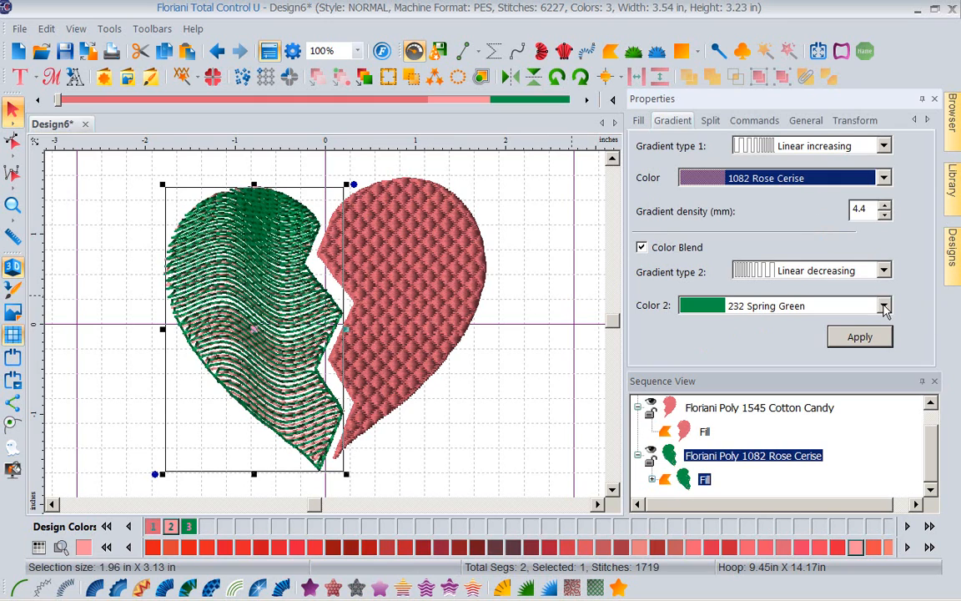
click(885, 306)
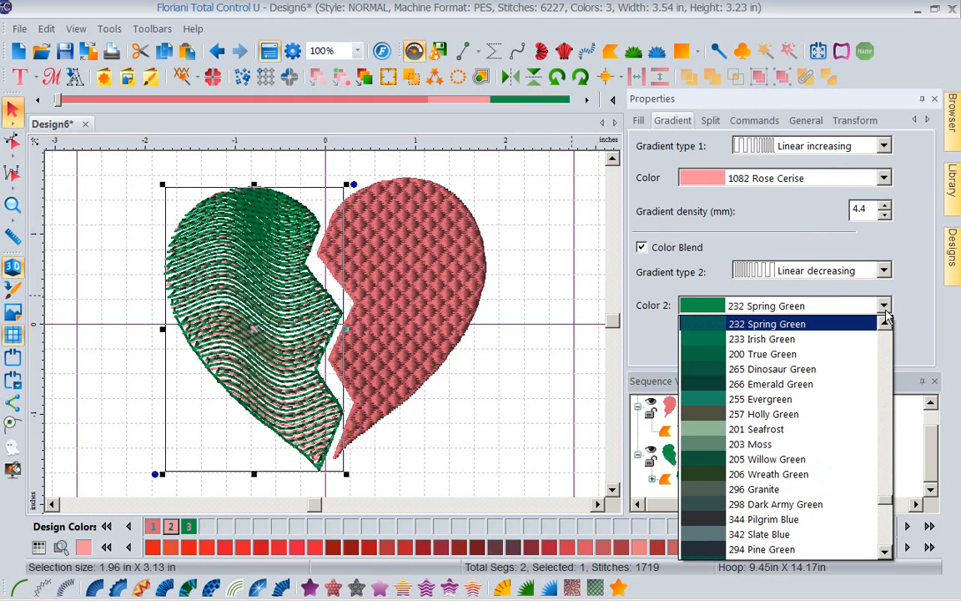
scroll(down, 3)
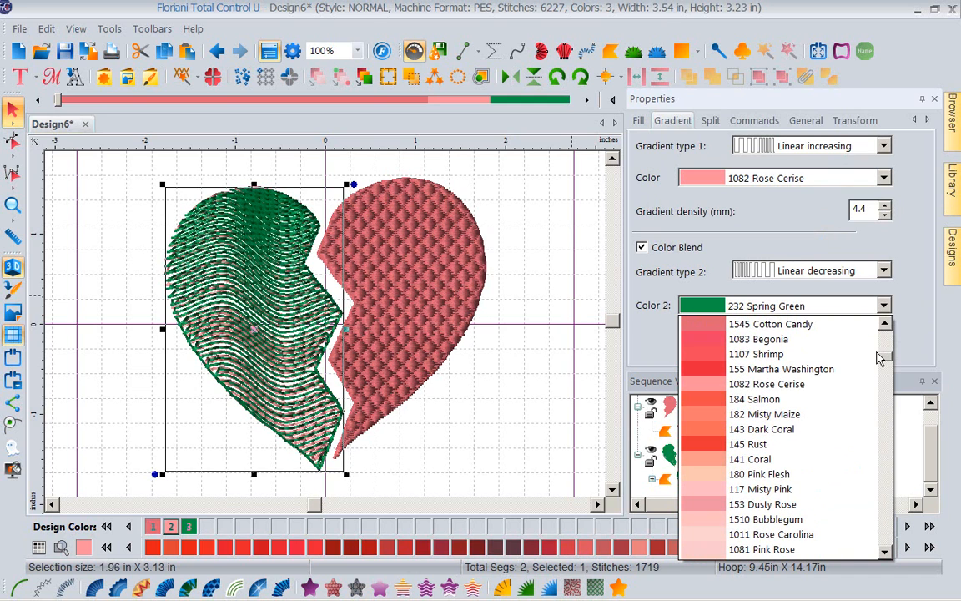
click(781, 369)
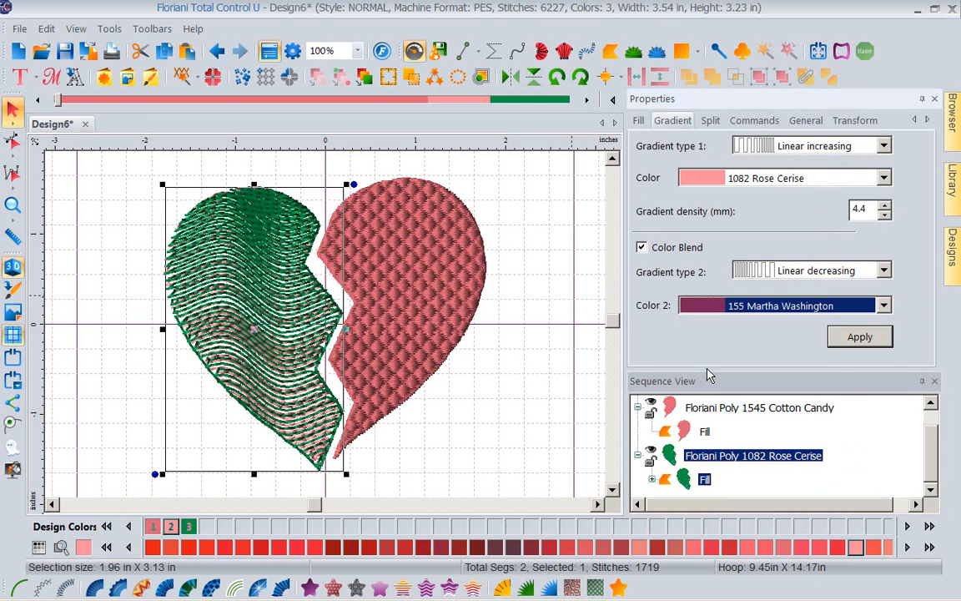
click(860, 337)
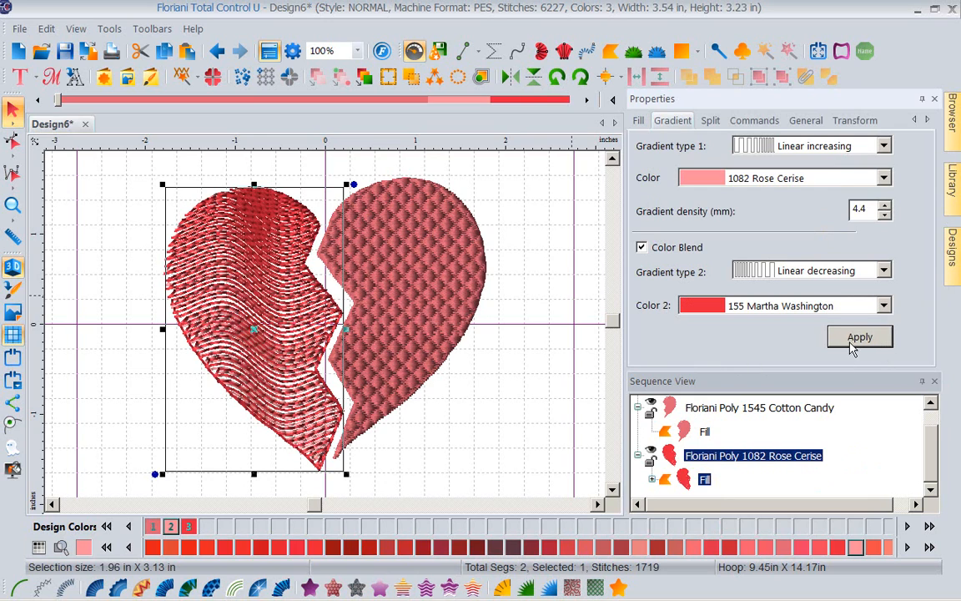
mouse_move(521, 425)
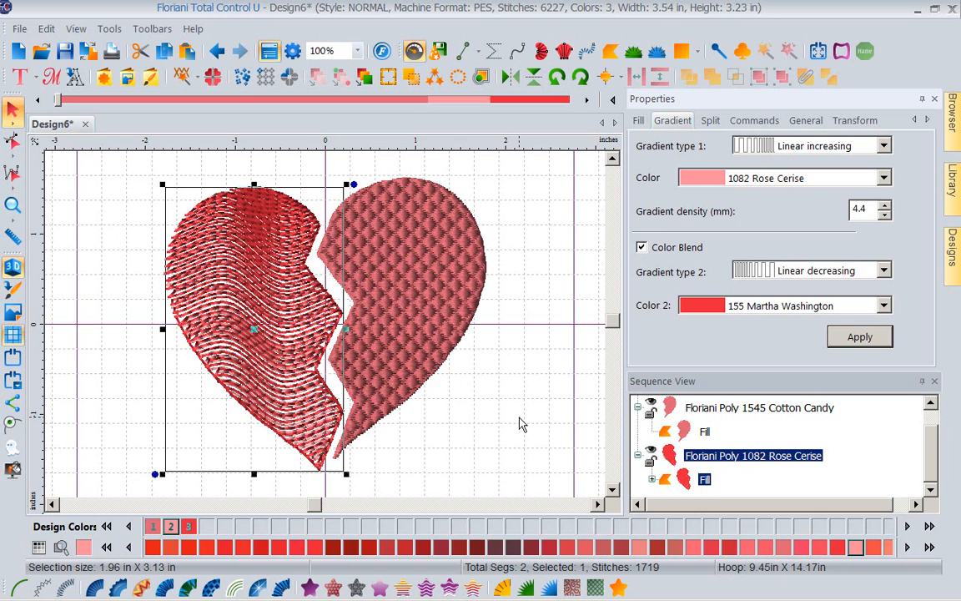
mouse_move(285, 302)
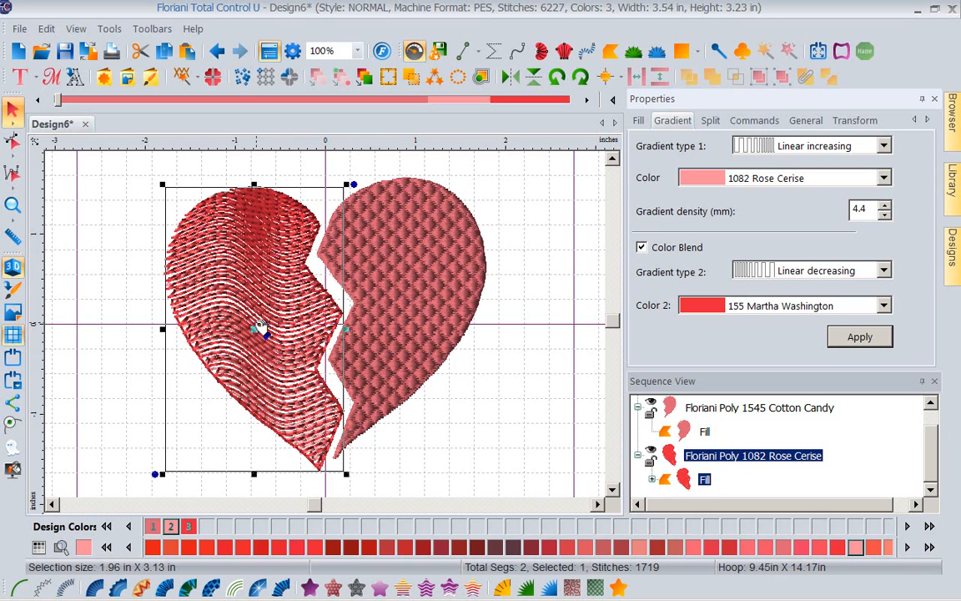
mouse_move(277, 385)
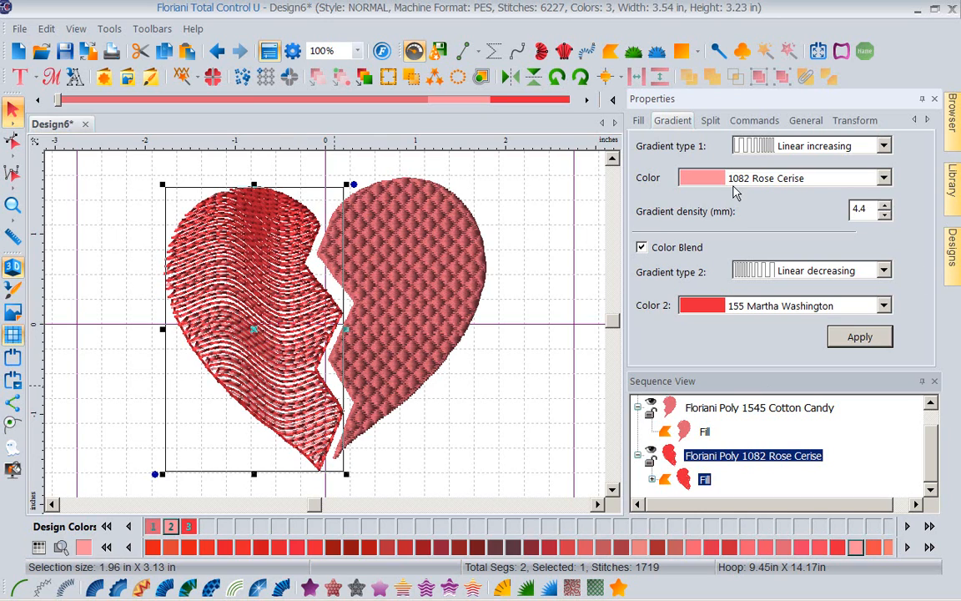
mouse_move(754, 237)
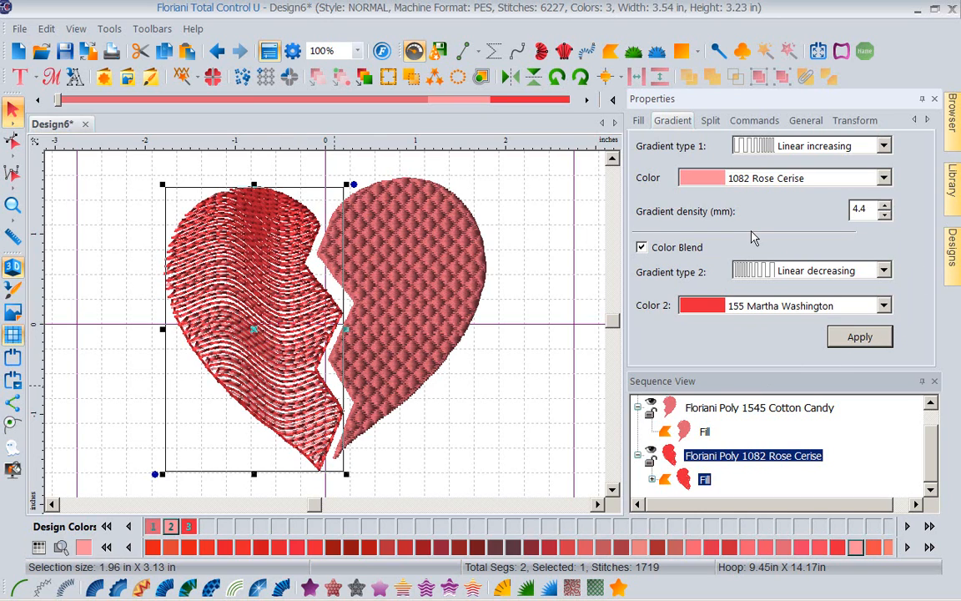
mouse_move(621, 311)
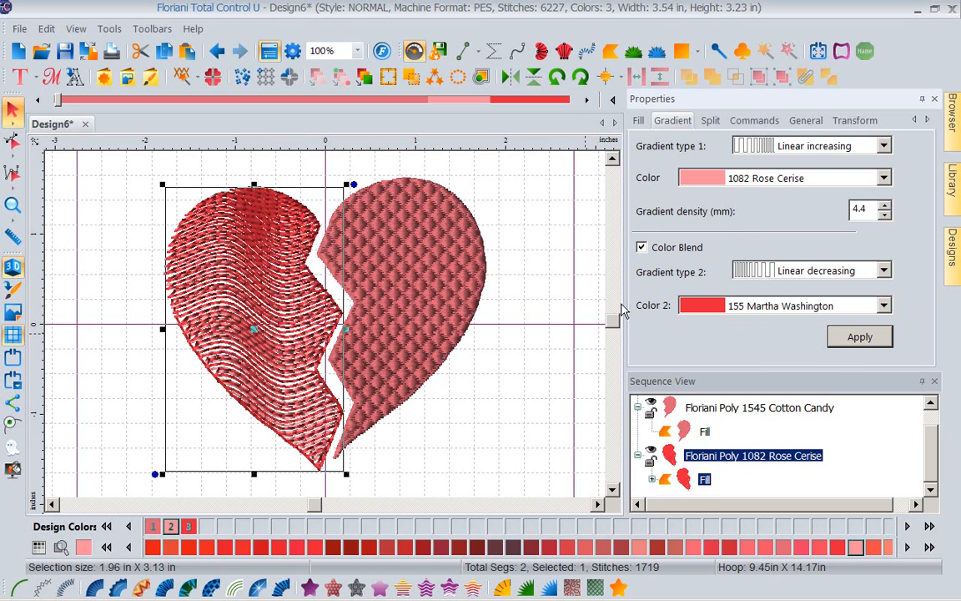
mouse_move(474, 526)
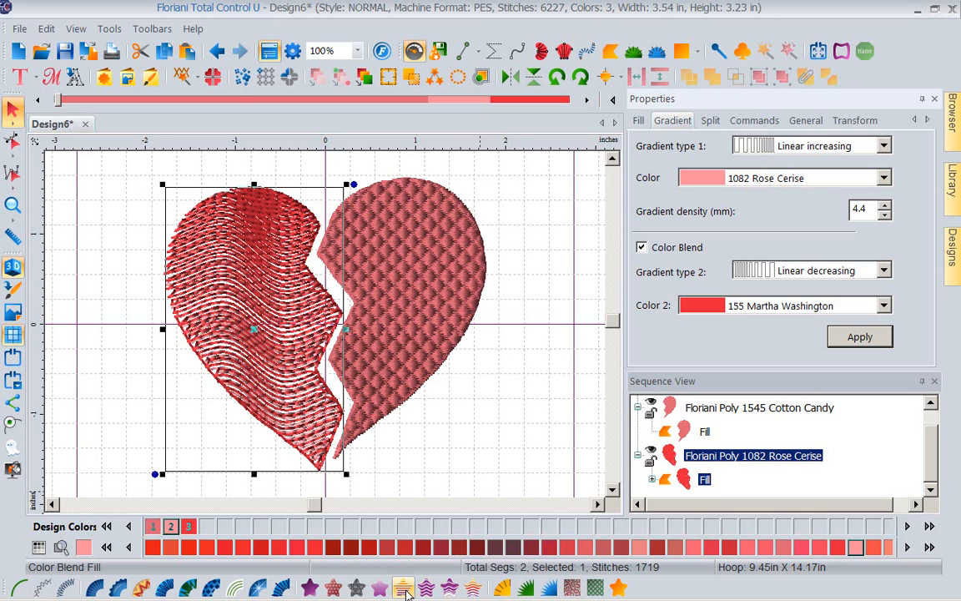
mouse_move(401, 588)
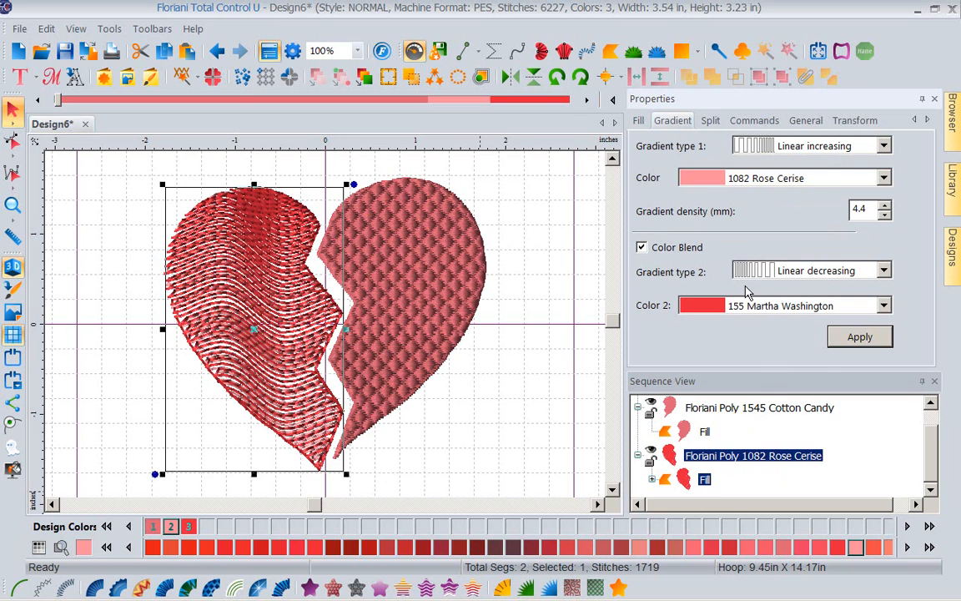
mouse_move(776, 214)
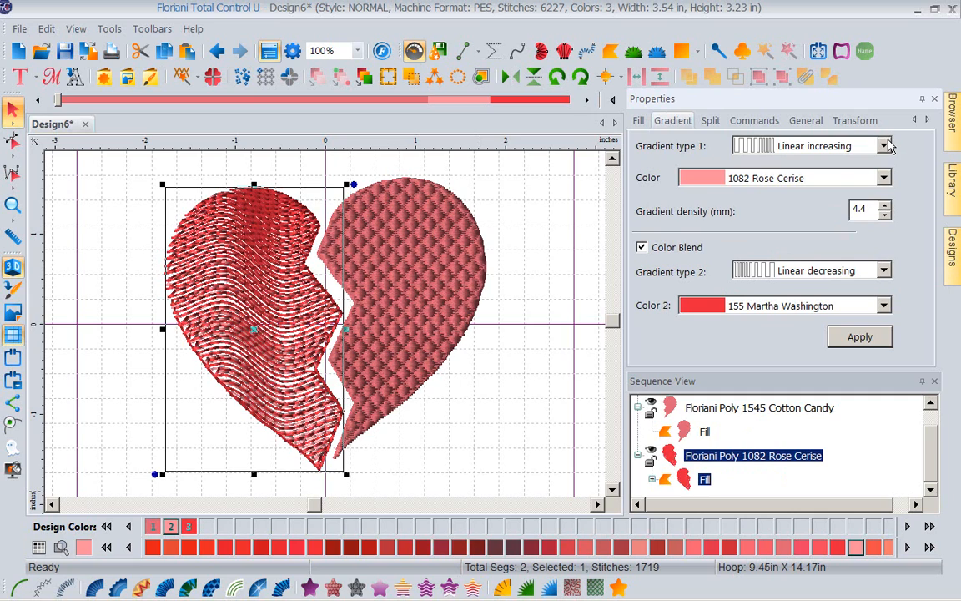
Make the first gradient convex and the second gradient concave.
click(886, 145)
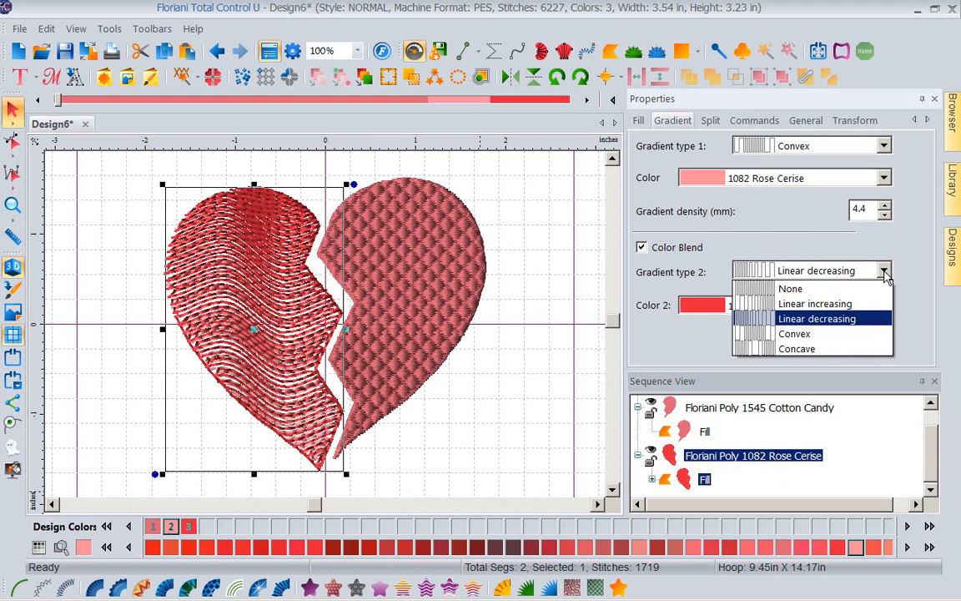
mouse_move(797, 348)
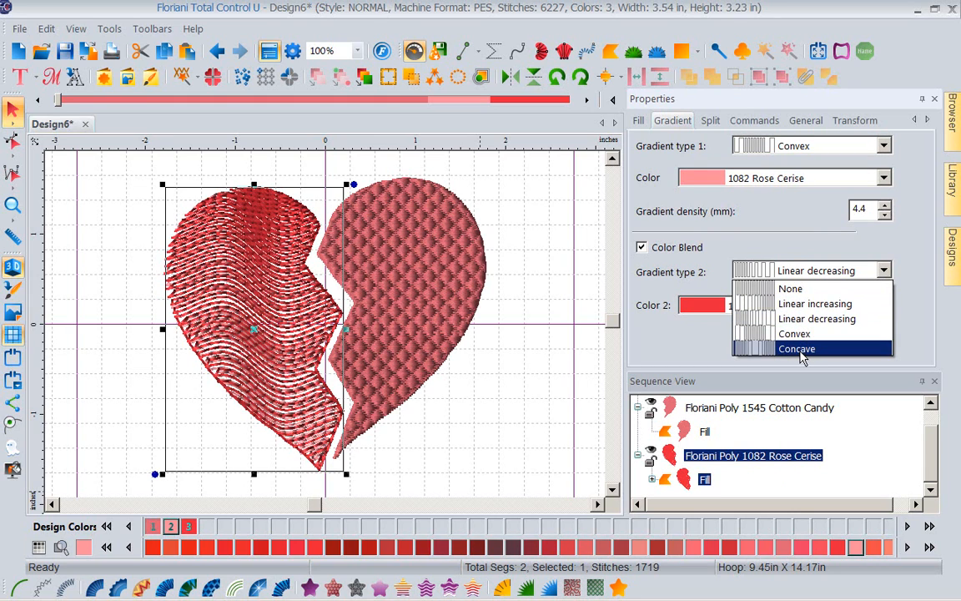
click(798, 349)
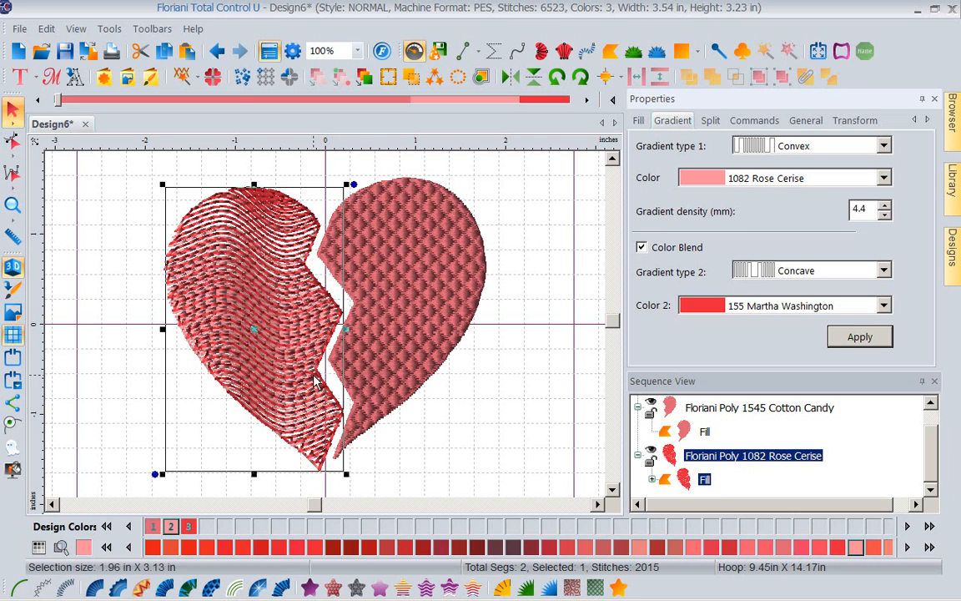
mouse_move(558, 272)
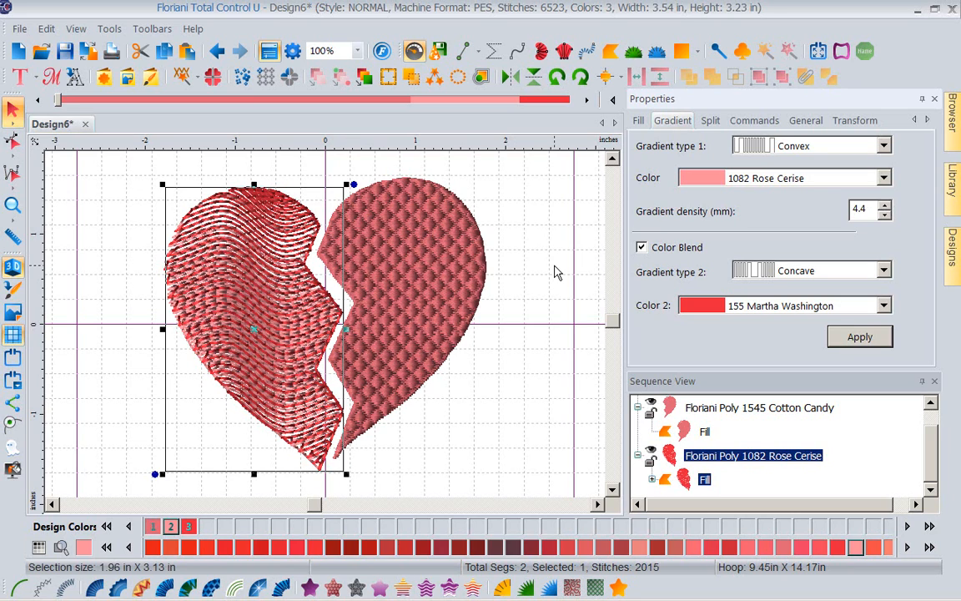
mouse_move(272, 341)
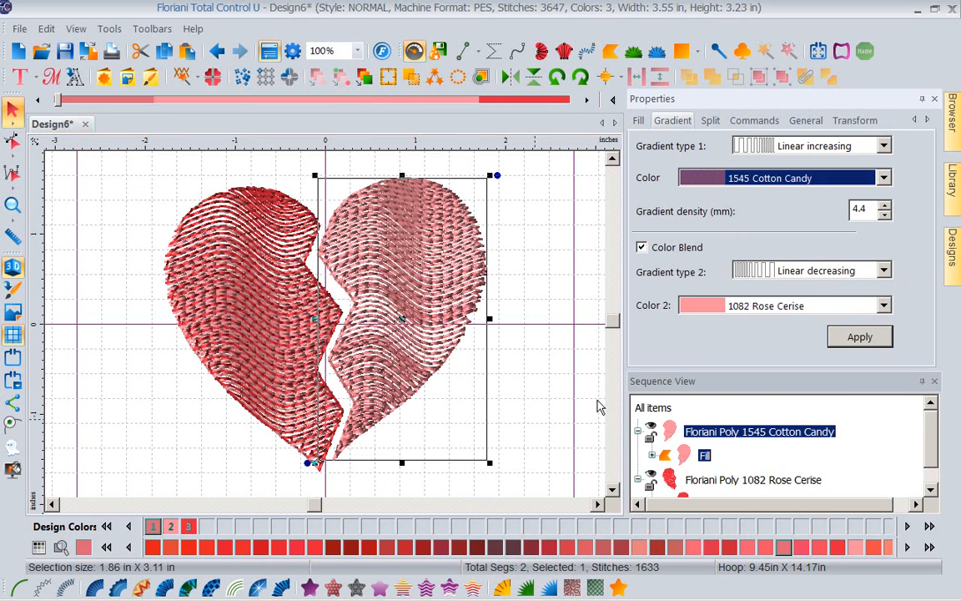
mouse_move(809, 340)
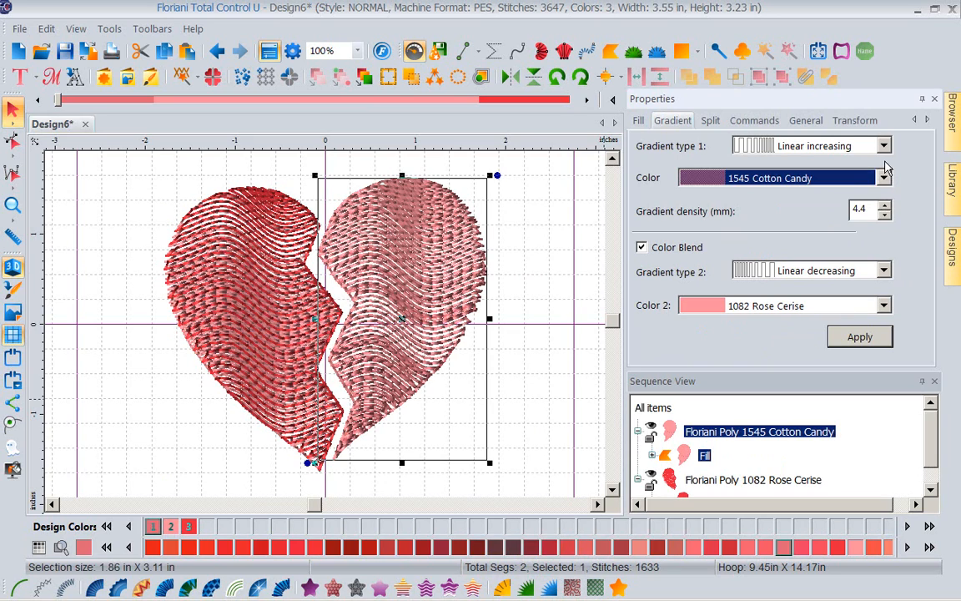
Set Gradient type 1 to Concave and Gradient type 2 to Convex on the right half and apply.
click(884, 146)
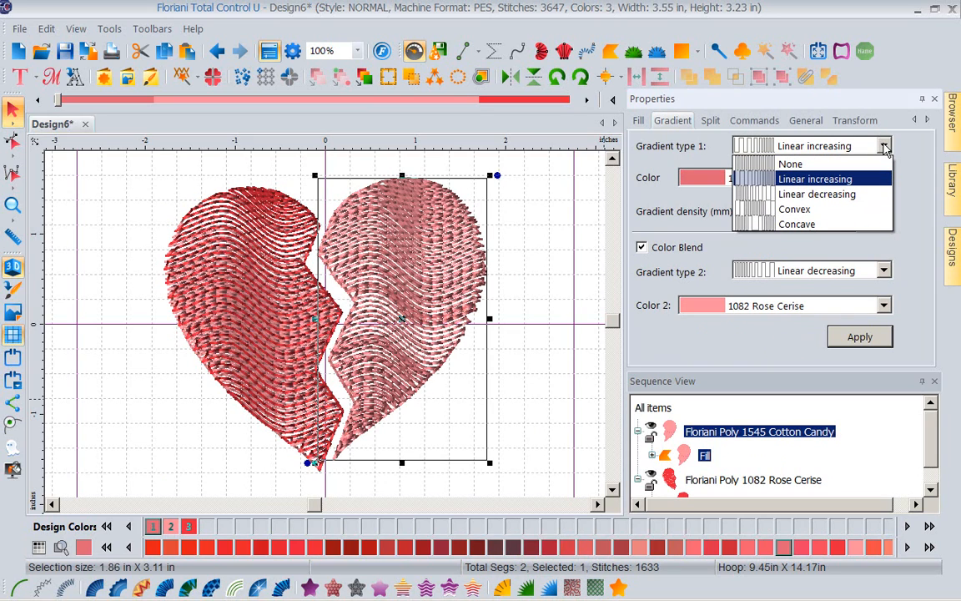
mouse_move(818, 224)
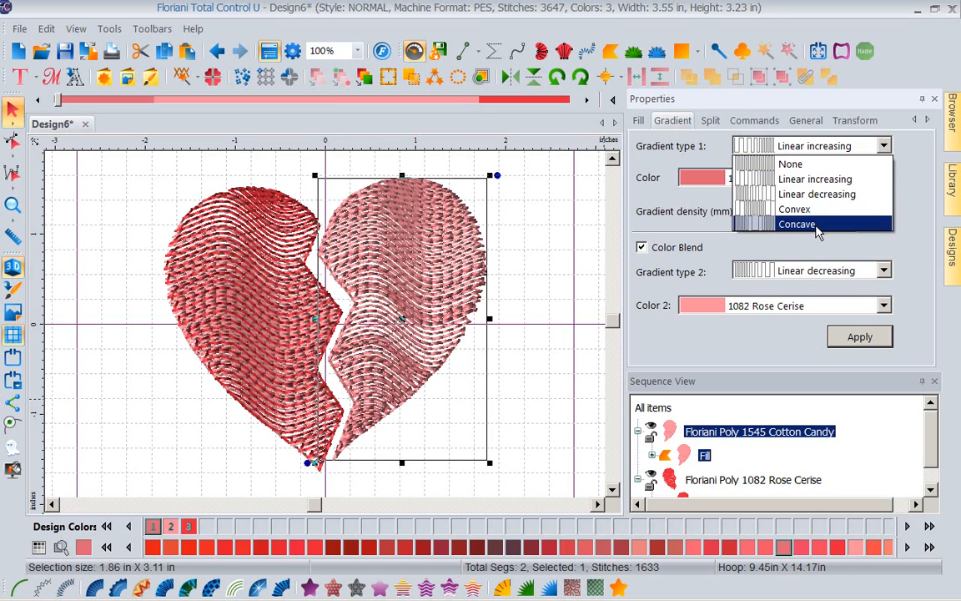
click(798, 224)
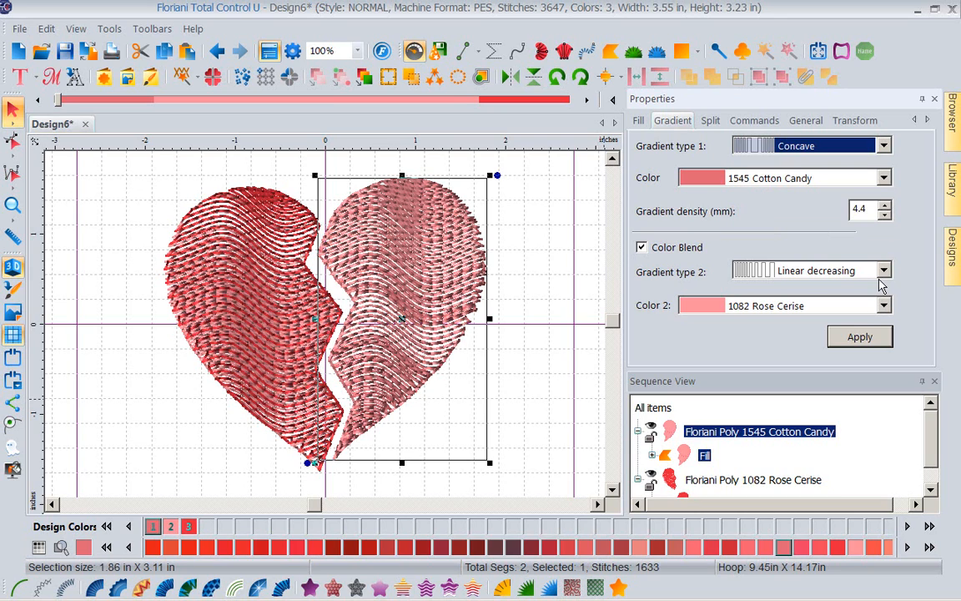
click(883, 270)
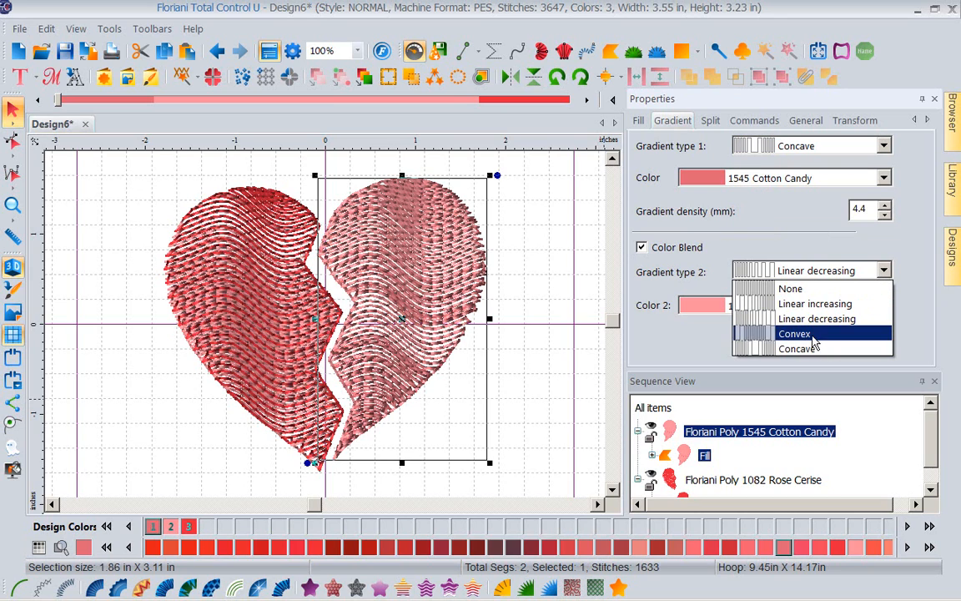
click(791, 333)
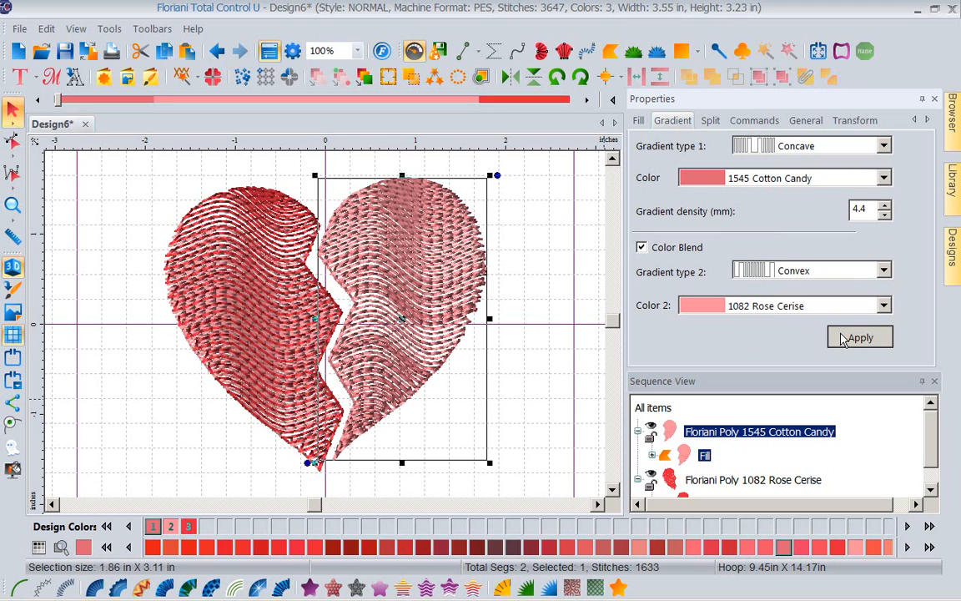
click(859, 337)
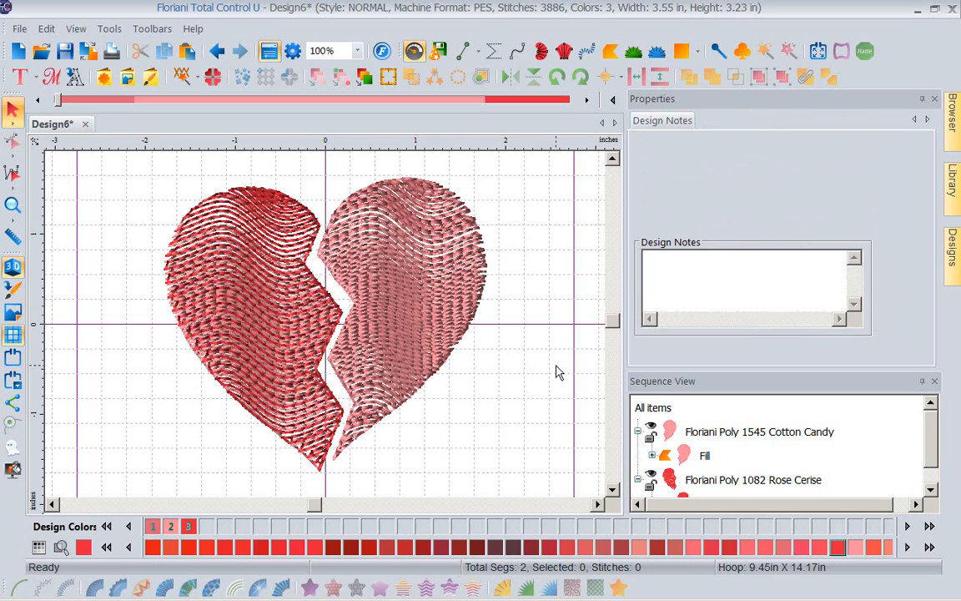
mouse_move(474, 294)
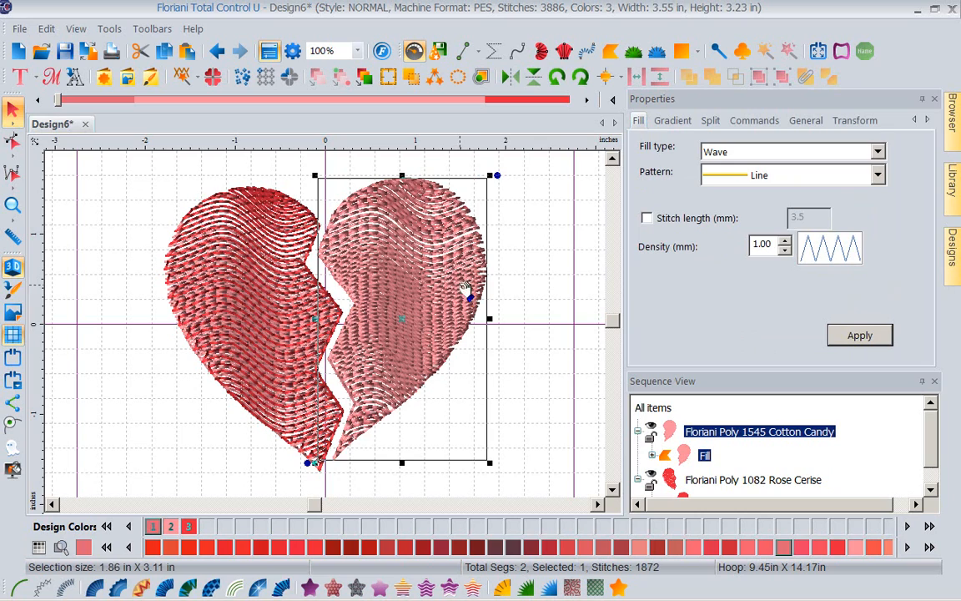
mouse_move(450, 277)
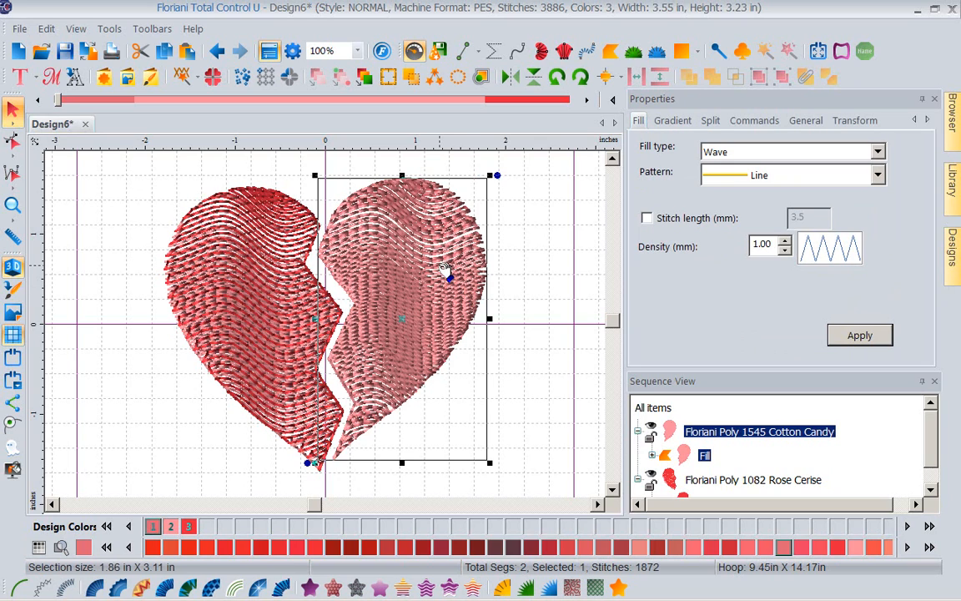
Copy the right heart half from Sequence View and bring up the left half's segment actions.
right_click(440, 271)
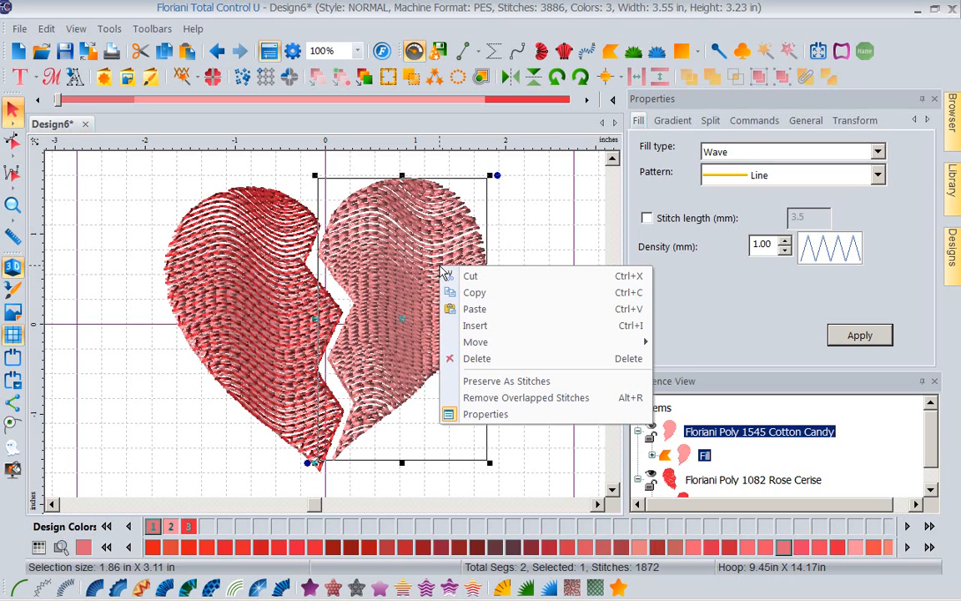
click(419, 280)
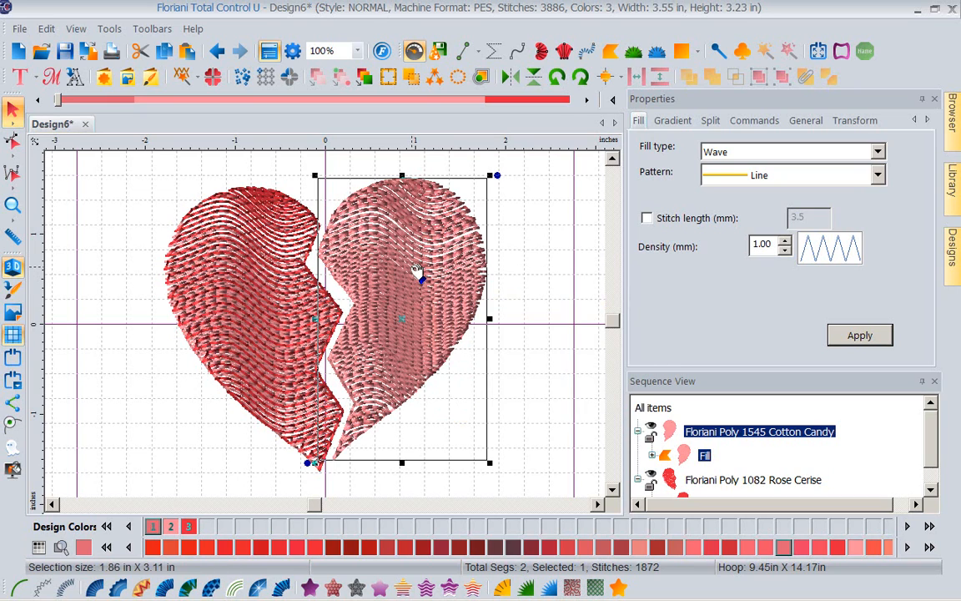
right_click(421, 280)
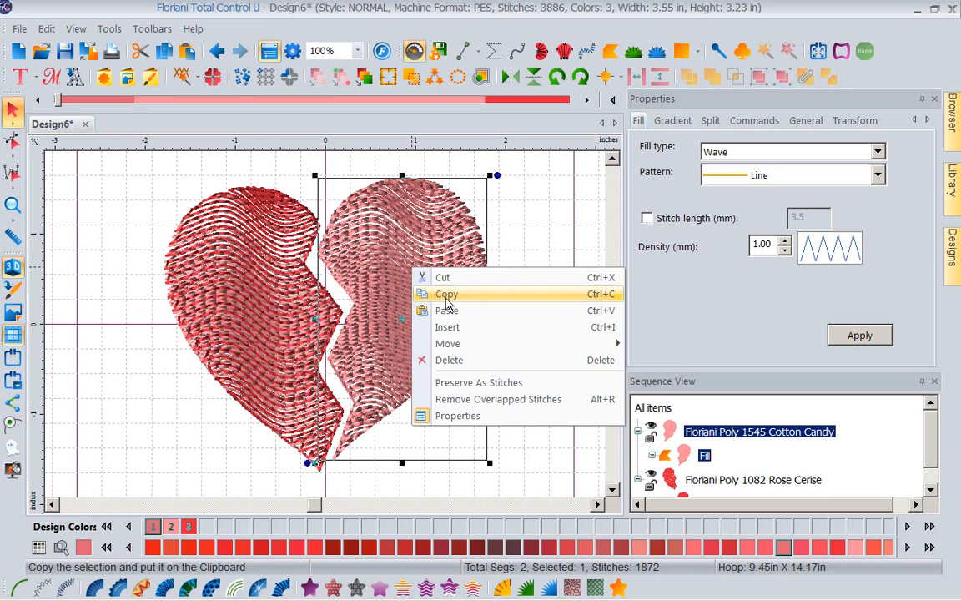
click(447, 309)
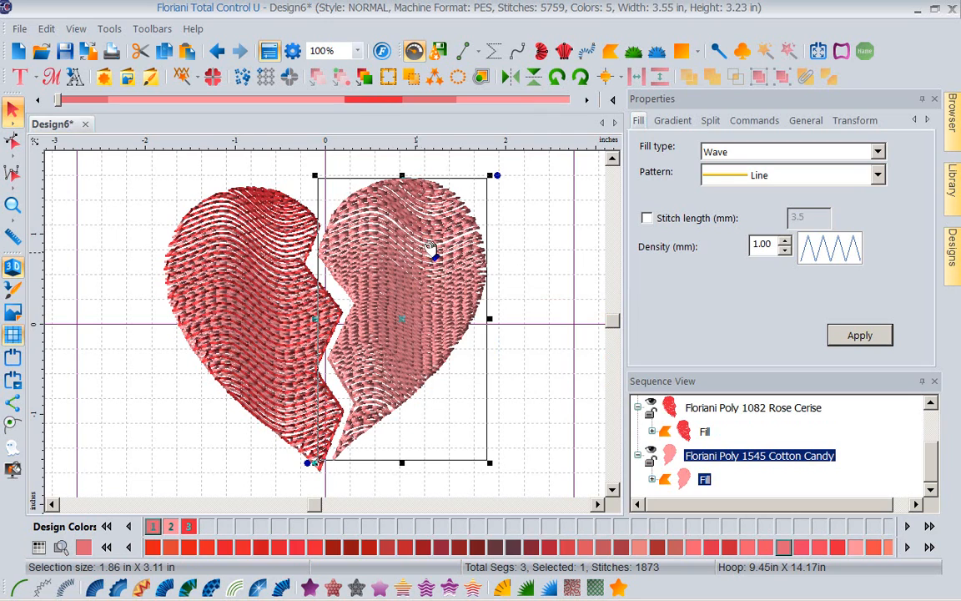
mouse_move(230, 360)
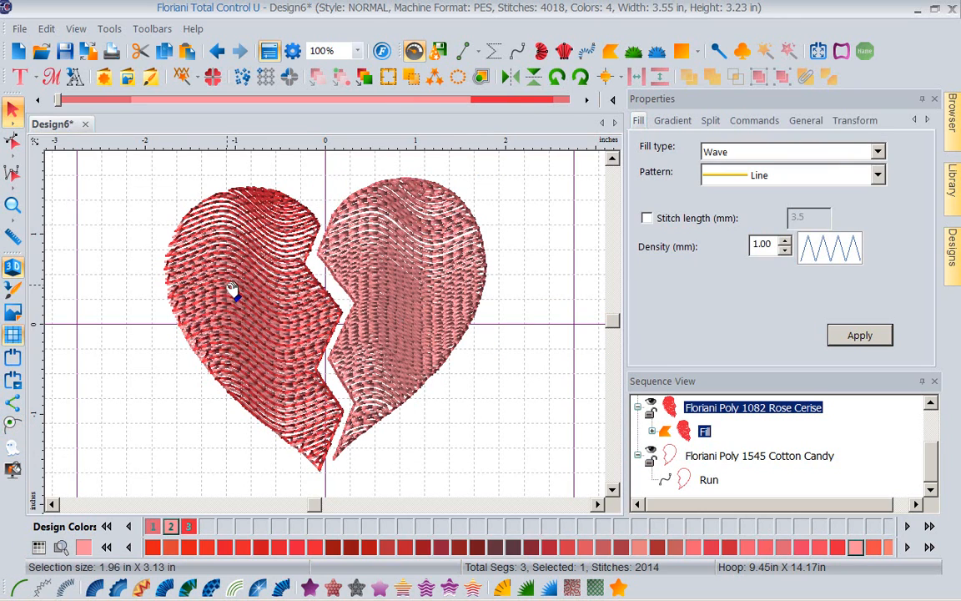
click(233, 292)
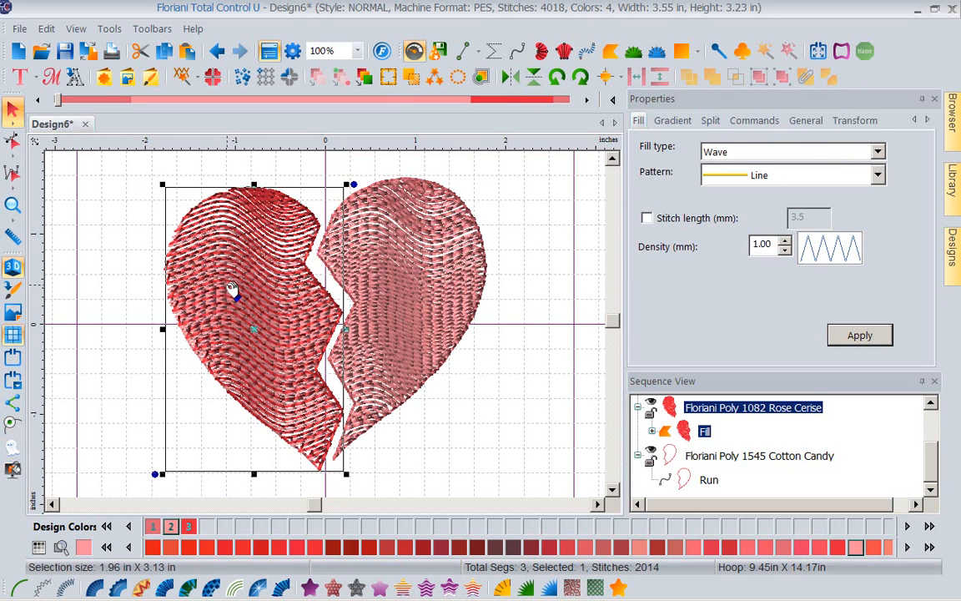
mouse_move(269, 325)
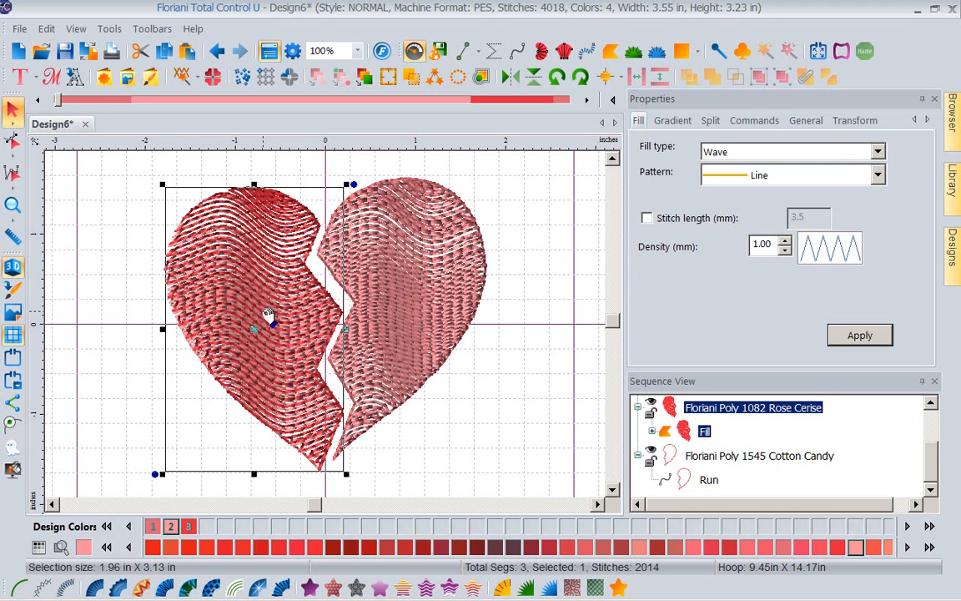
right_click(270, 320)
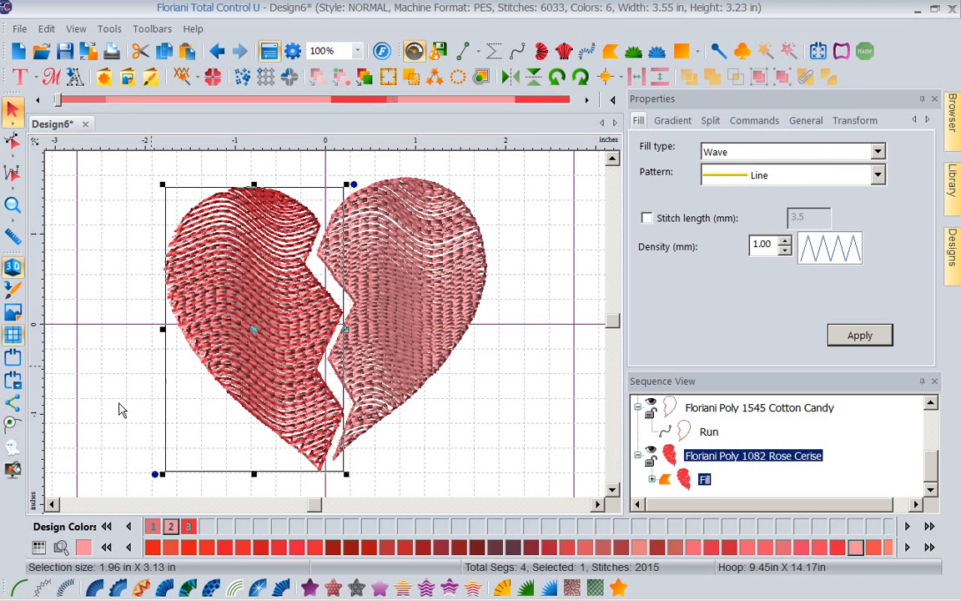
mouse_move(35, 564)
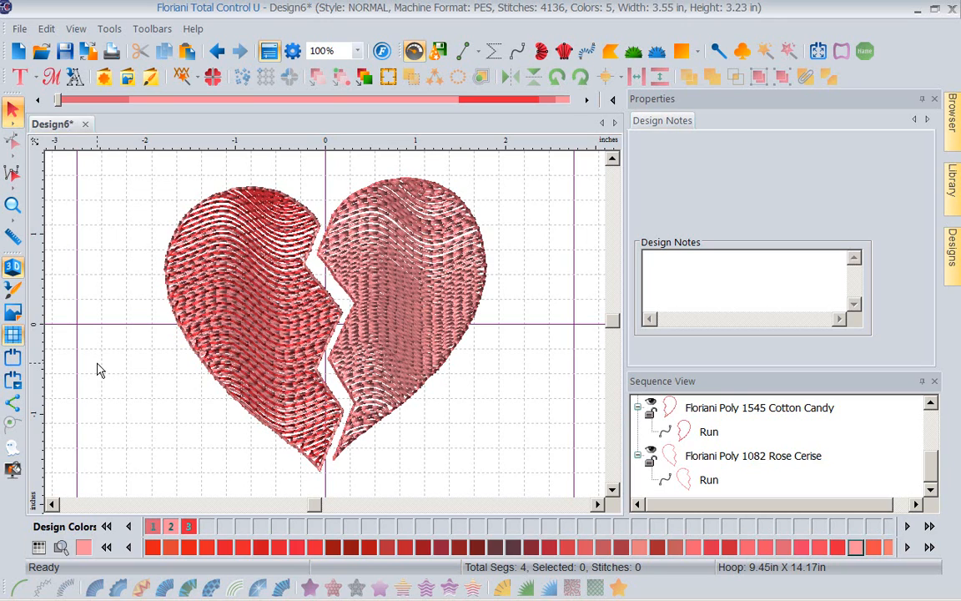
mouse_move(120, 252)
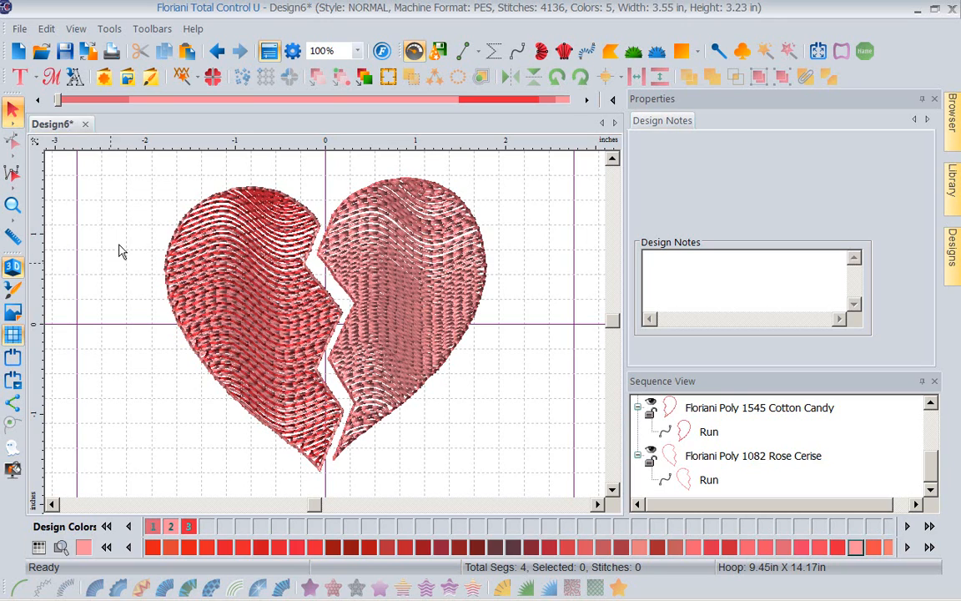
Start Save2Sew from the File menu and choose Cotton-Linen Blend - I Digitized as the fabric.
click(15, 29)
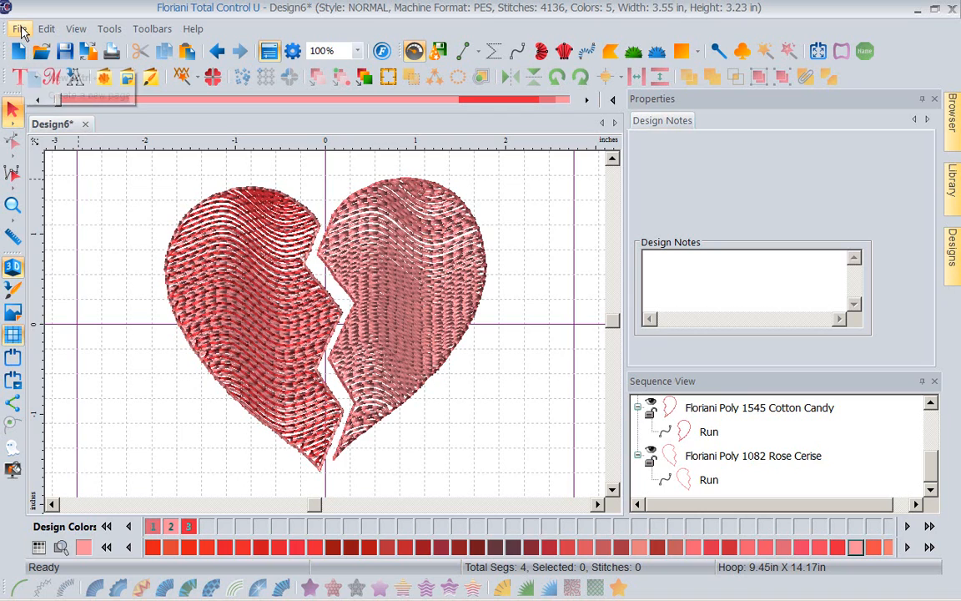
click(20, 27)
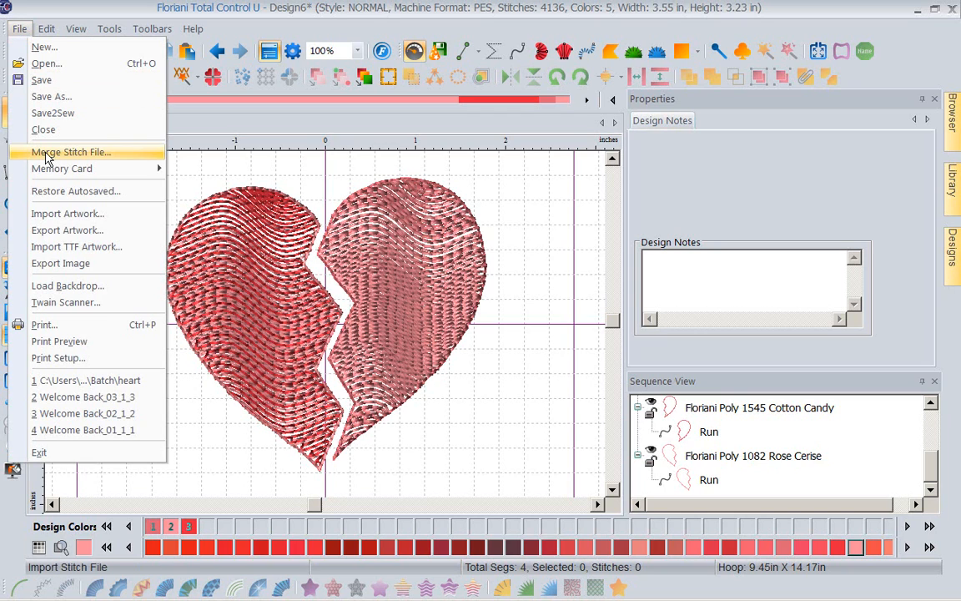
mouse_move(66, 150)
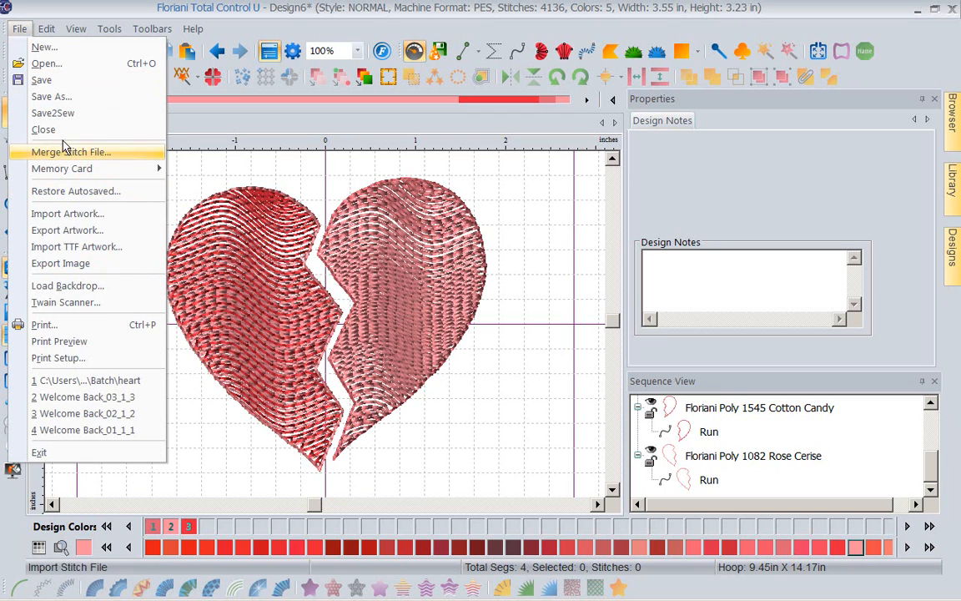
click(54, 113)
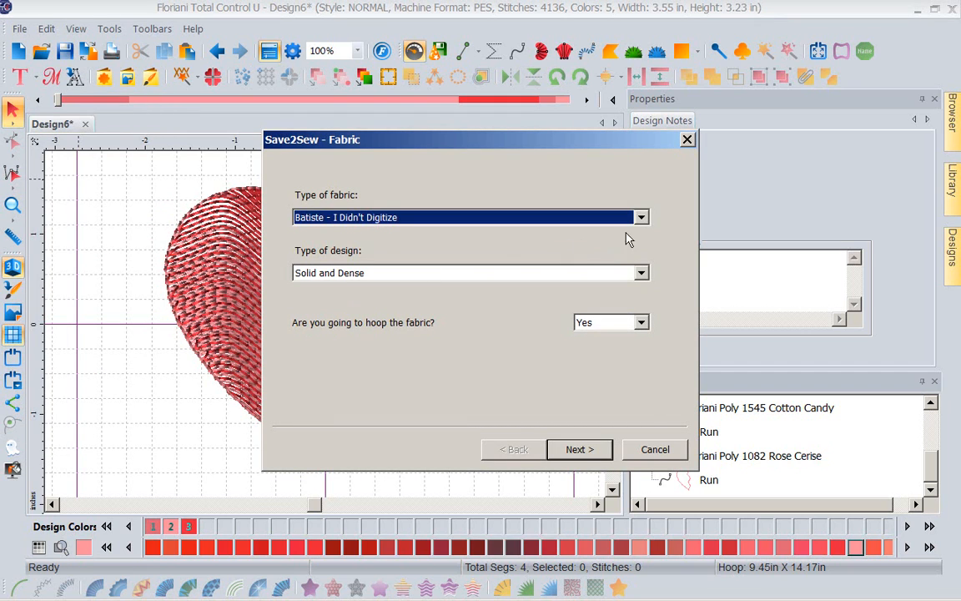
click(641, 217)
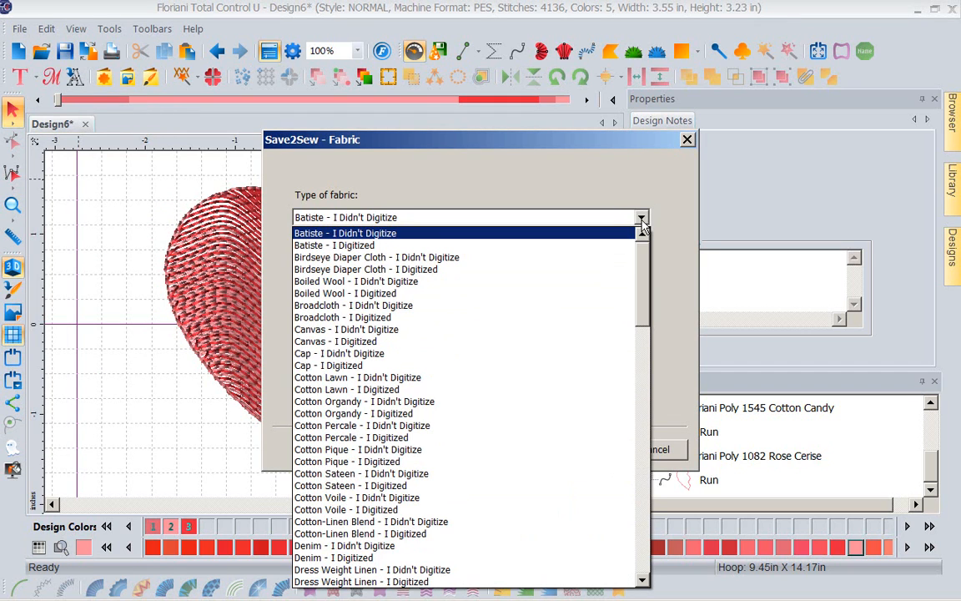
scroll(down, 3)
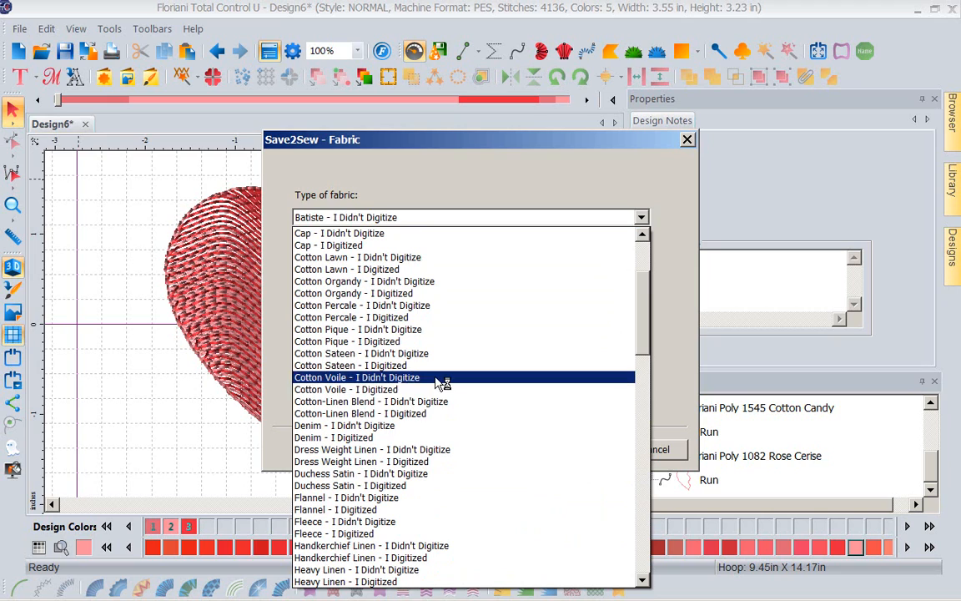
click(371, 414)
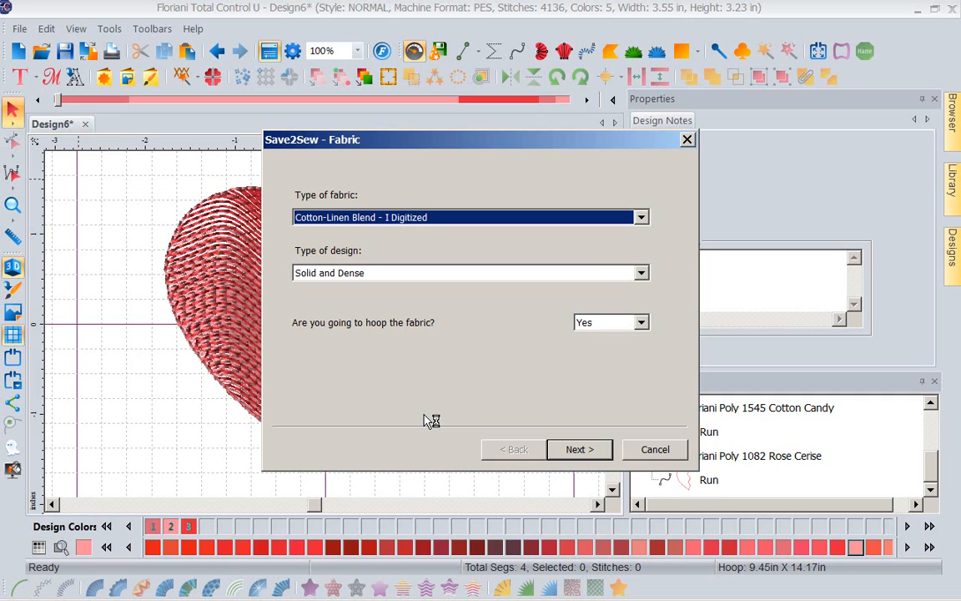
mouse_move(418, 349)
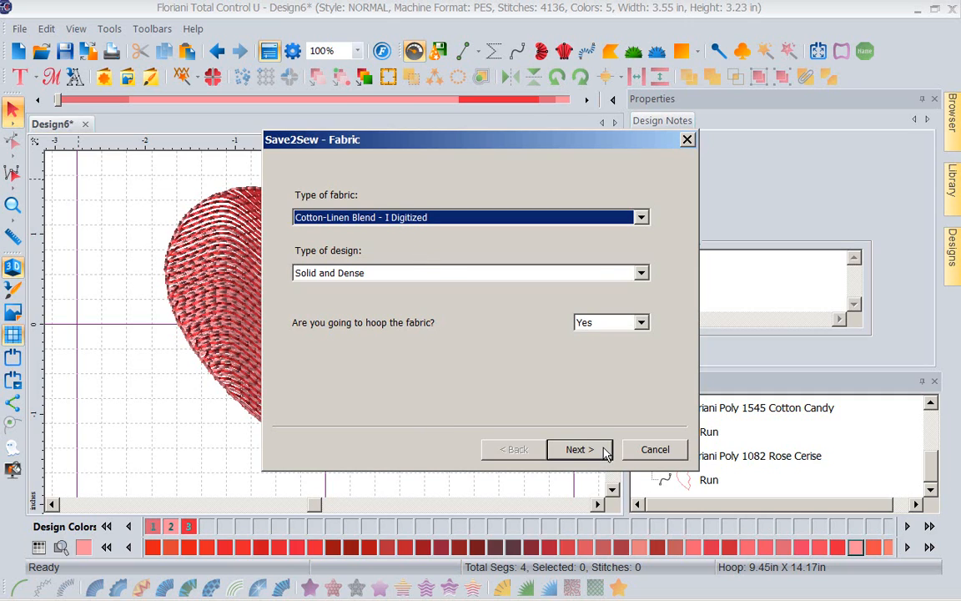
mouse_move(641, 274)
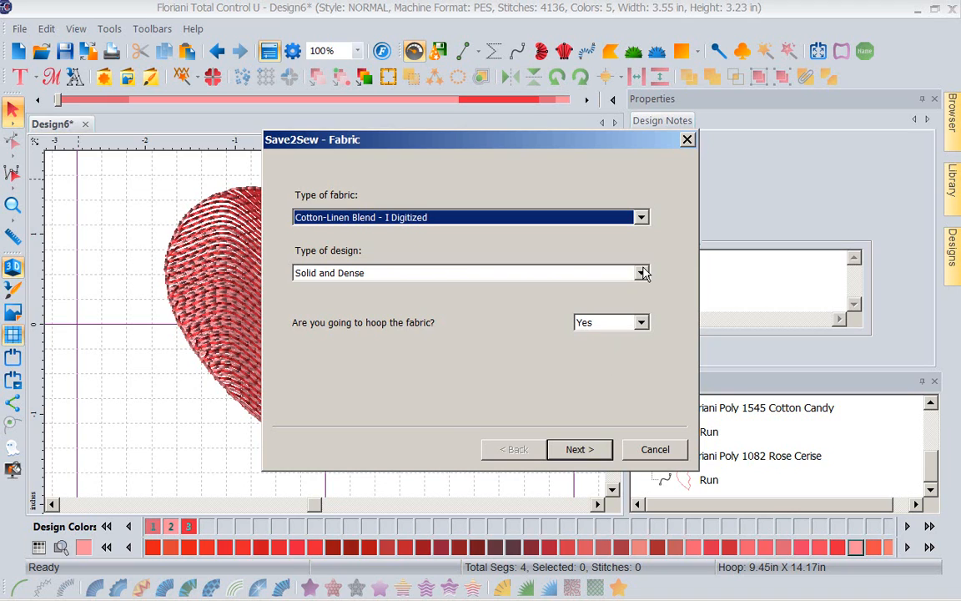
Choose the Open, Airy design type and continue through the style settings to the tips page.
click(641, 273)
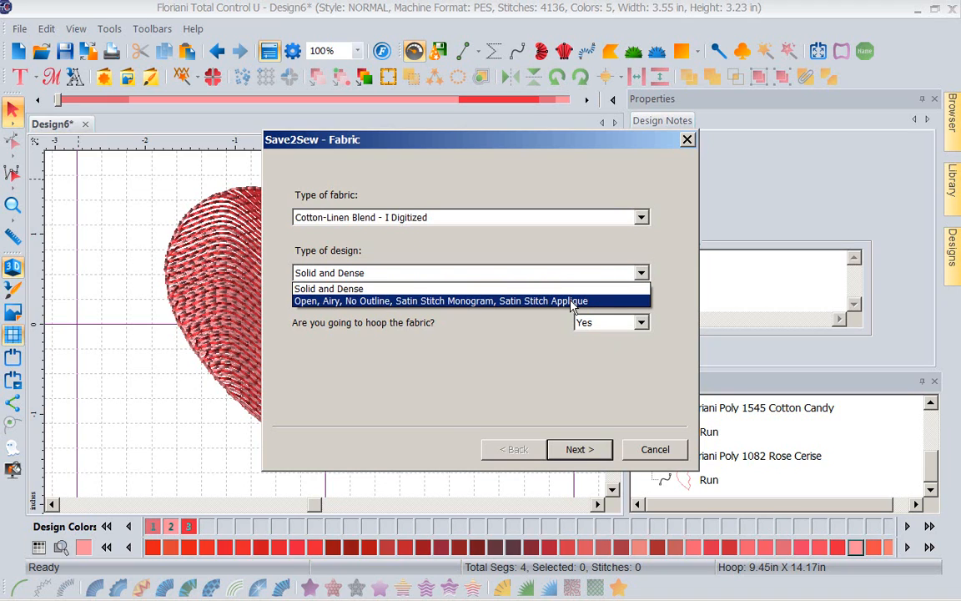
click(441, 301)
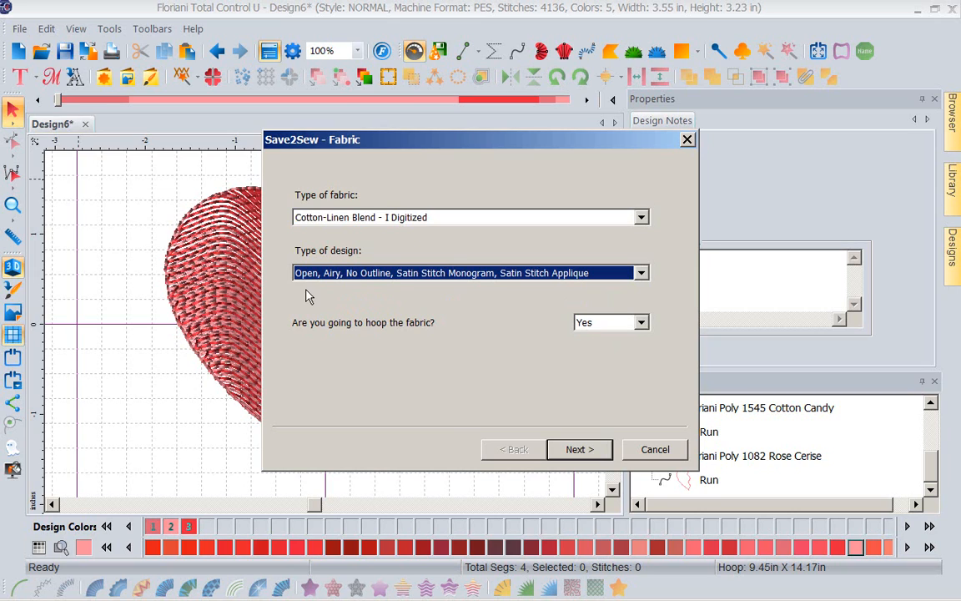
mouse_move(621, 390)
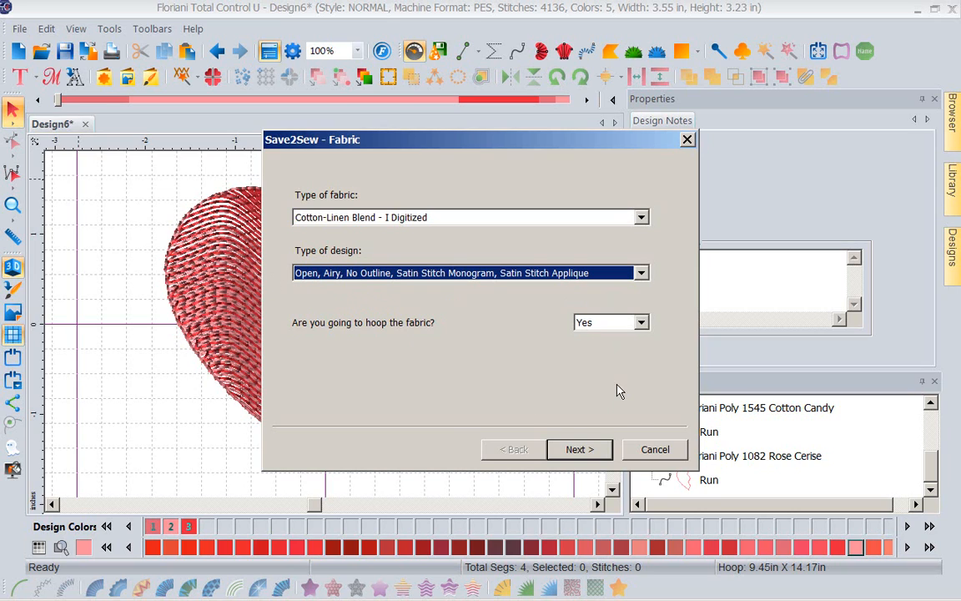
mouse_move(637, 349)
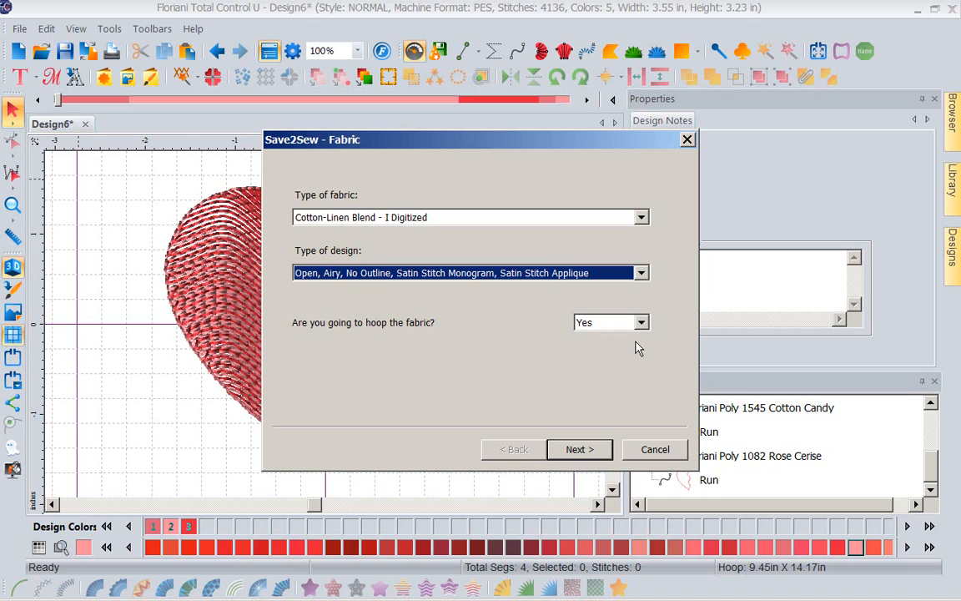
mouse_move(595, 406)
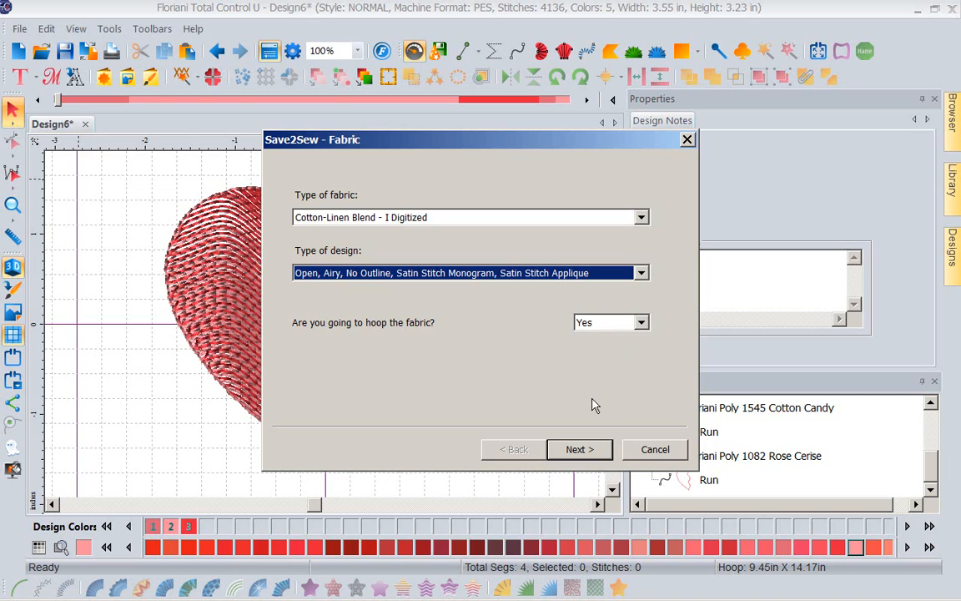
click(581, 449)
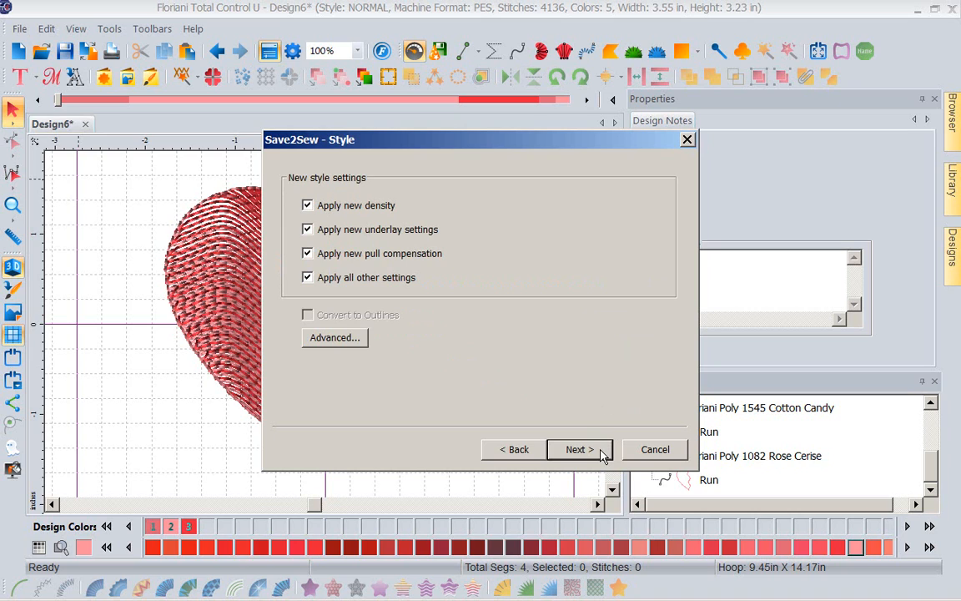
click(581, 449)
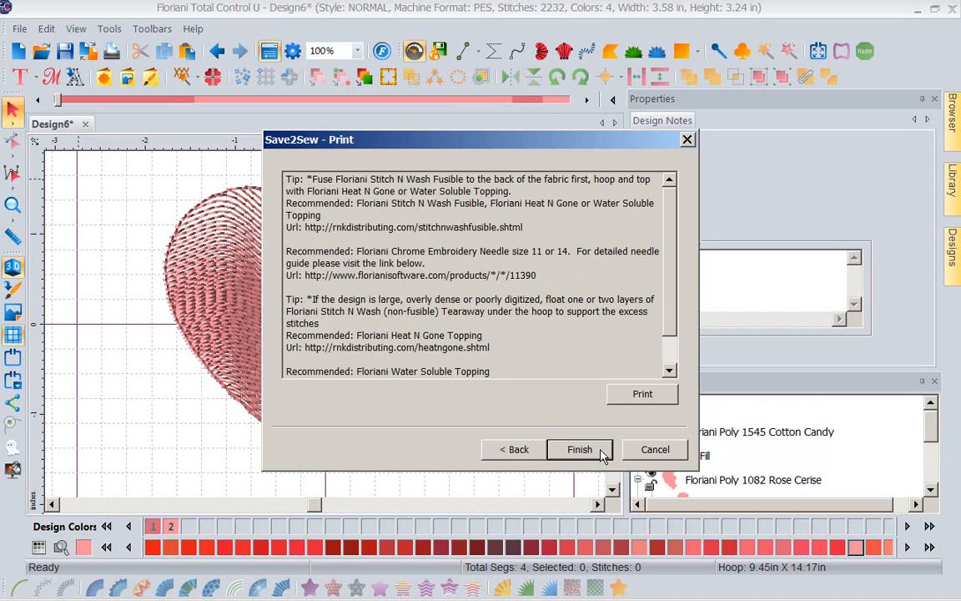
mouse_move(508, 154)
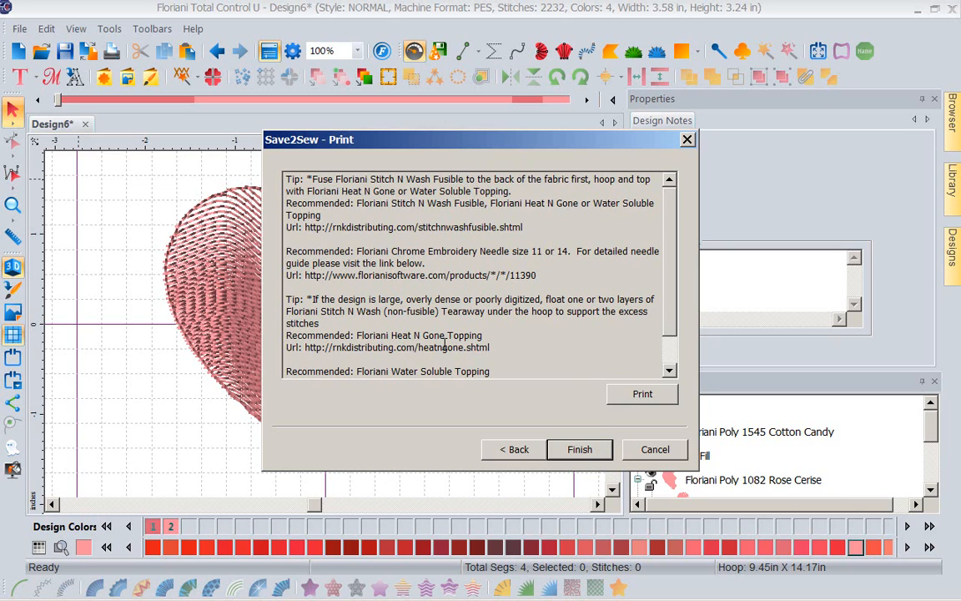
mouse_move(443, 360)
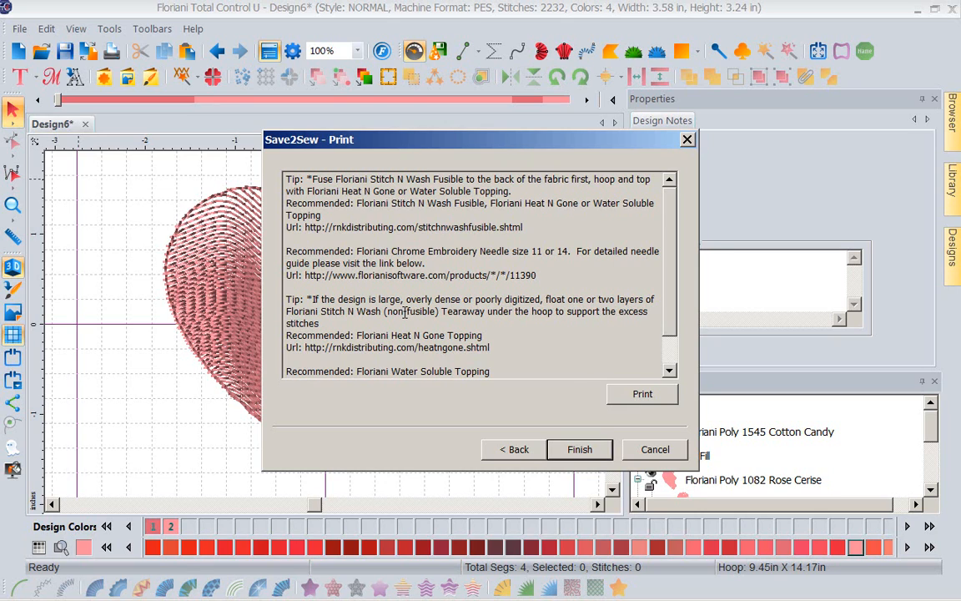
mouse_move(651, 424)
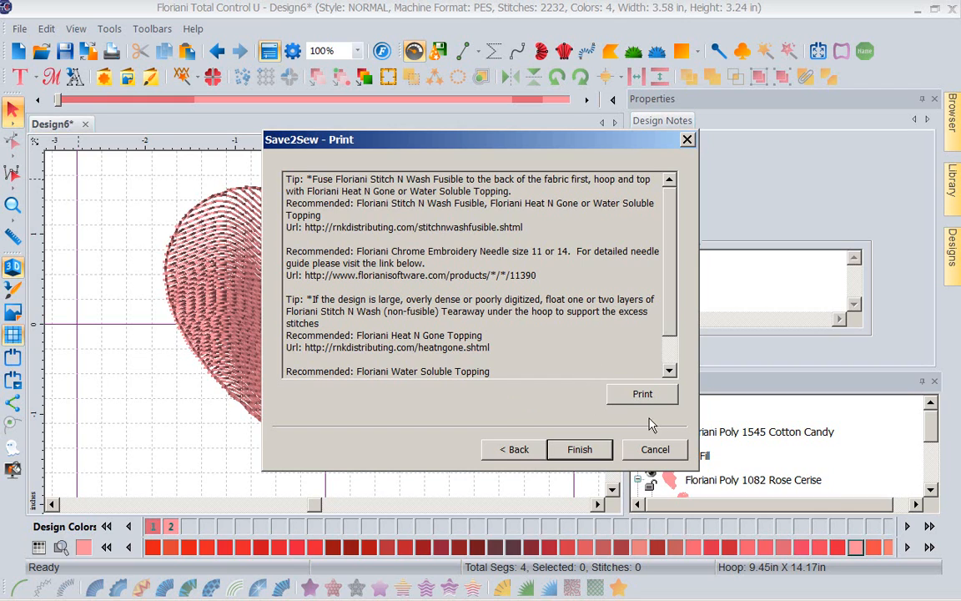
Finish the Save2Sew wizard after its stabilizer and needle tips.
click(581, 449)
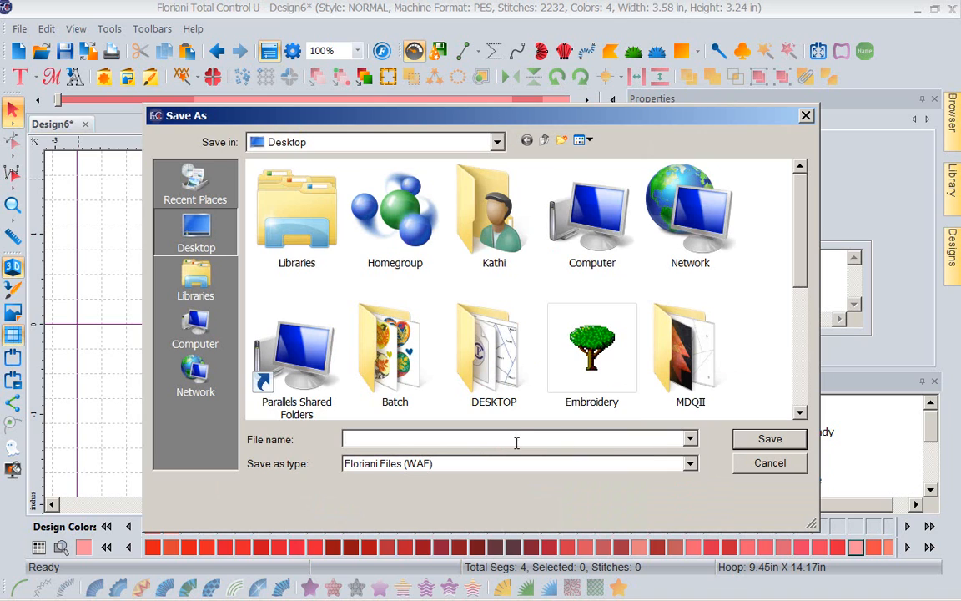
mouse_move(617, 454)
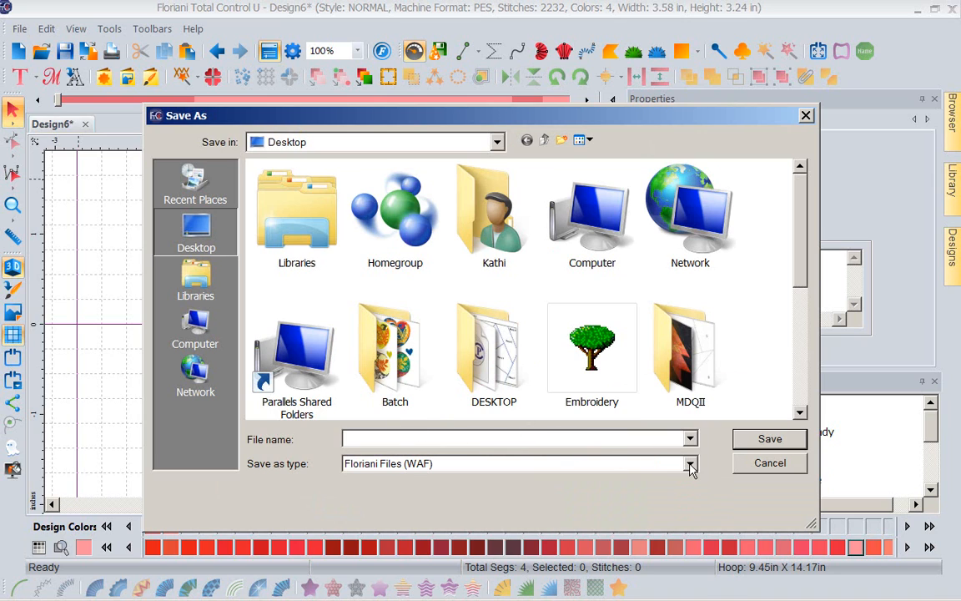
Keep Floriani Files (WAF) as the save format and close the Save As window without a name.
click(690, 464)
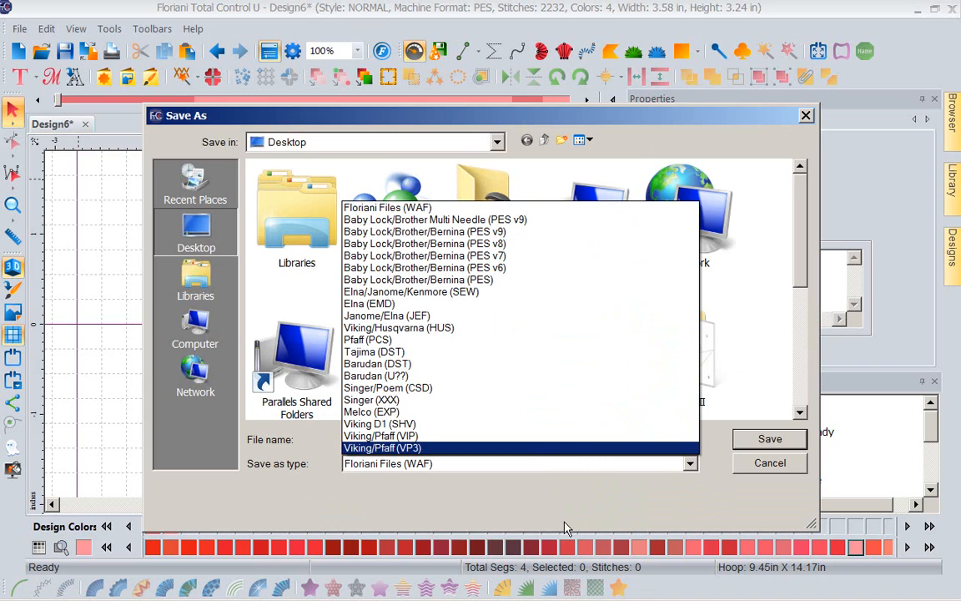
click(387, 464)
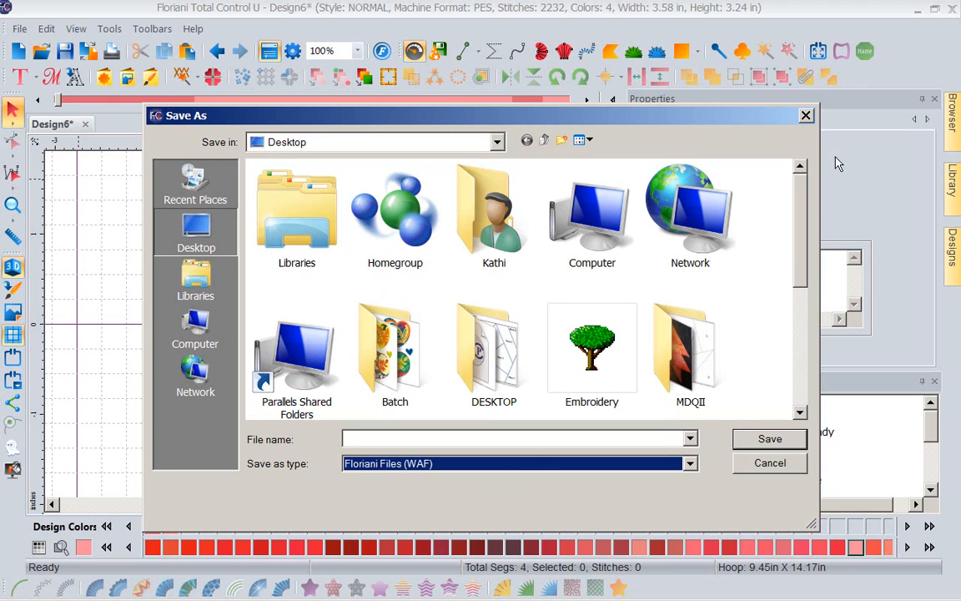
mouse_move(769, 457)
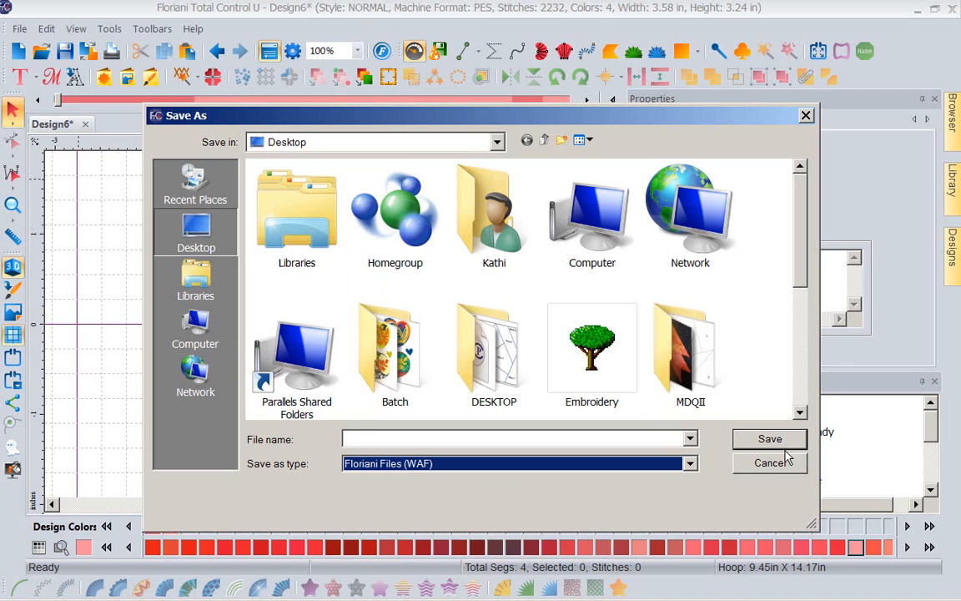
click(769, 462)
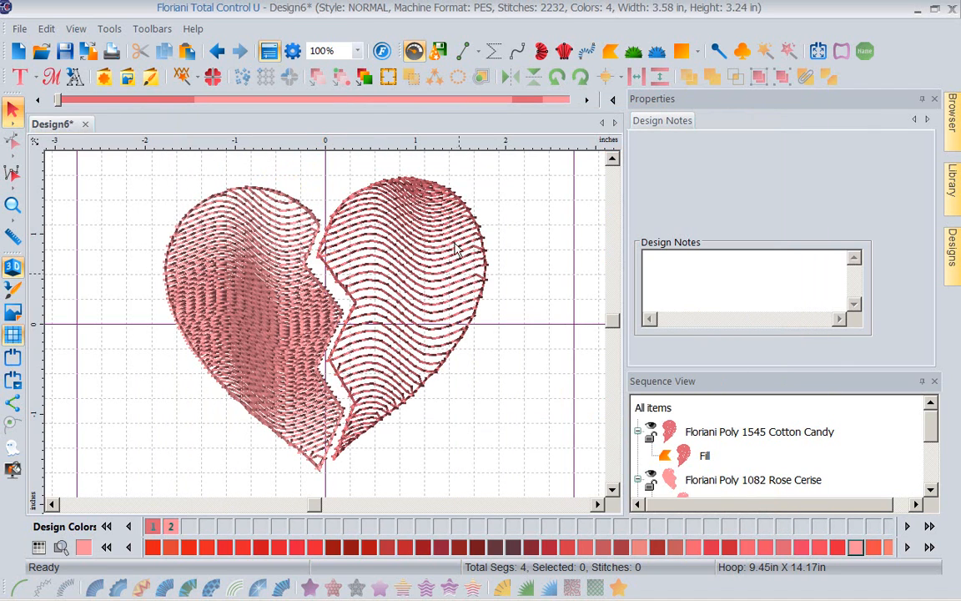
mouse_move(337, 391)
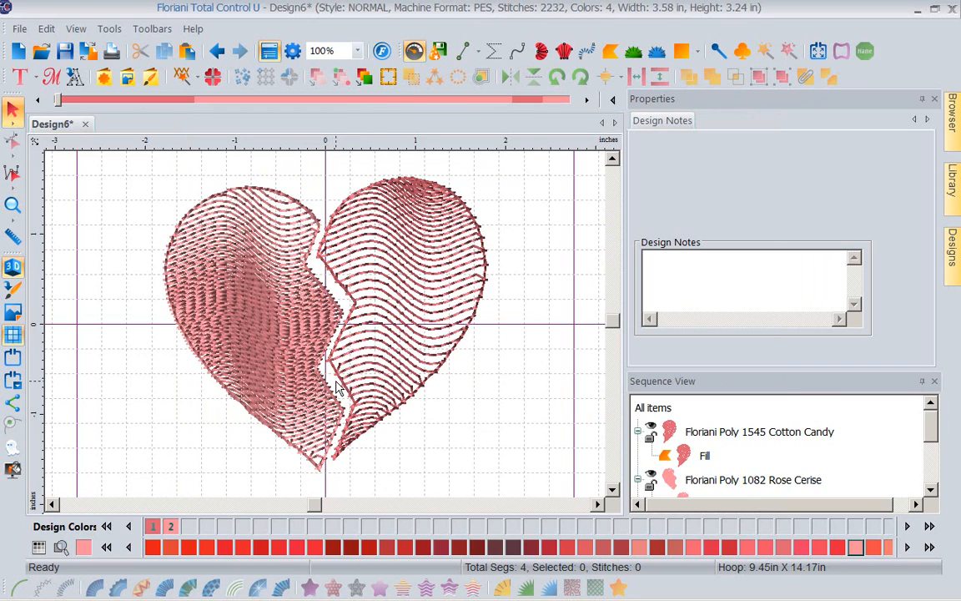
mouse_move(453, 299)
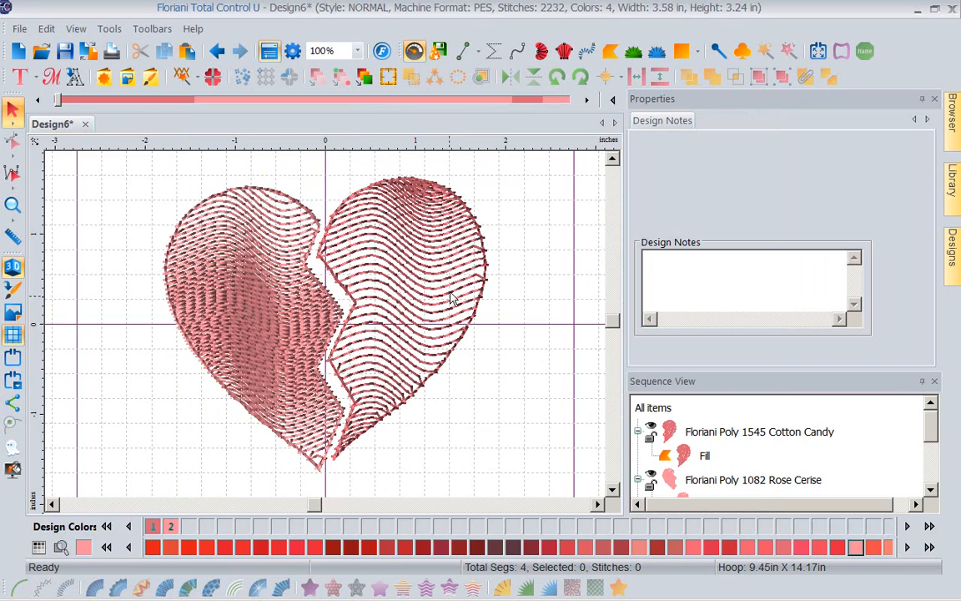
mouse_move(354, 334)
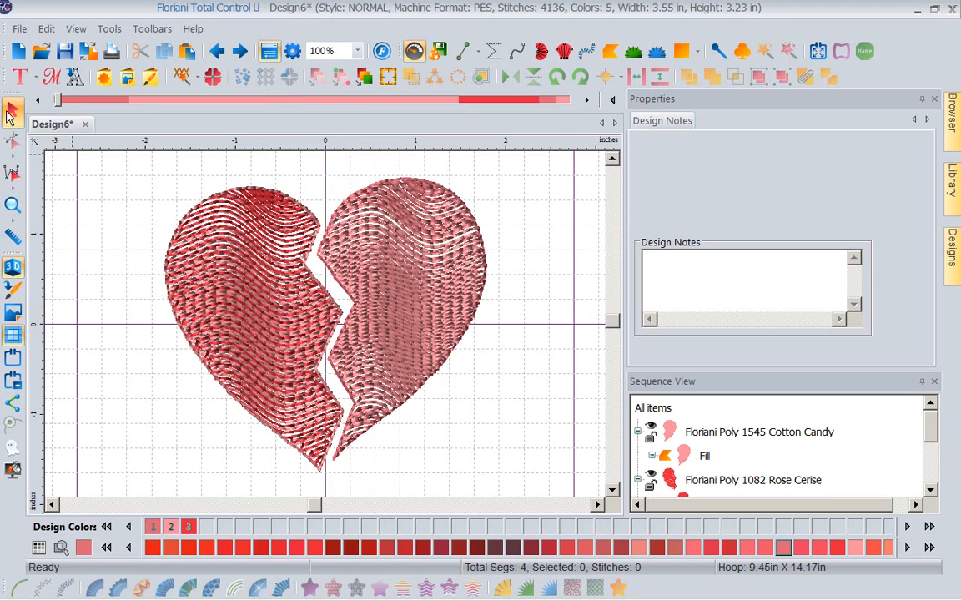
mouse_move(423, 237)
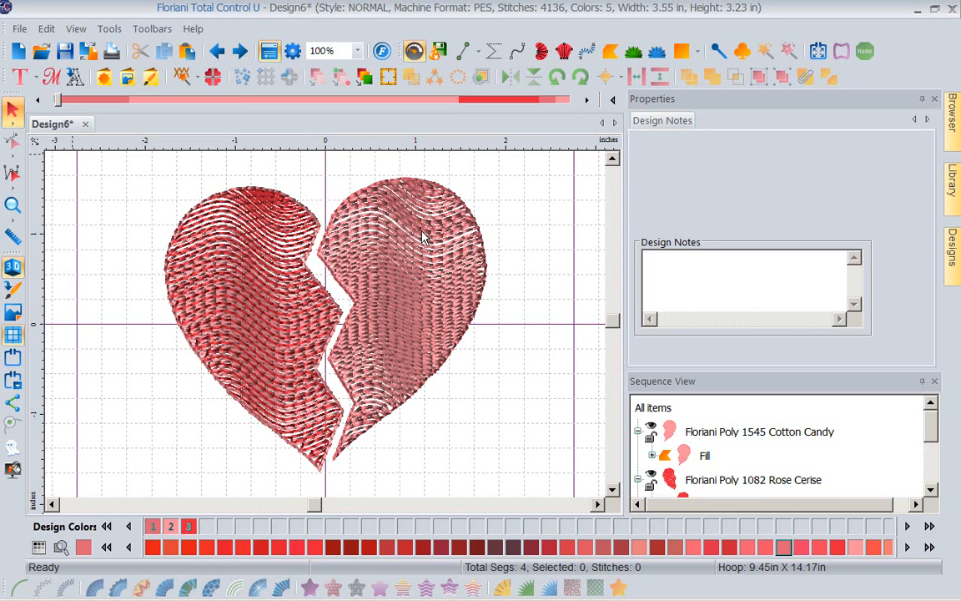
mouse_move(418, 272)
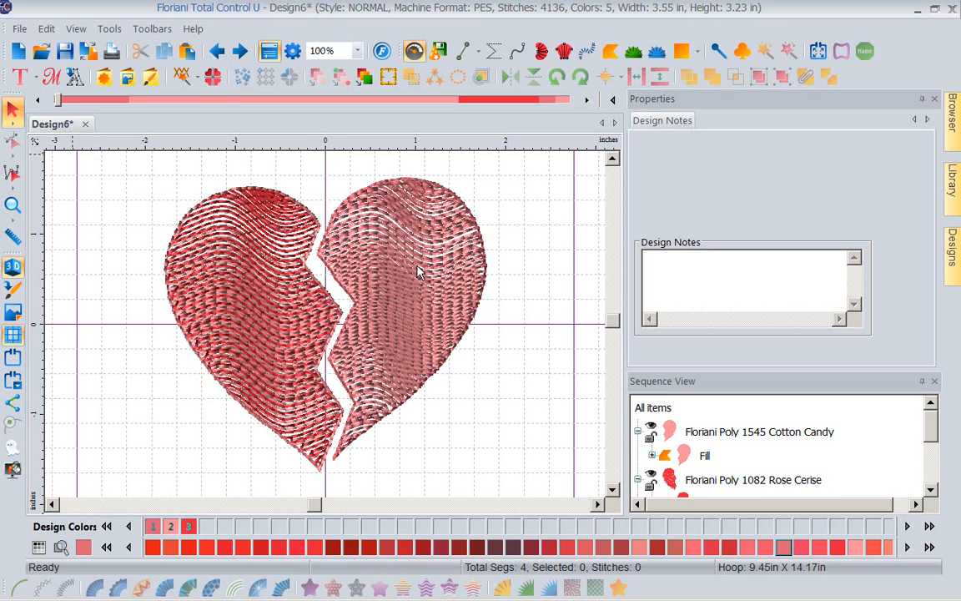
mouse_move(722, 440)
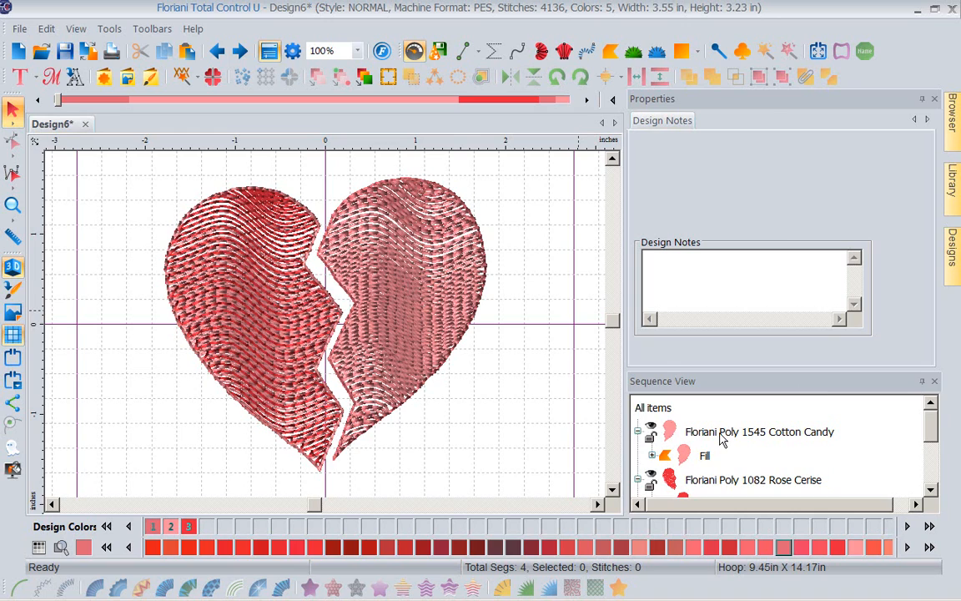
Apply fancy fill pattern 209 to the selected right heart half.
click(759, 431)
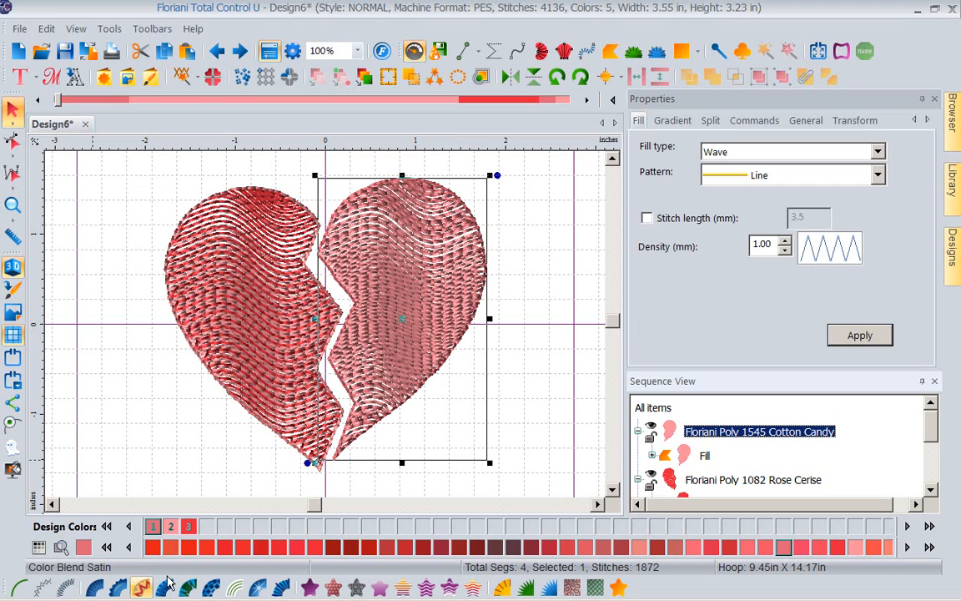
mouse_move(334, 586)
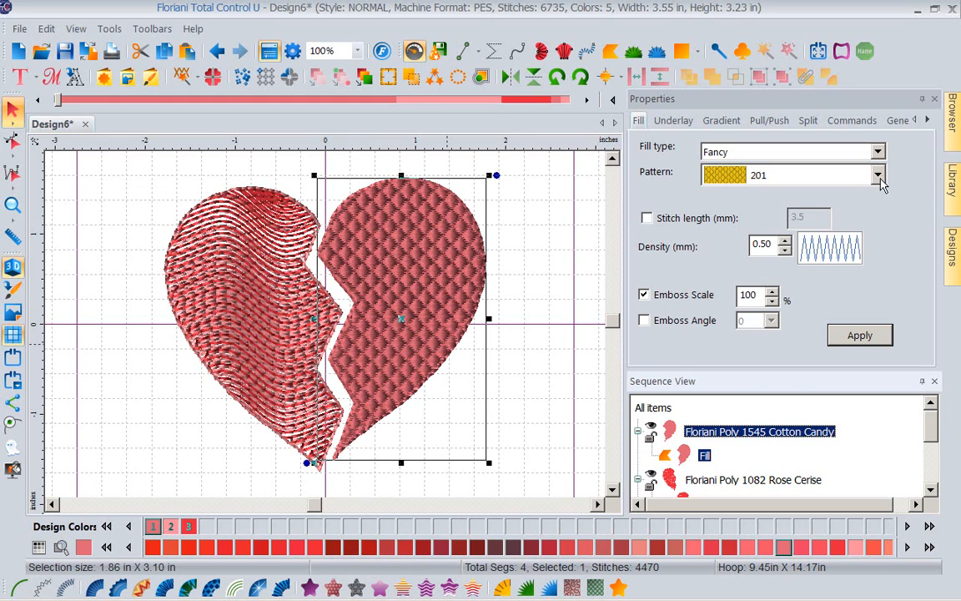
click(878, 175)
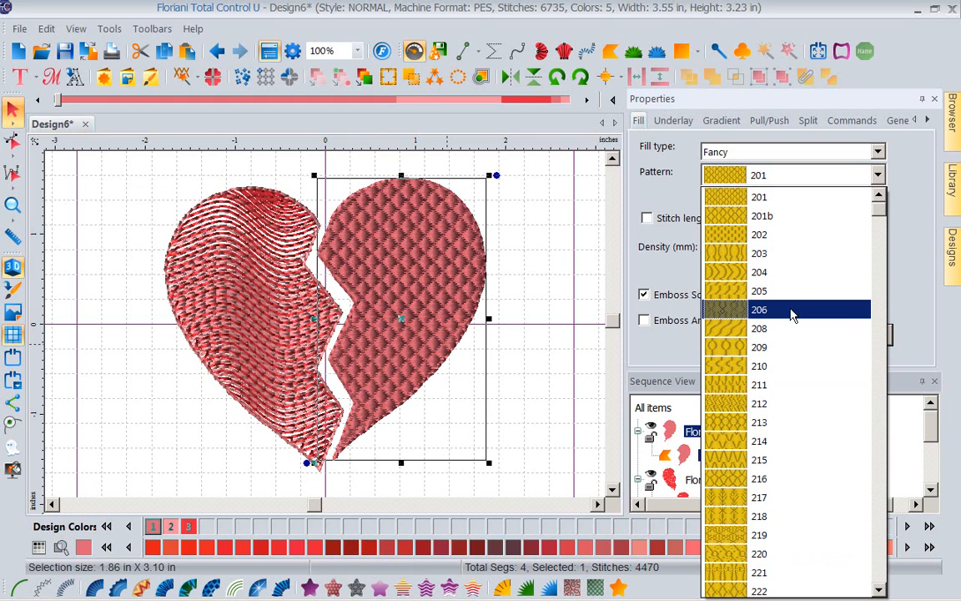
click(759, 345)
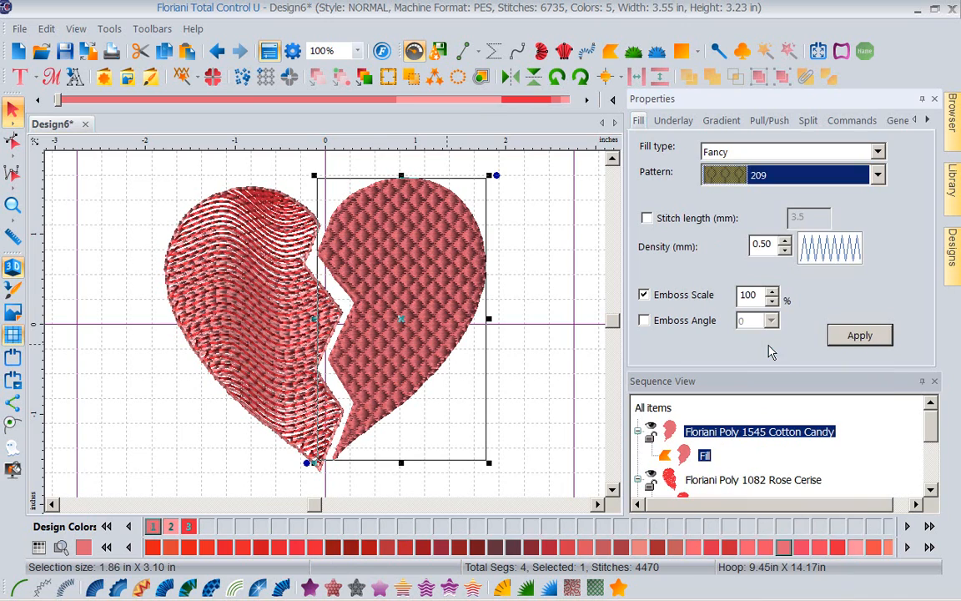
click(857, 334)
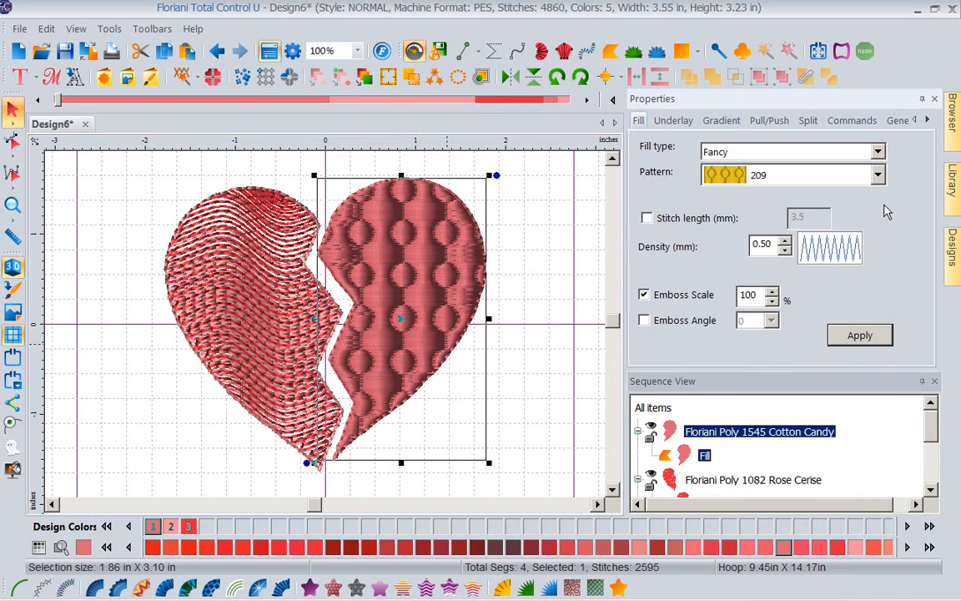
Switch the right half's fancy fill to embossed pattern 242 and apply it.
click(878, 176)
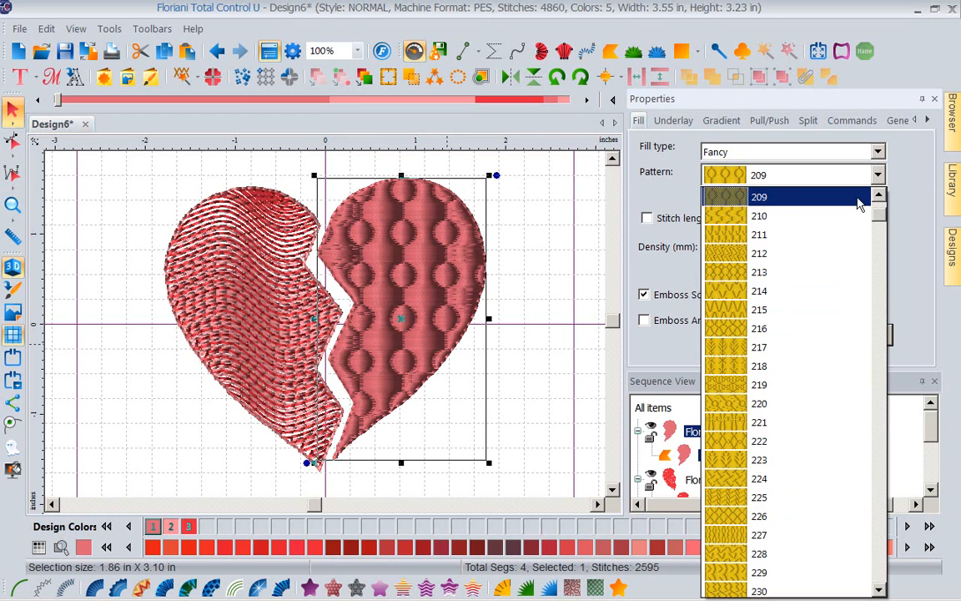
scroll(down, 3)
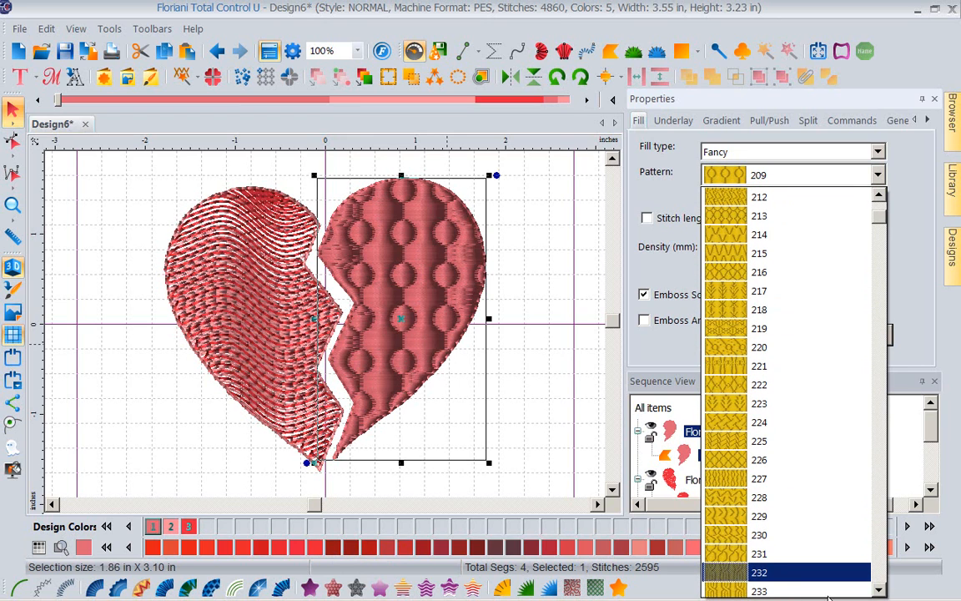
scroll(down, 3)
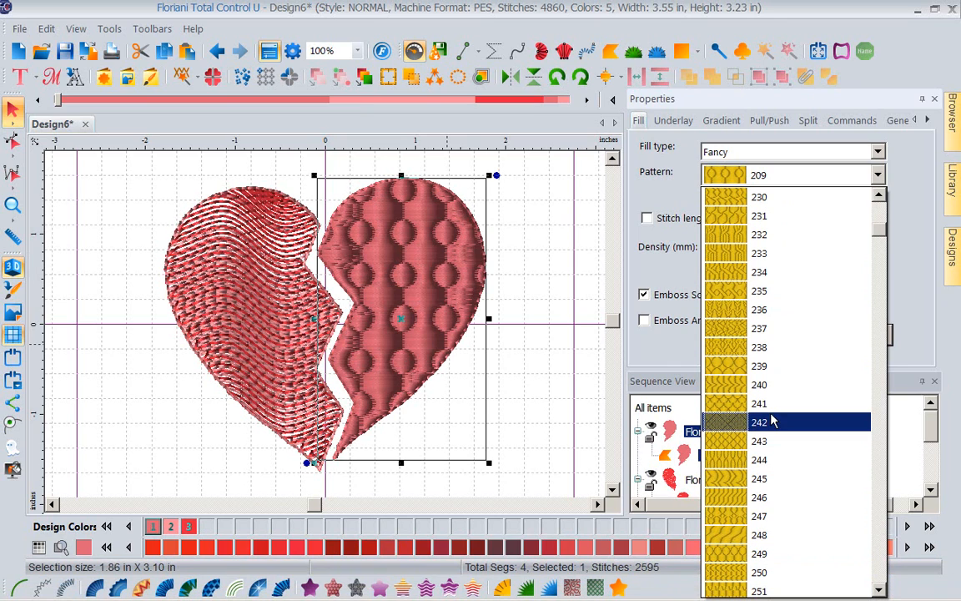
click(759, 421)
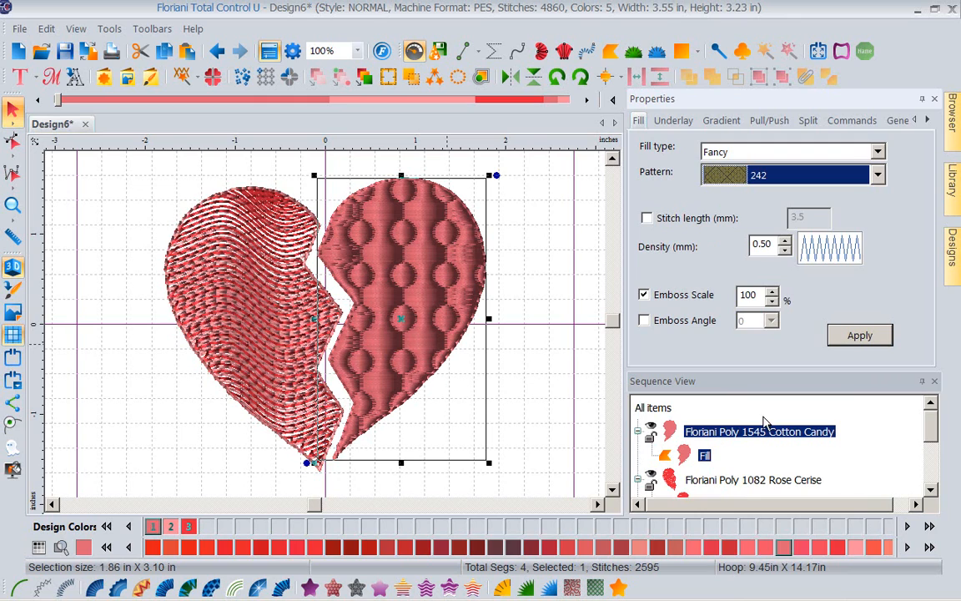
click(859, 334)
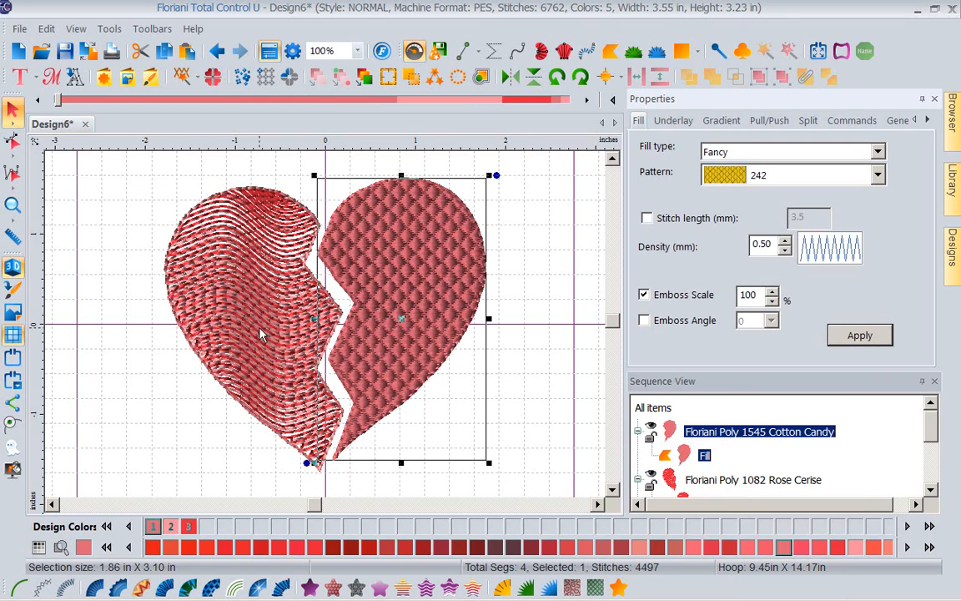
mouse_move(449, 242)
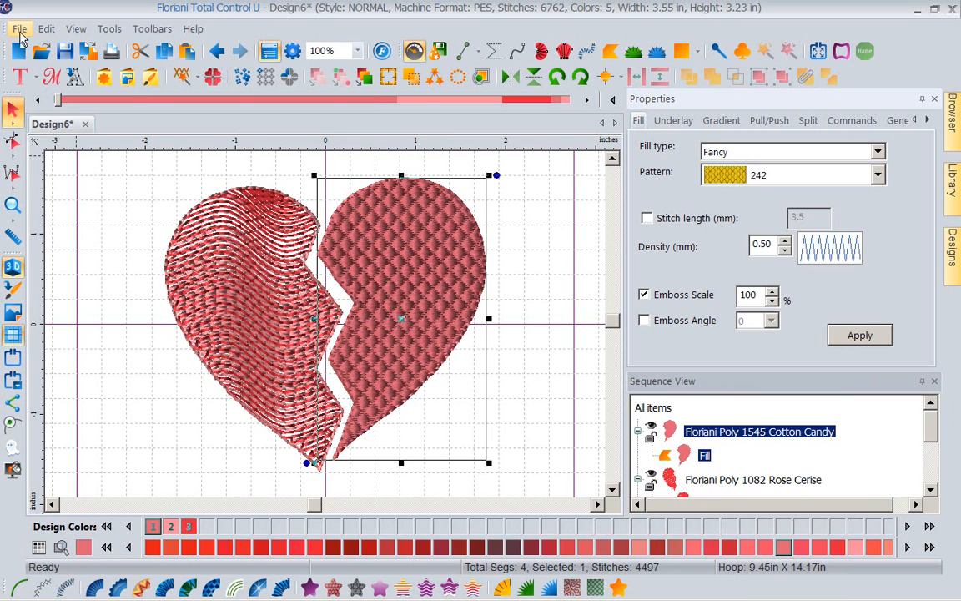
Run Save2Sew with Batiste - I Digitized fabric, continuing through style and tips to Finish.
click(20, 26)
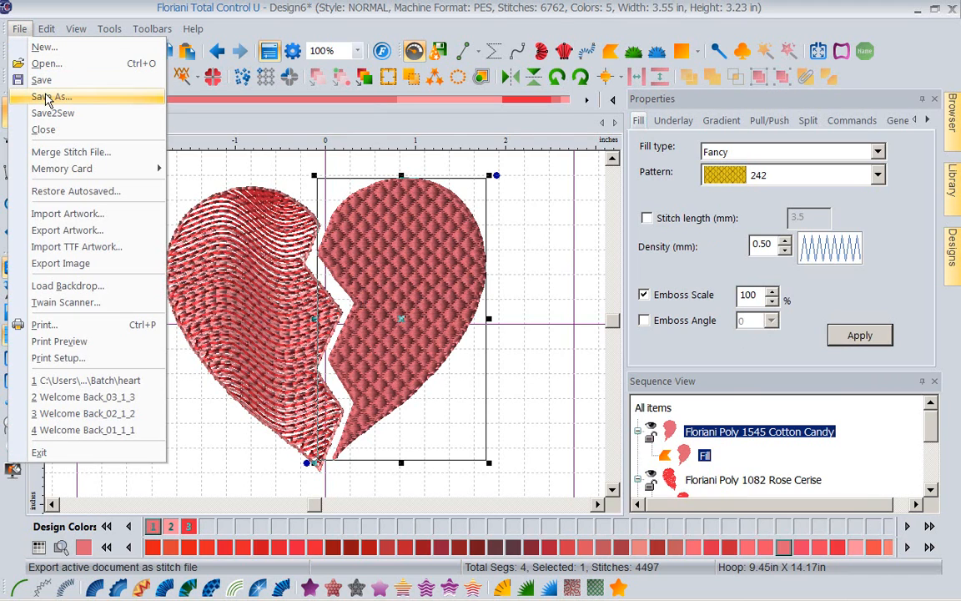
click(52, 113)
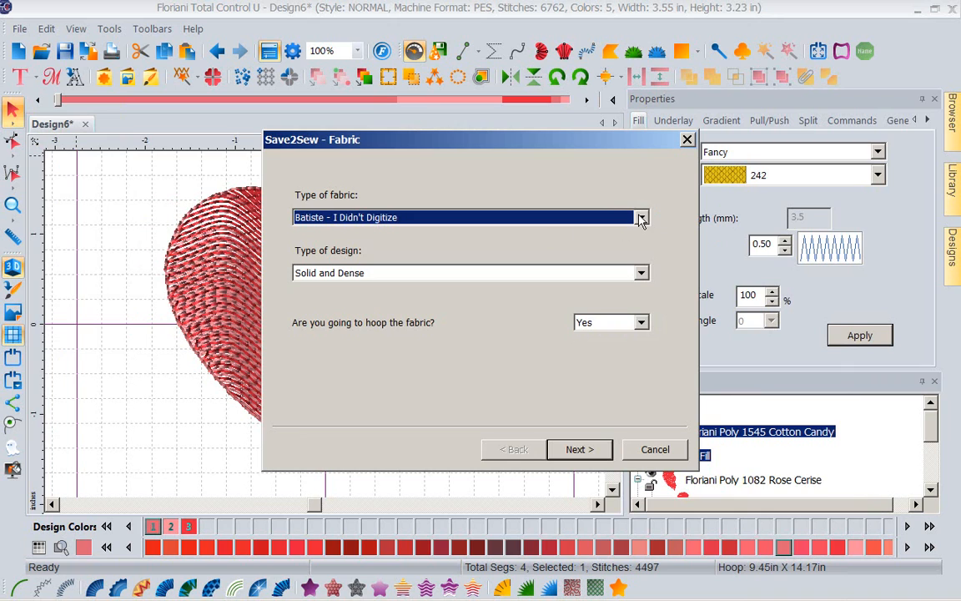
click(641, 217)
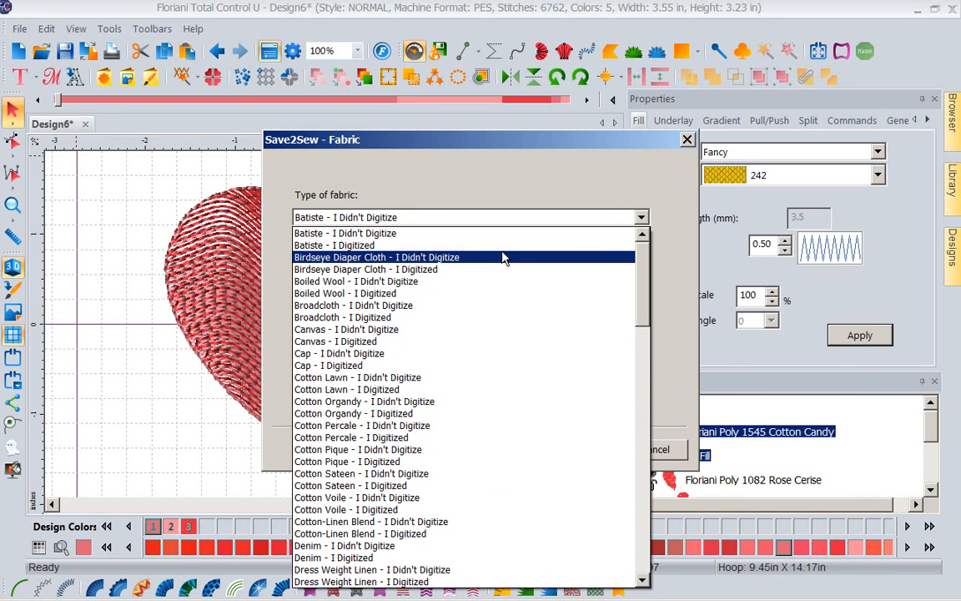
click(340, 244)
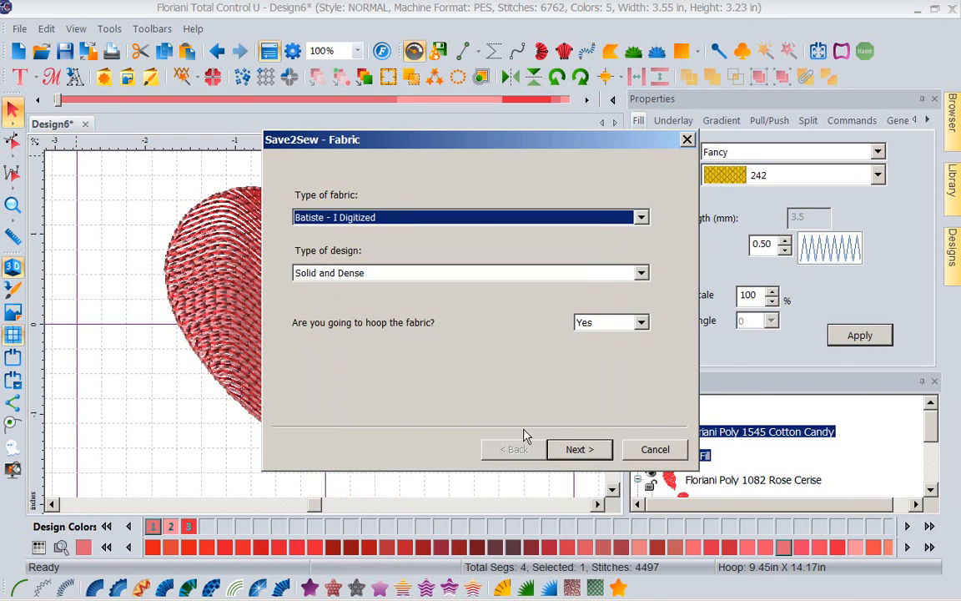
click(579, 449)
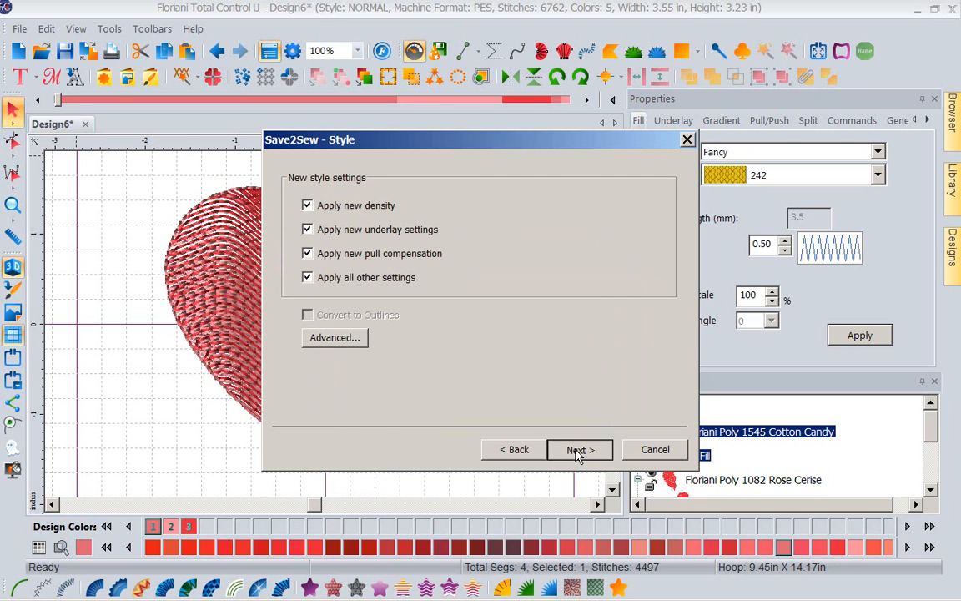
click(579, 449)
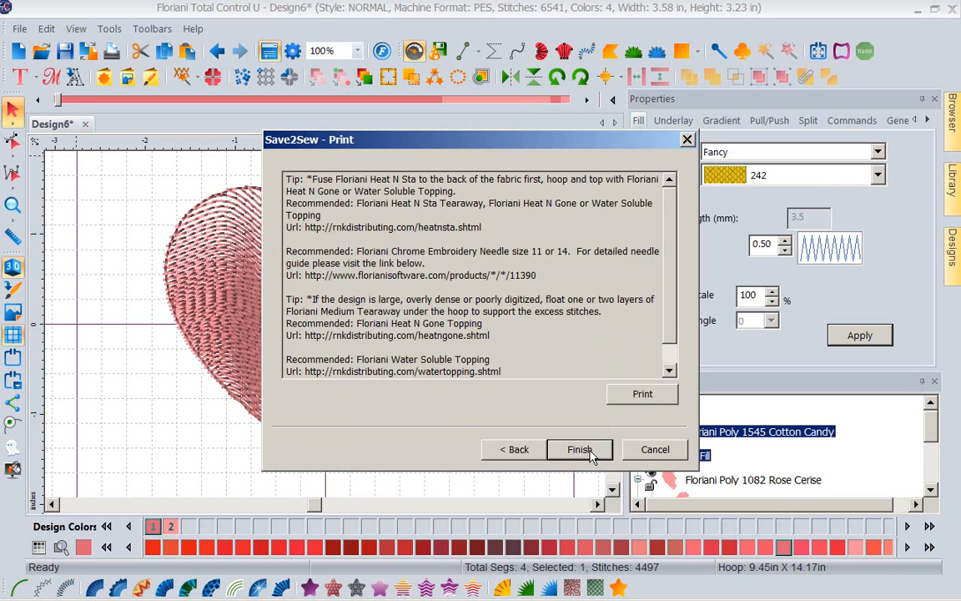
click(579, 449)
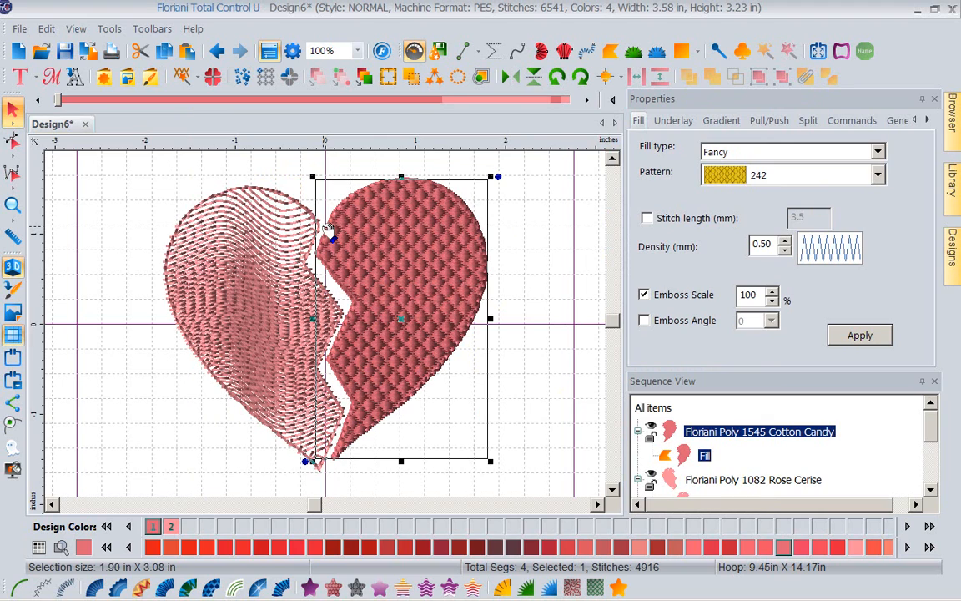
mouse_move(354, 297)
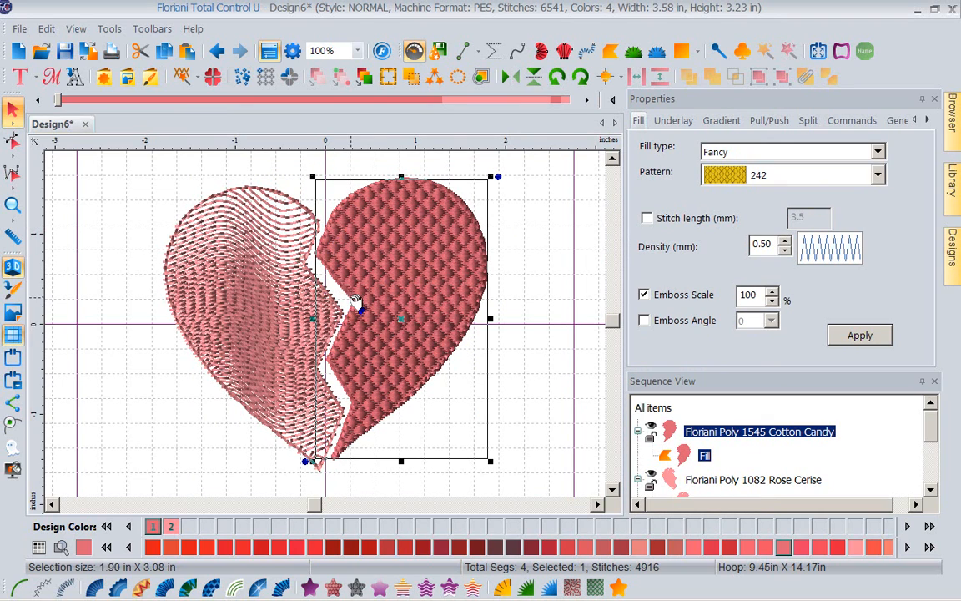
mouse_move(373, 310)
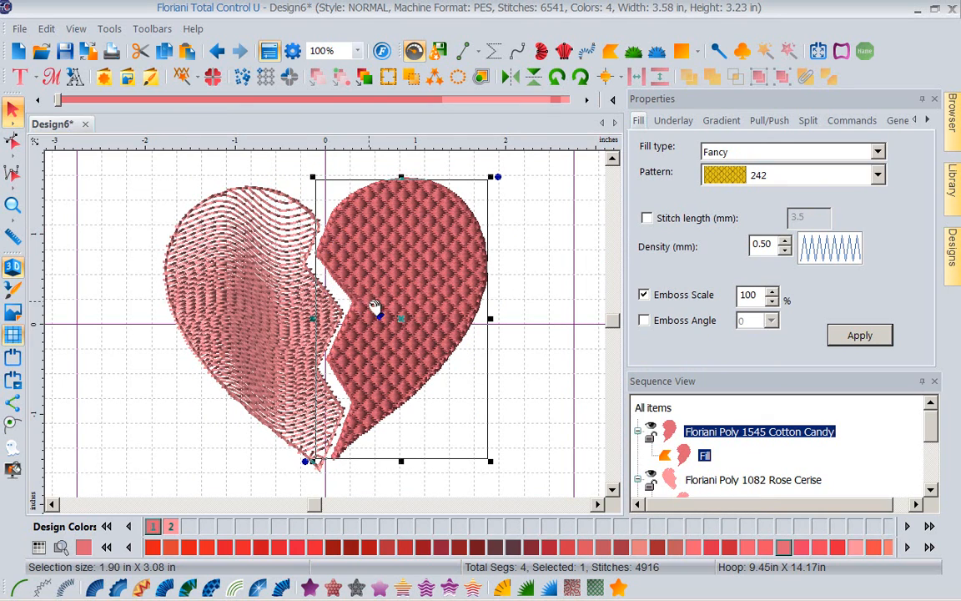
mouse_move(521, 319)
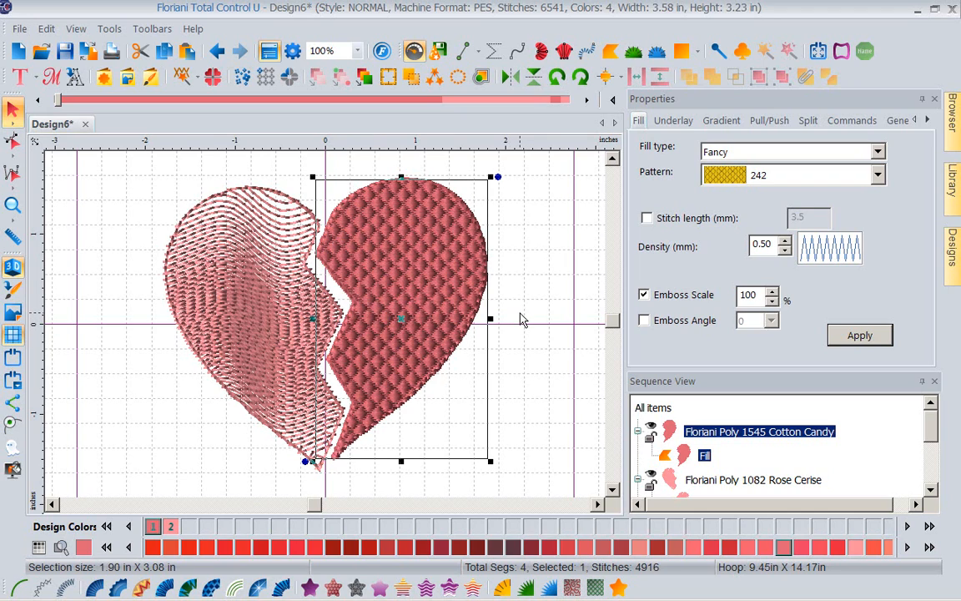